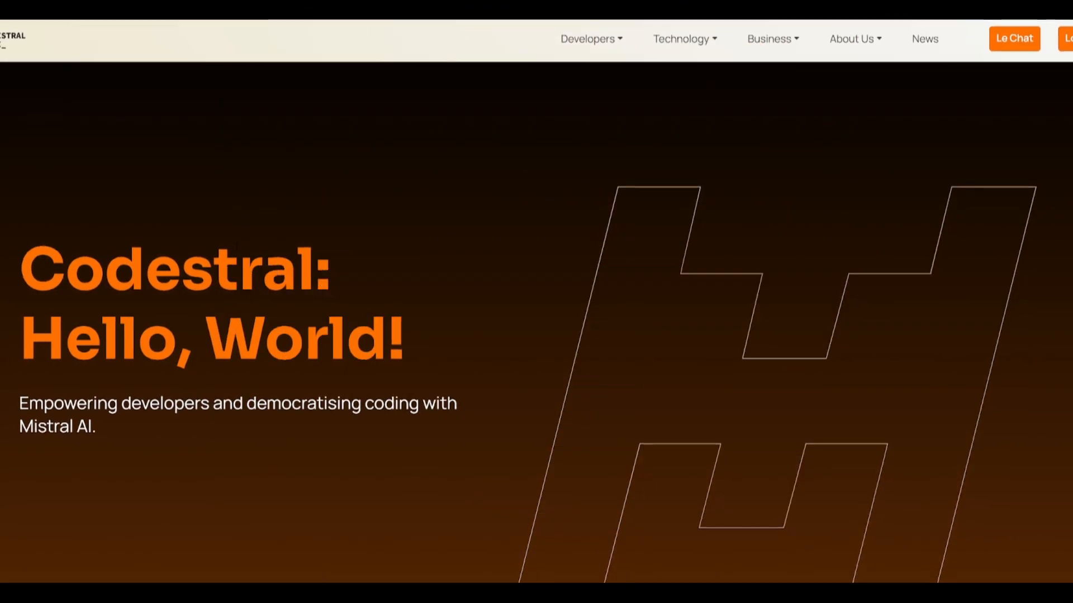
Step: Scroll the Codestral post from the hero banner down to the code generation performance tables
scroll(down, 3)
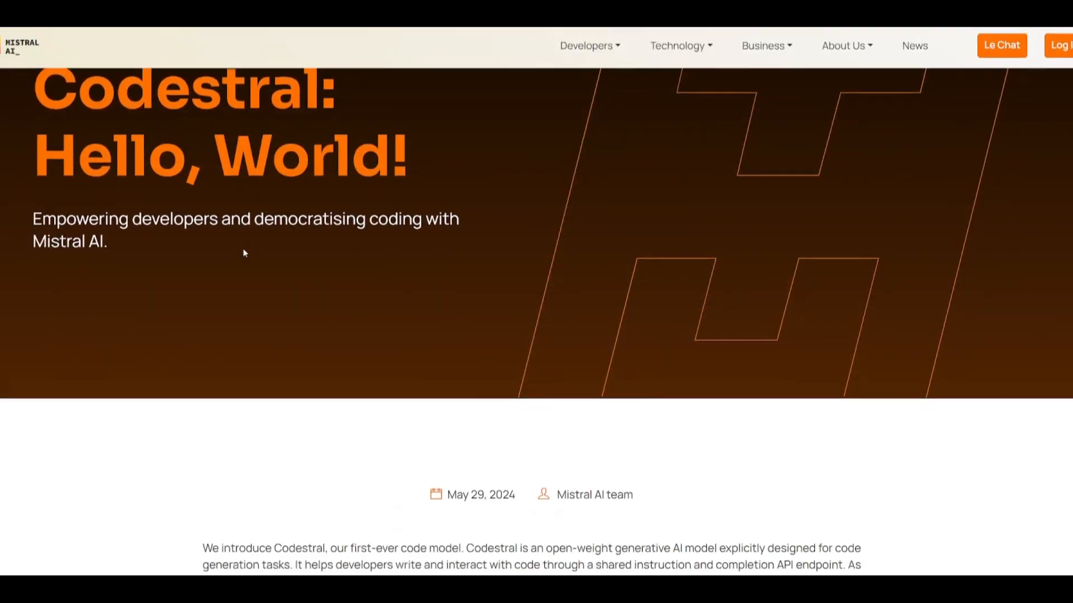
scroll(down, 3)
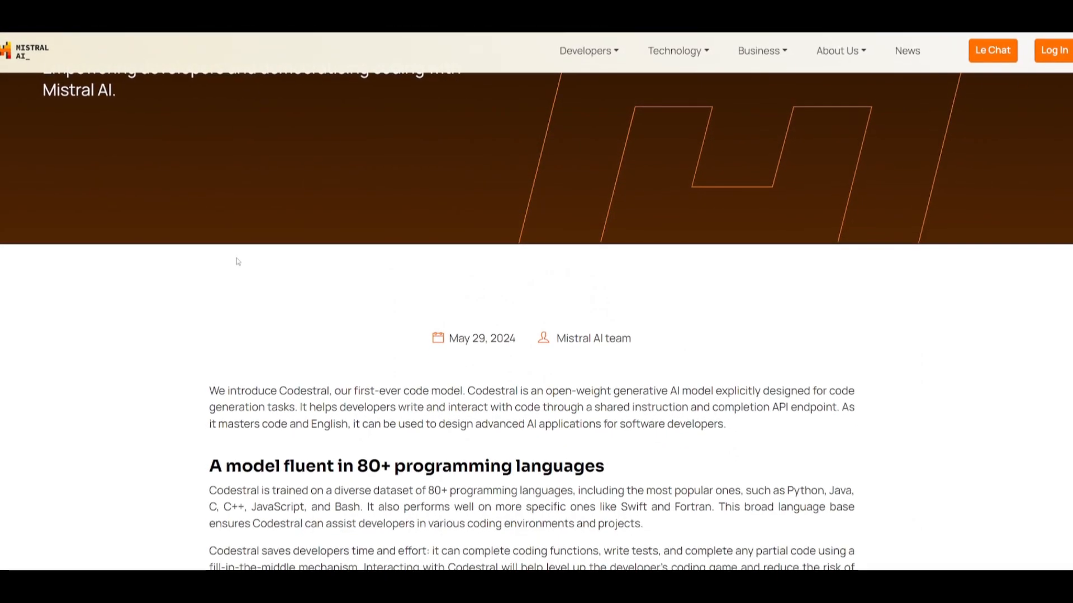
scroll(down, 3)
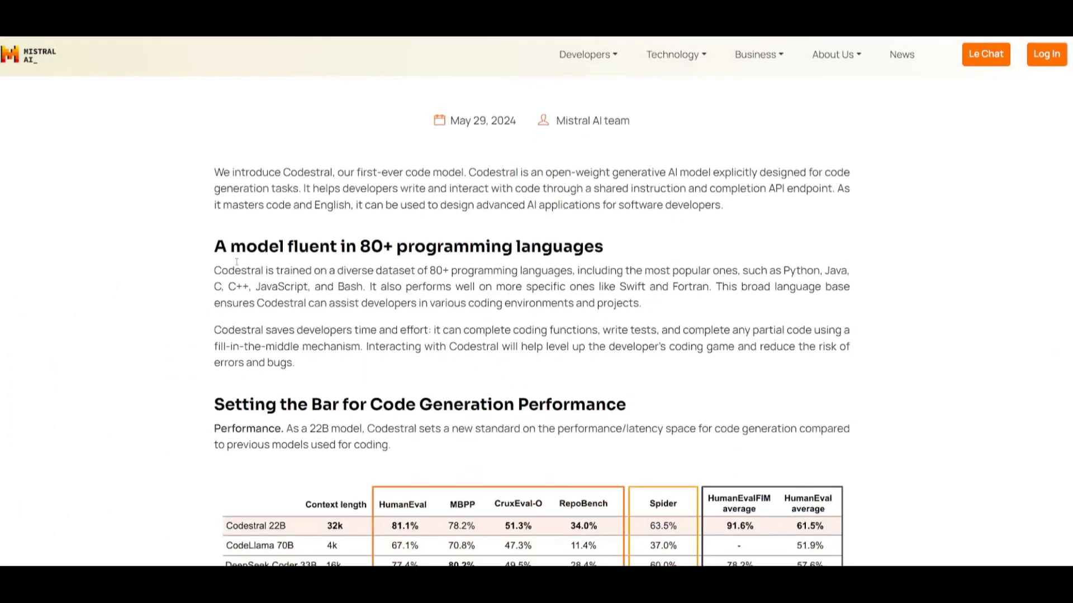
scroll(down, 3)
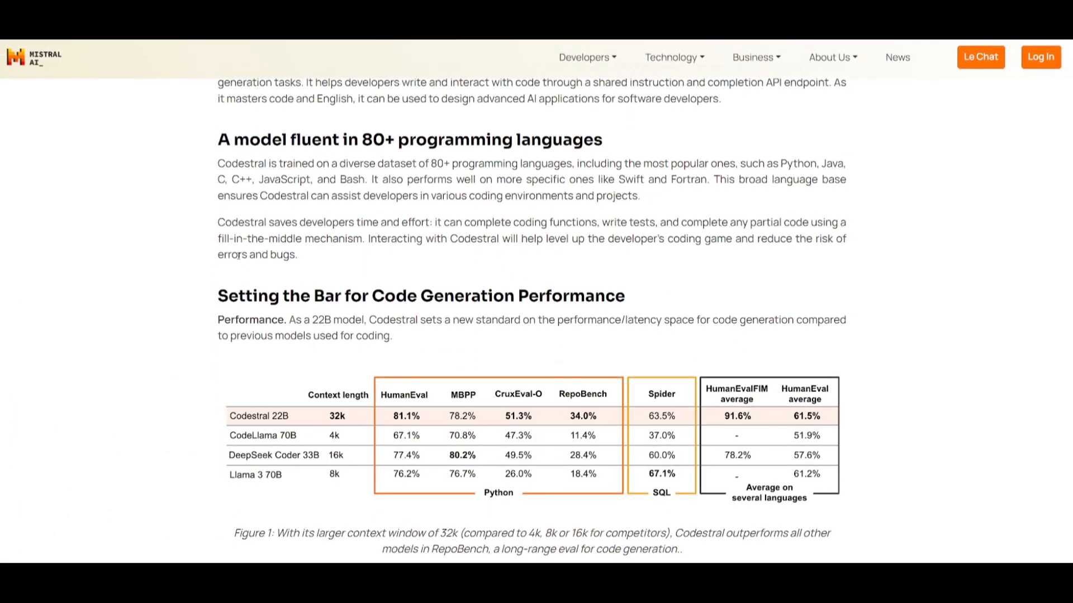
scroll(down, 3)
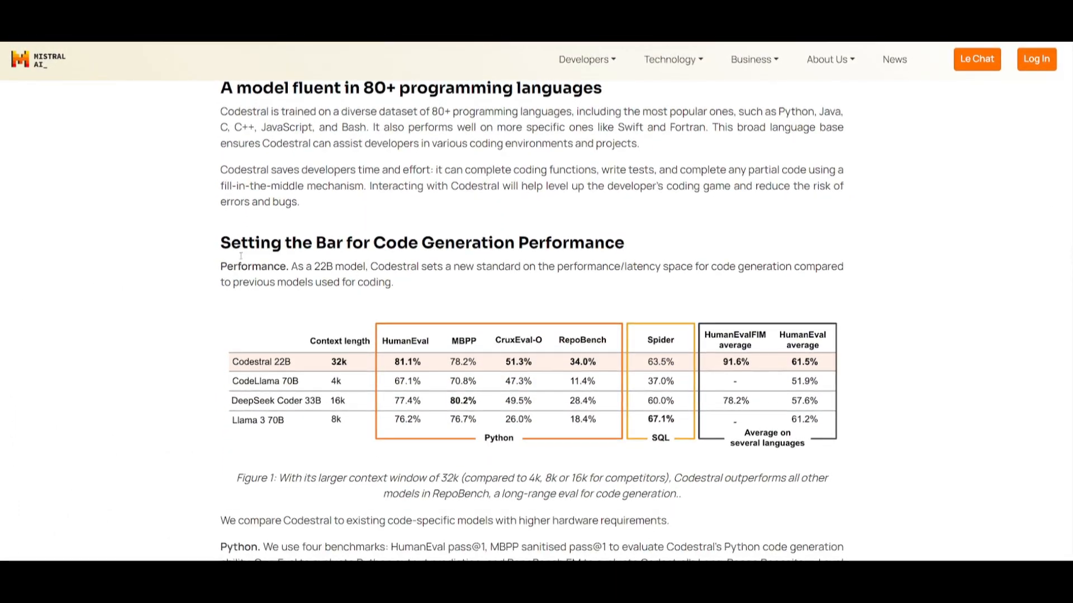
scroll(down, 3)
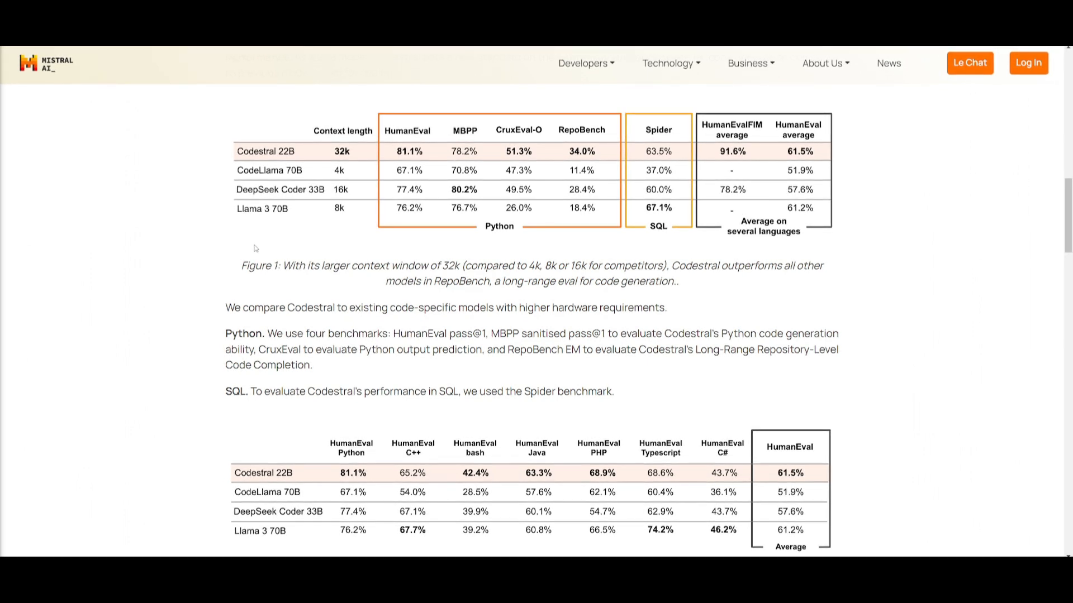
mouse_move(228, 273)
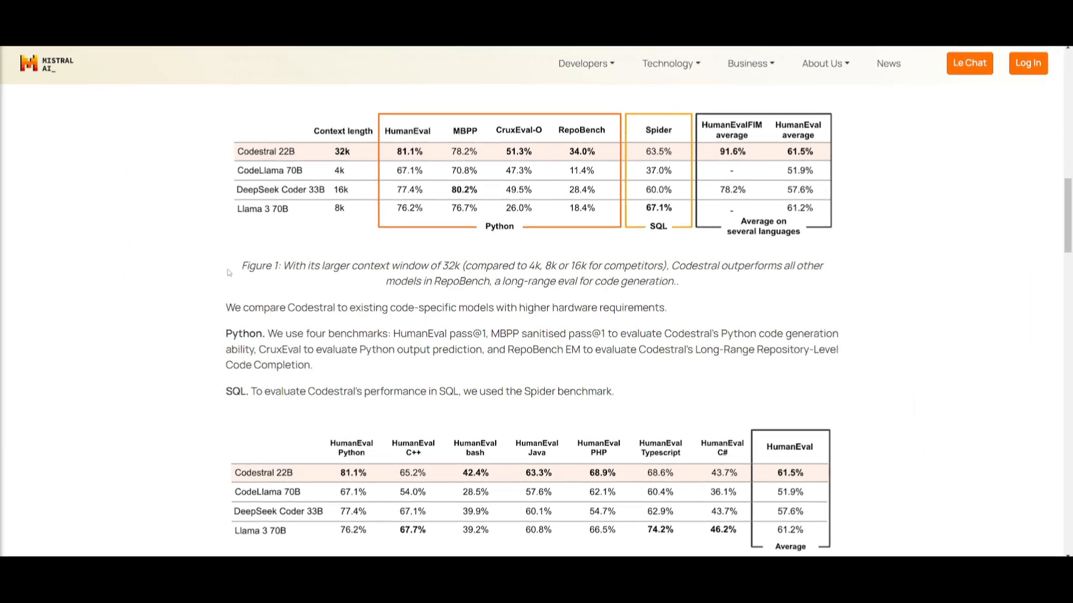
scroll(down, 3)
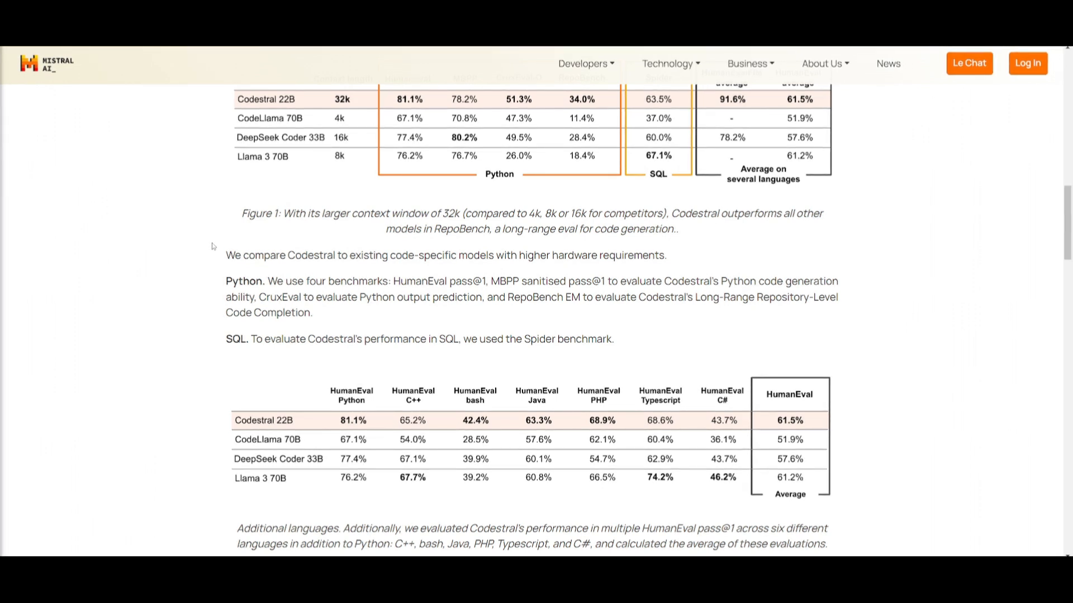
mouse_move(222, 260)
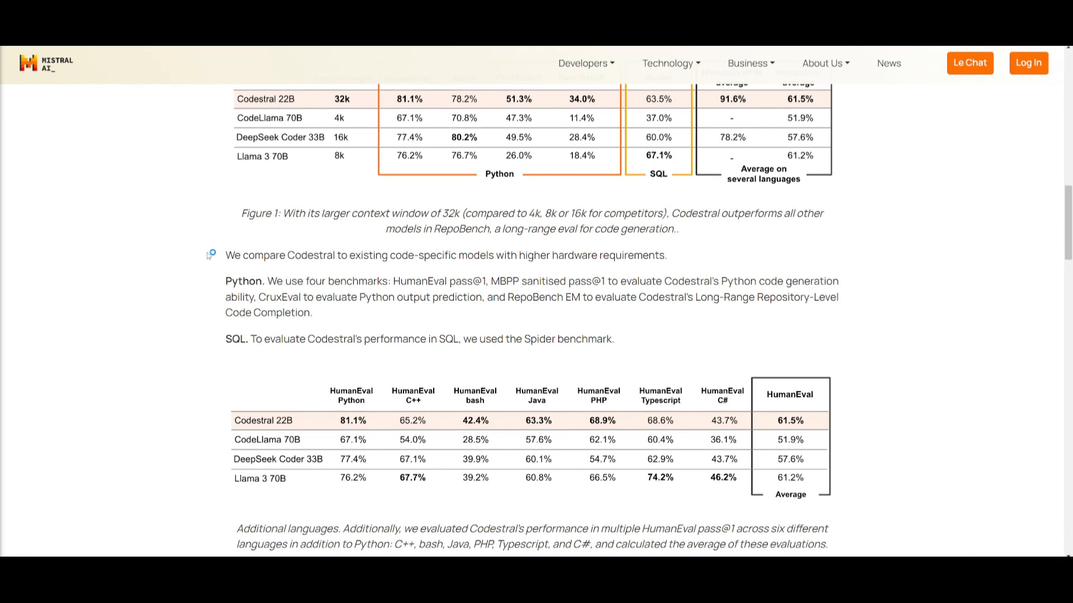
Step: Continue past the HumanEval tables to the HumanEvalFIM fill-in-the-middle results
scroll(down, 3)
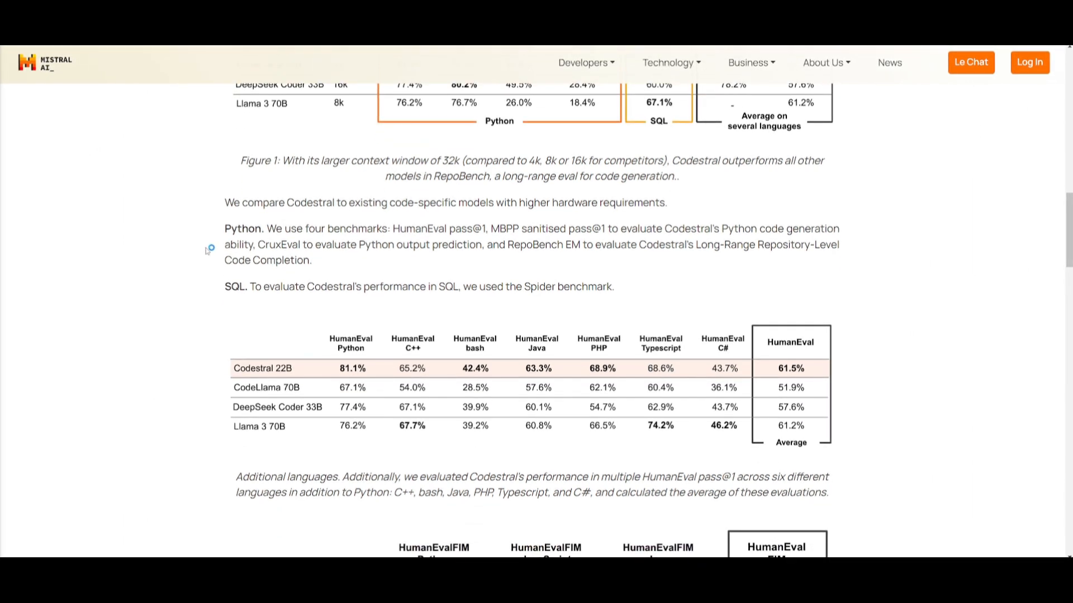
scroll(down, 3)
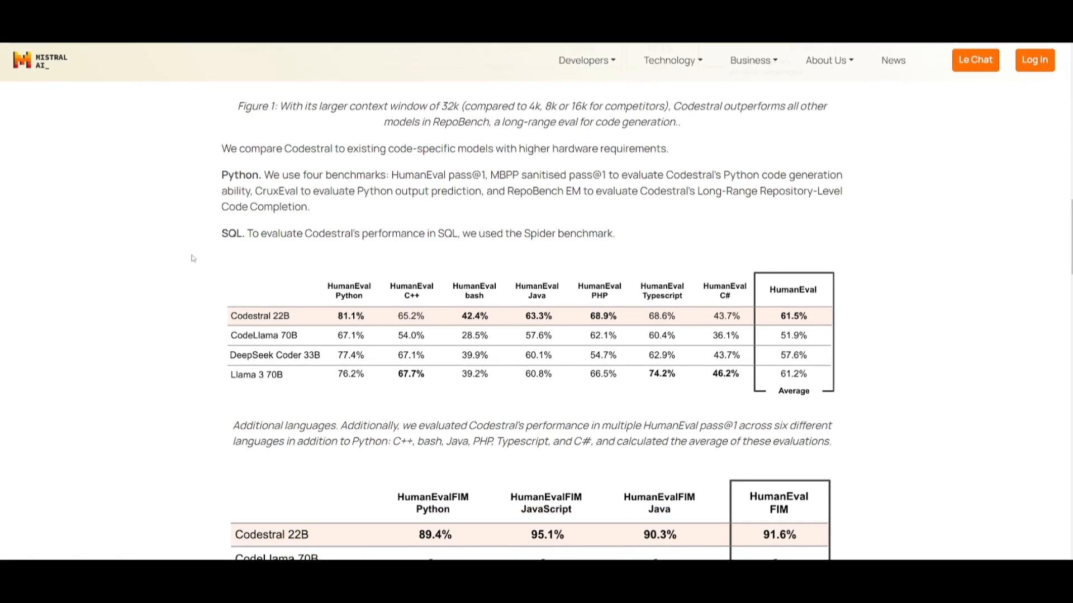
scroll(down, 3)
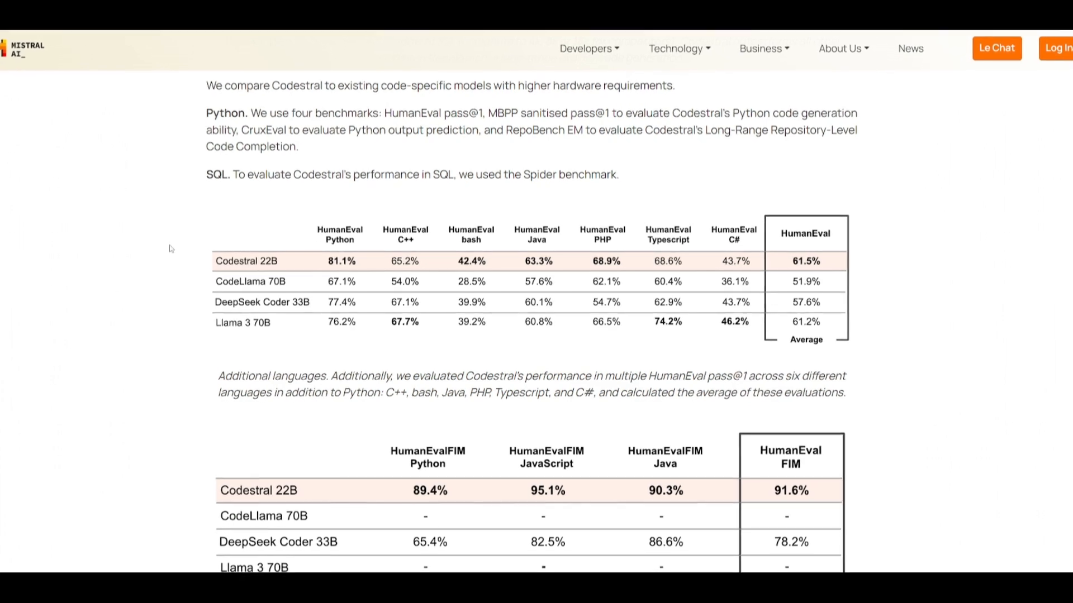
scroll(down, 3)
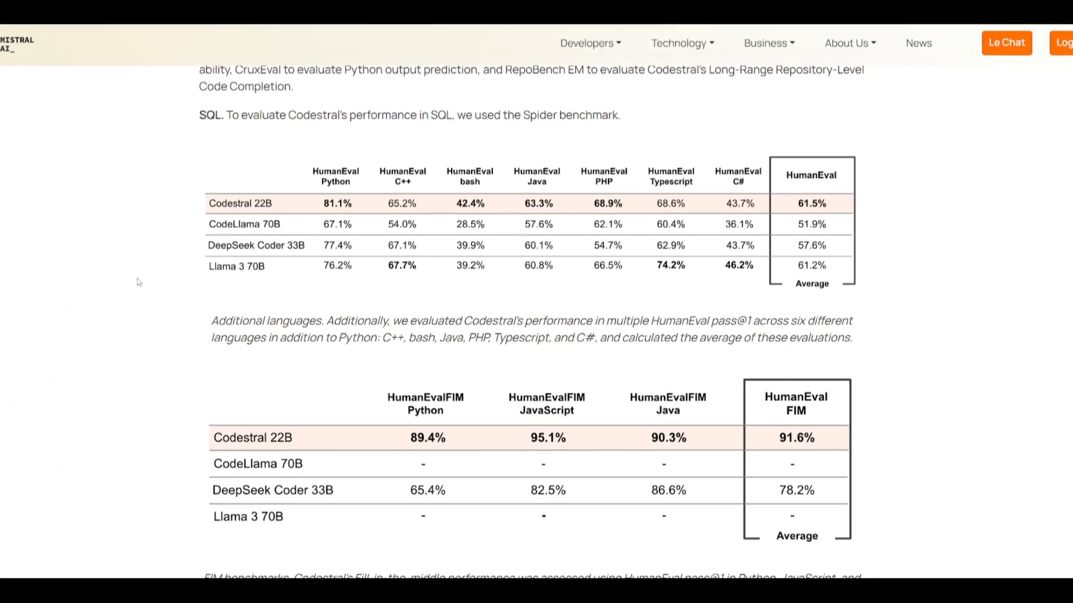
scroll(down, 3)
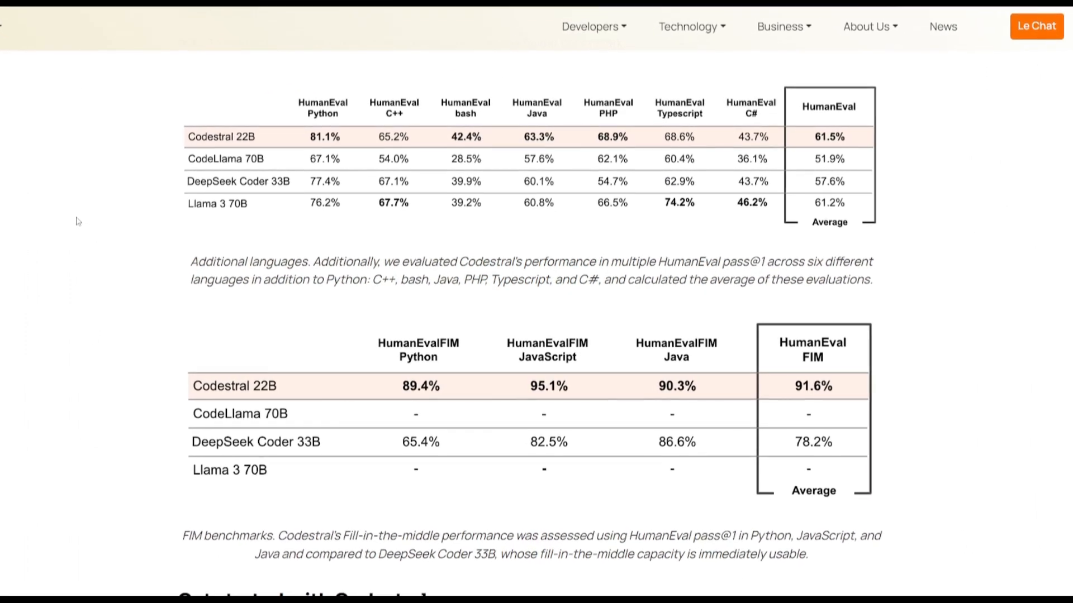
scroll(down, 3)
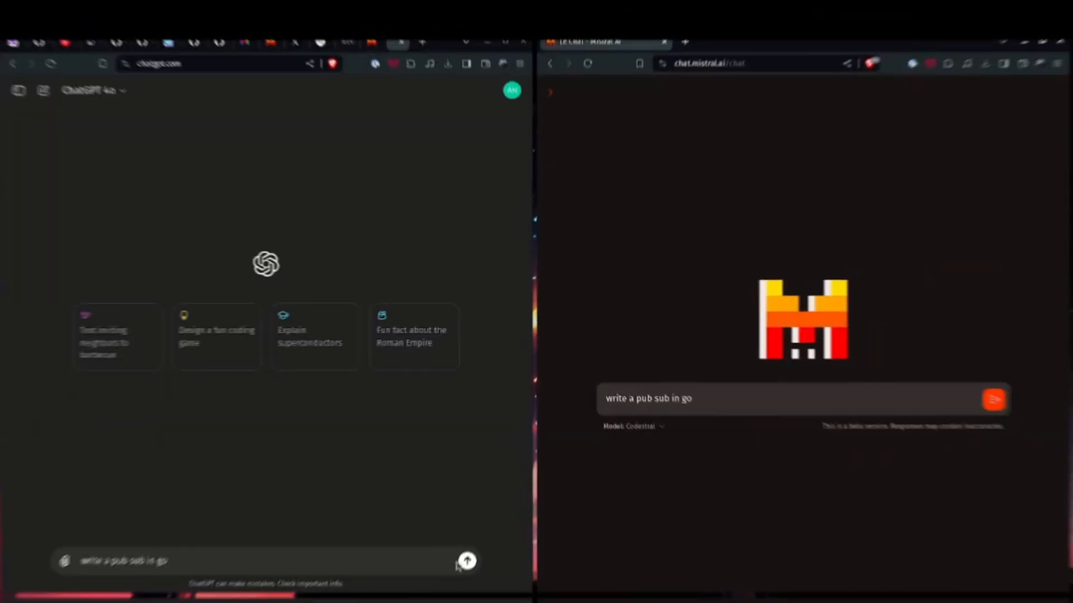
Step: Submit the 'write a pub sub in go' prompt to ChatGPT and review both Go answers
click(468, 561)
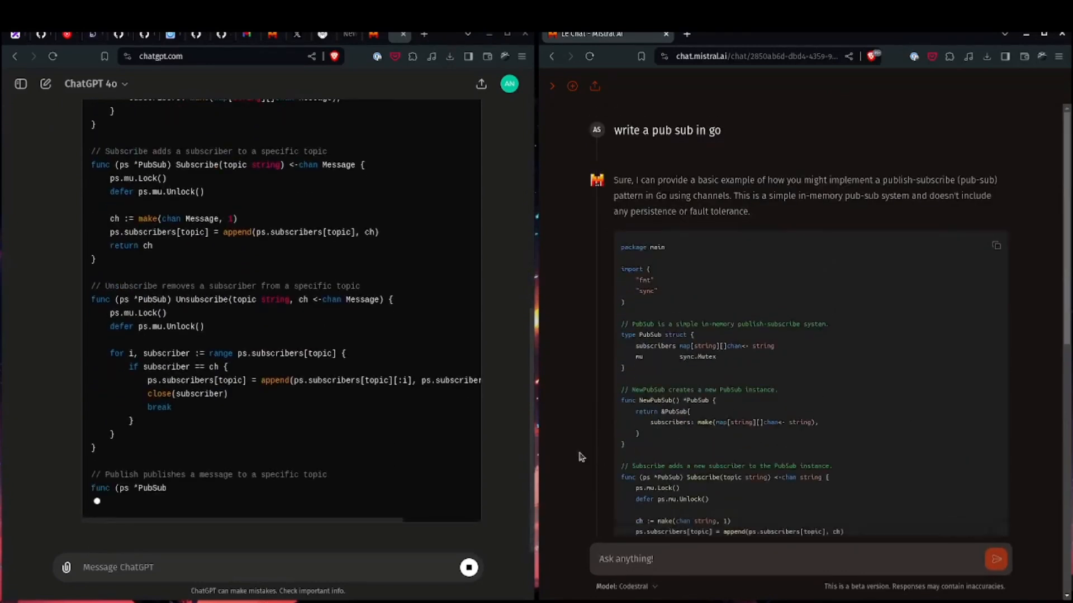
scroll(down, 3)
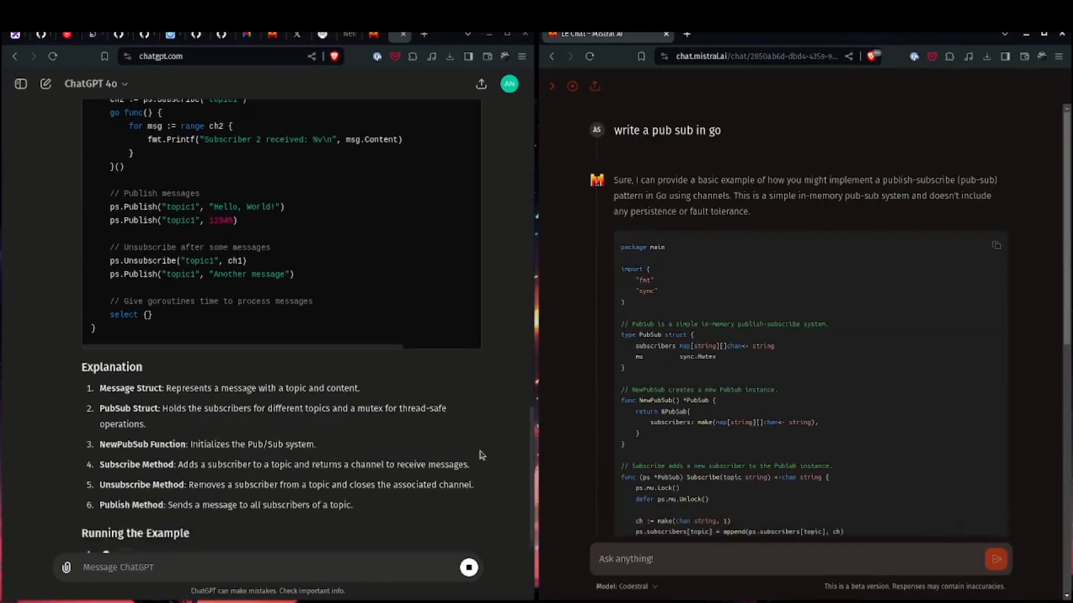
scroll(down, 3)
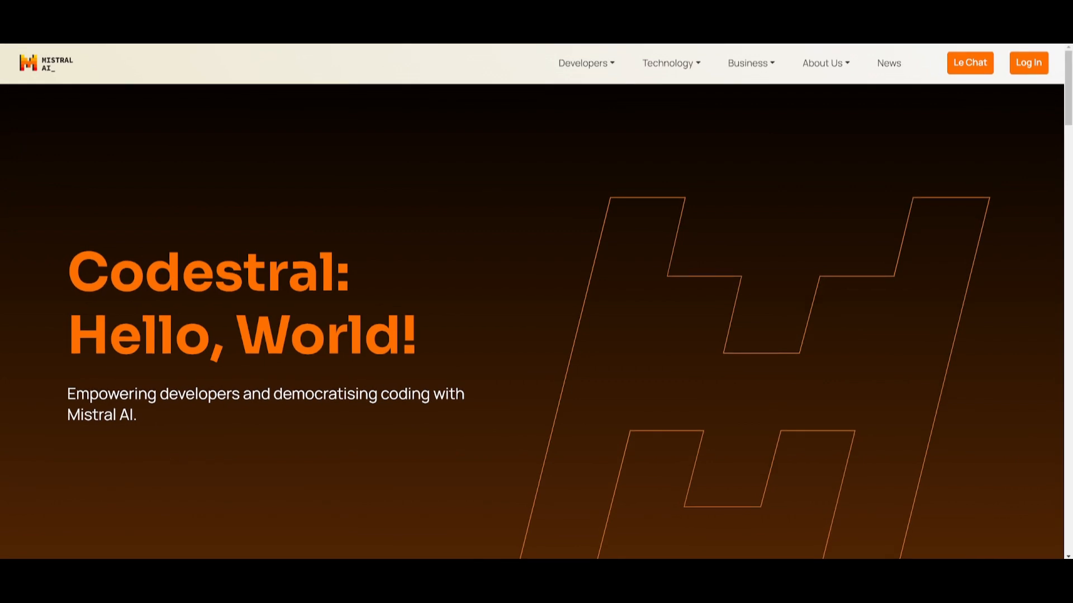
Step: Scroll the Codestral post down to the 'Setting the Bar for Code Generation Performance' table
scroll(down, 3)
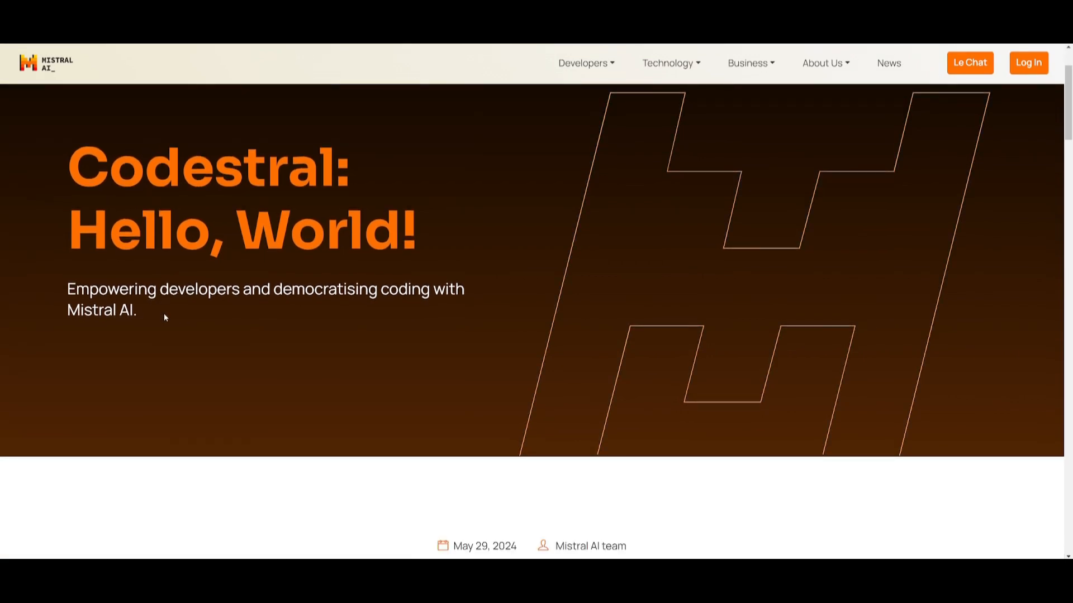
scroll(down, 3)
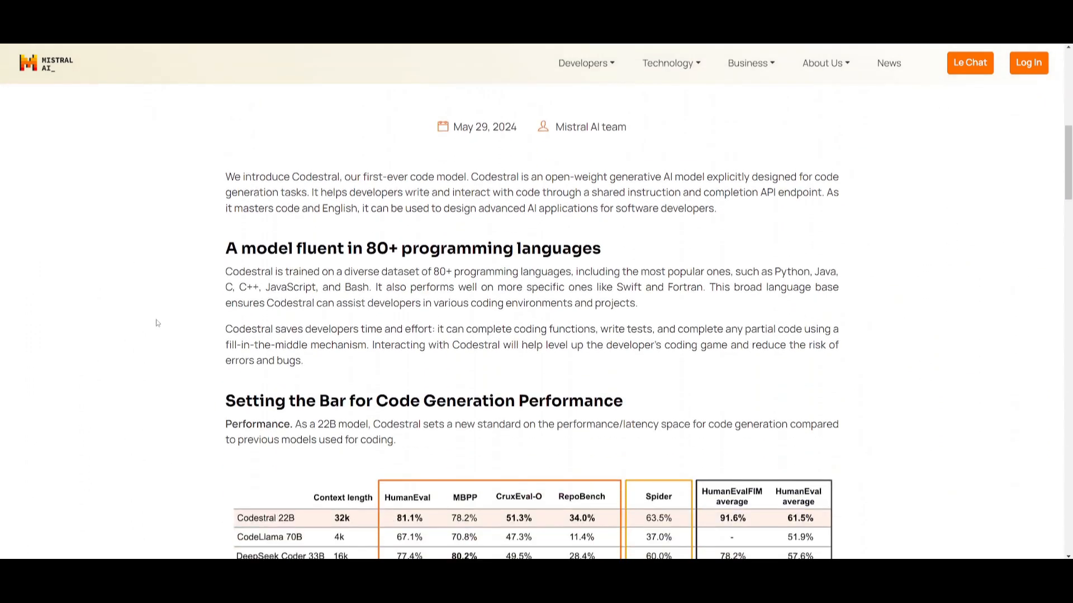
mouse_move(149, 340)
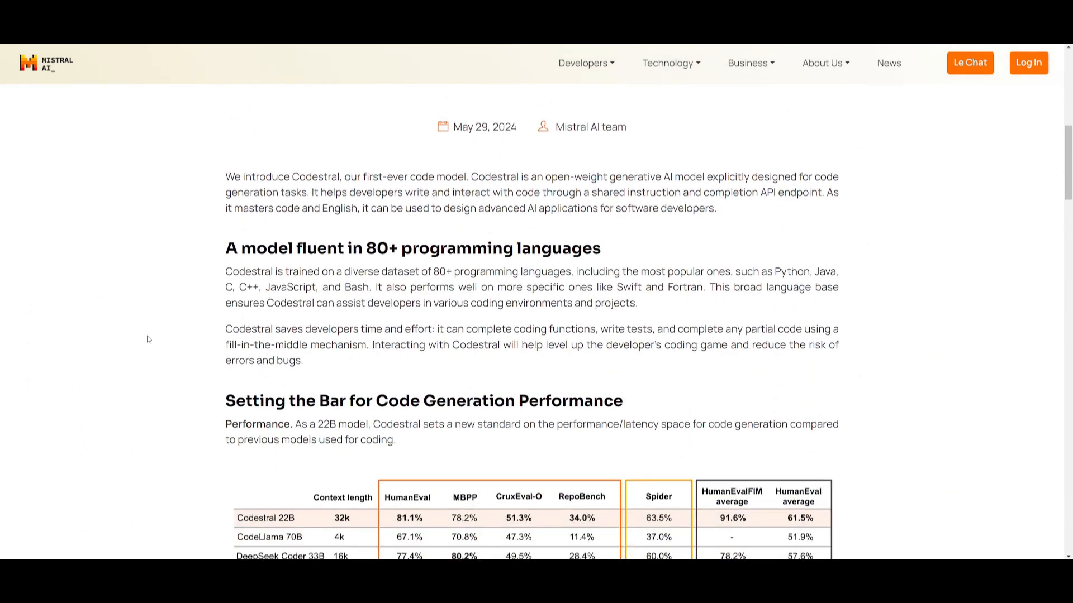
scroll(down, 3)
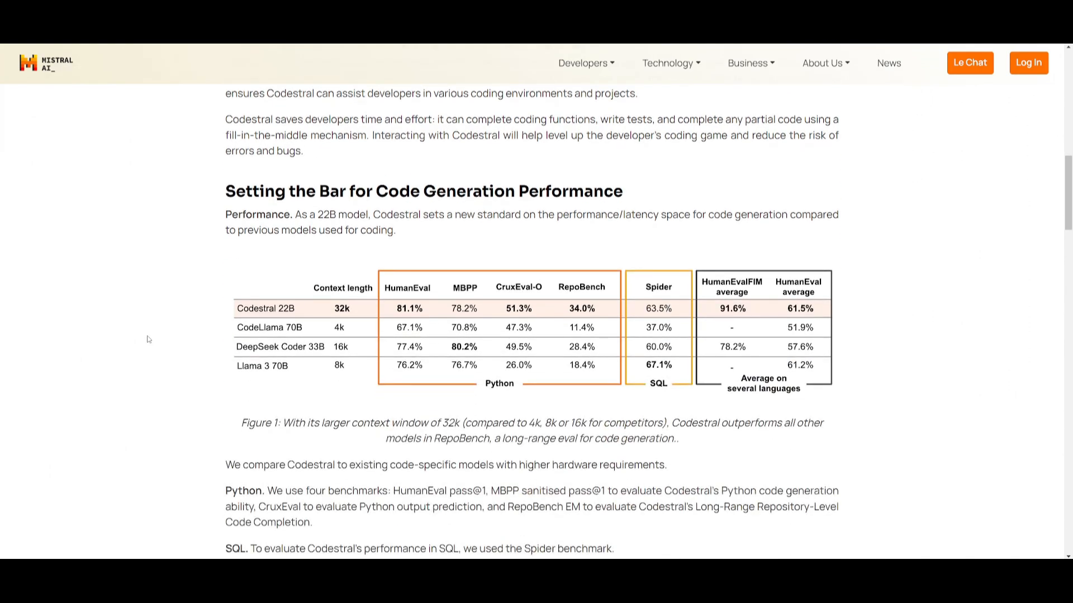
scroll(down, 3)
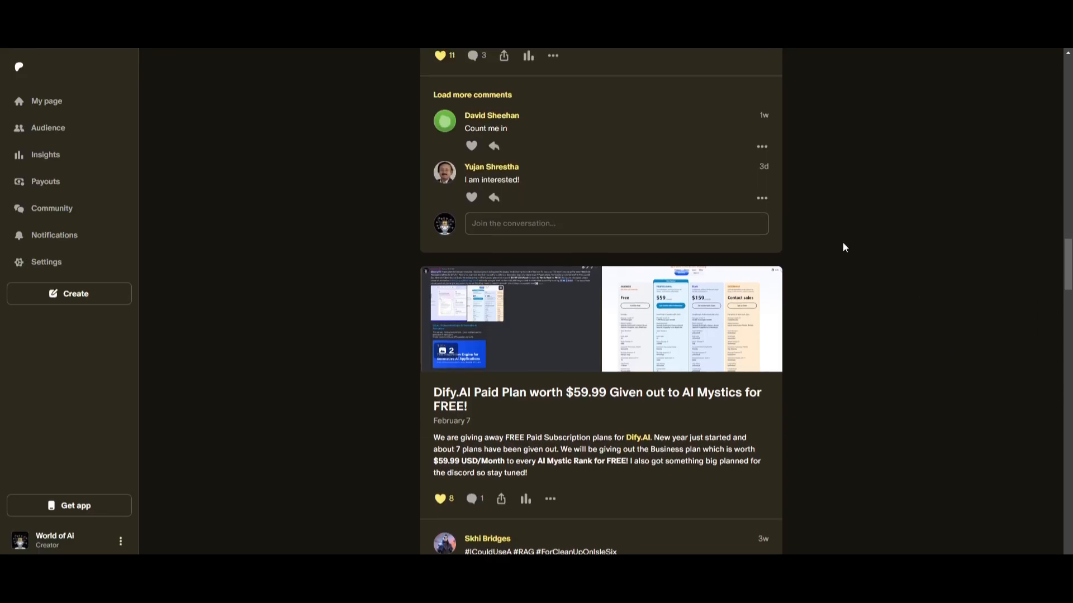
Step: View the first giveaway post's images in the lightbox, including the Features & pricing page
scroll(up, 3)
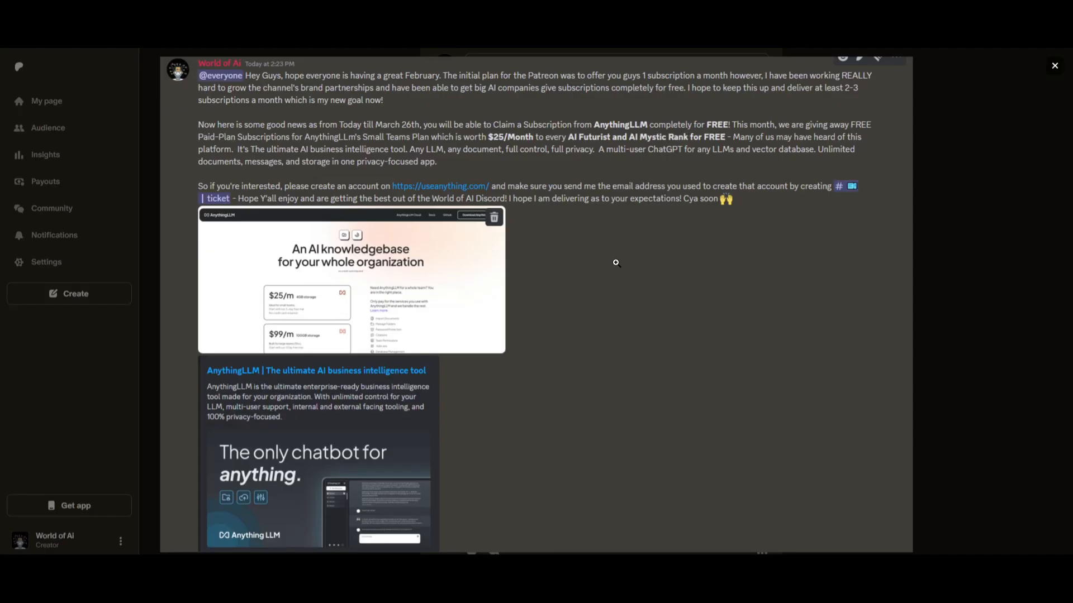
mouse_move(992, 263)
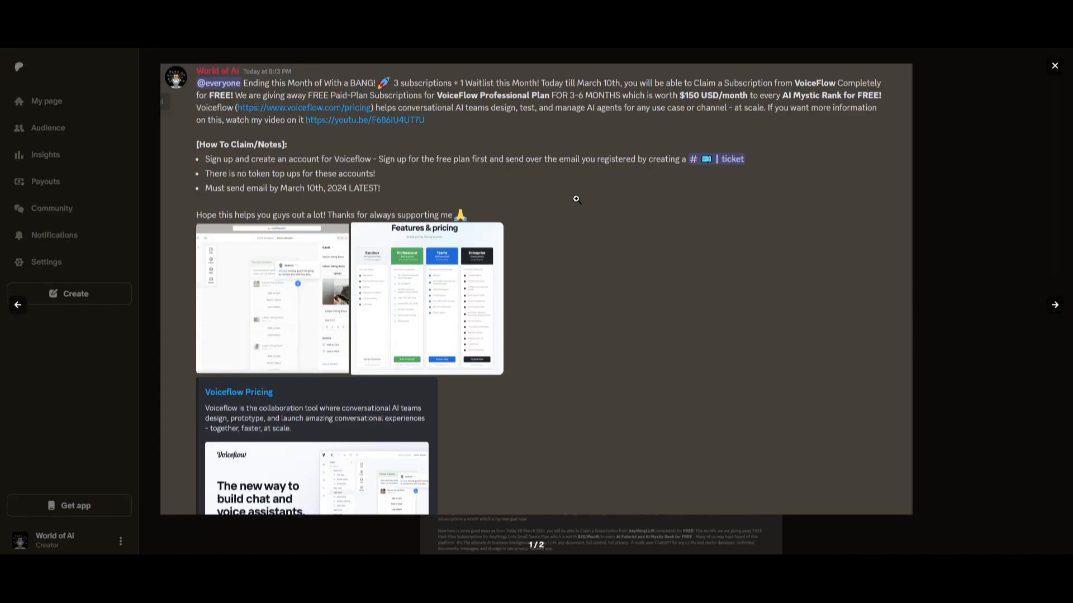
click(424, 299)
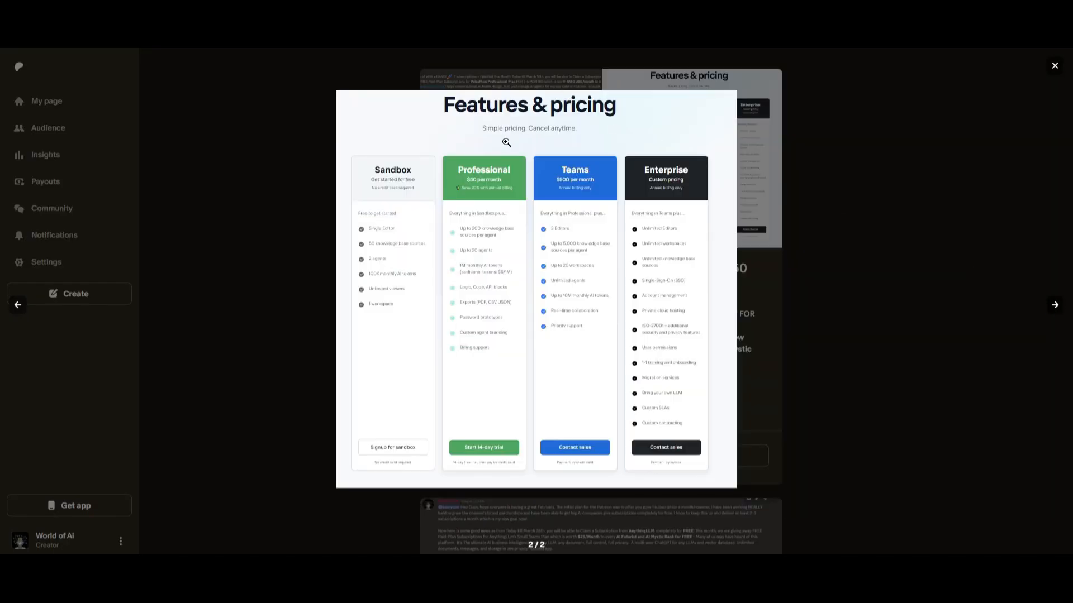
click(1054, 65)
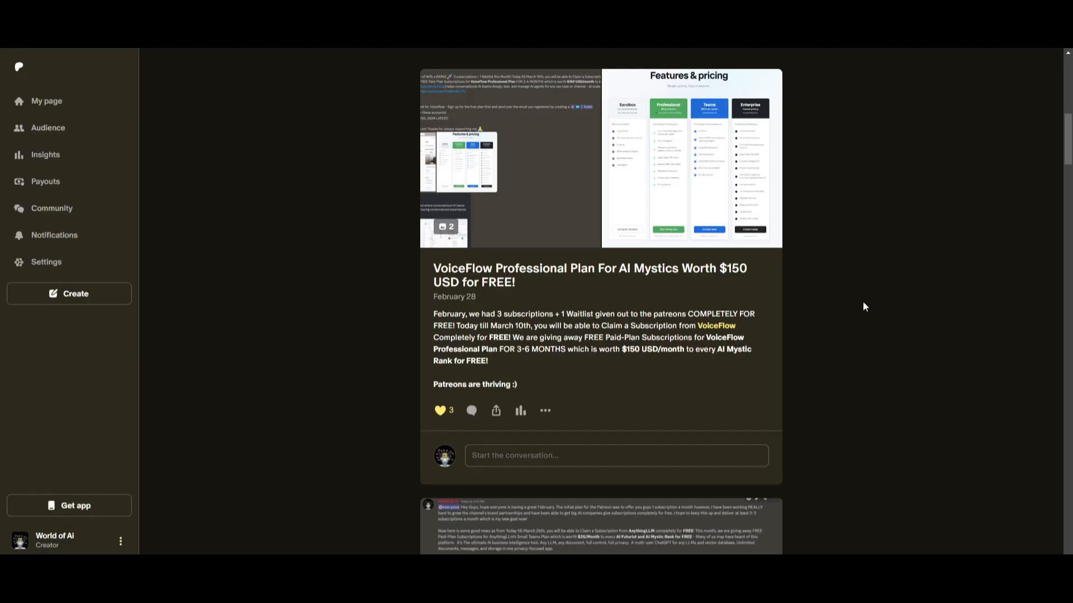
scroll(down, 3)
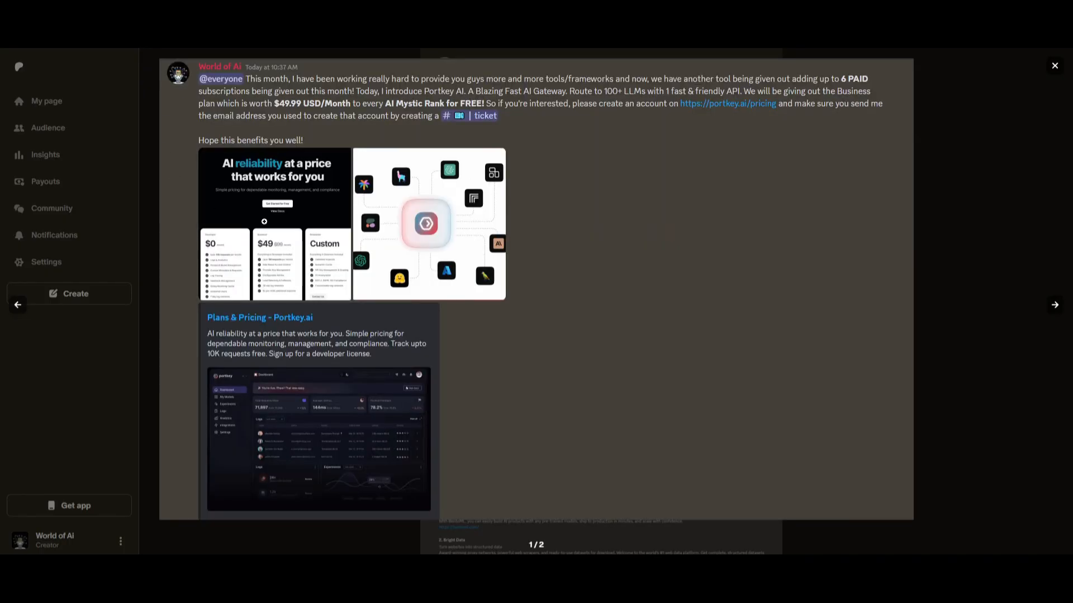
Step: Flip through the next post's images and return to the feed at the five paid subscriptions post
click(1054, 305)
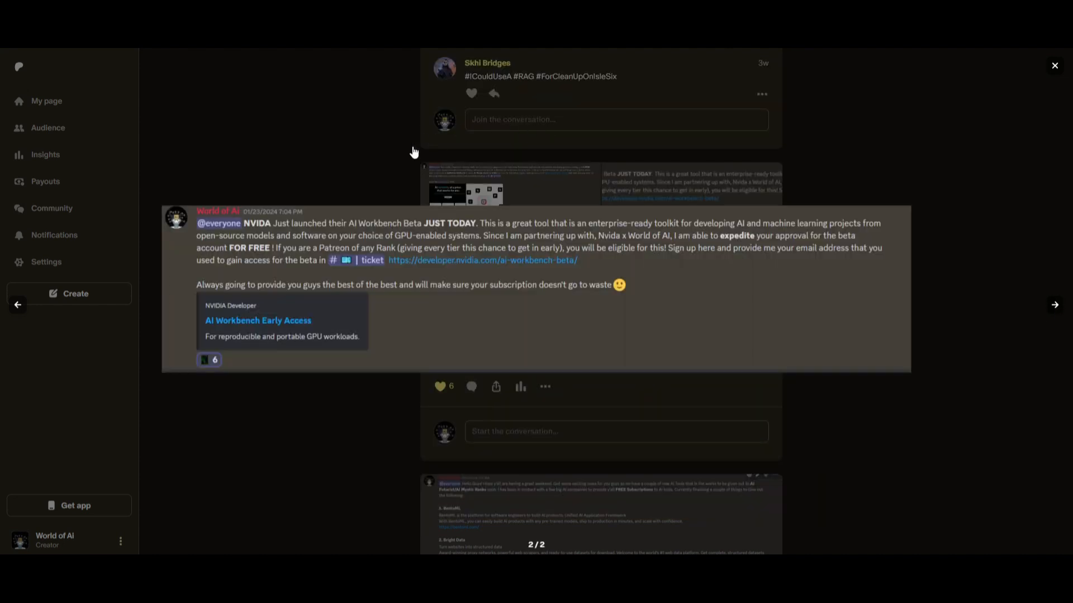
click(1054, 65)
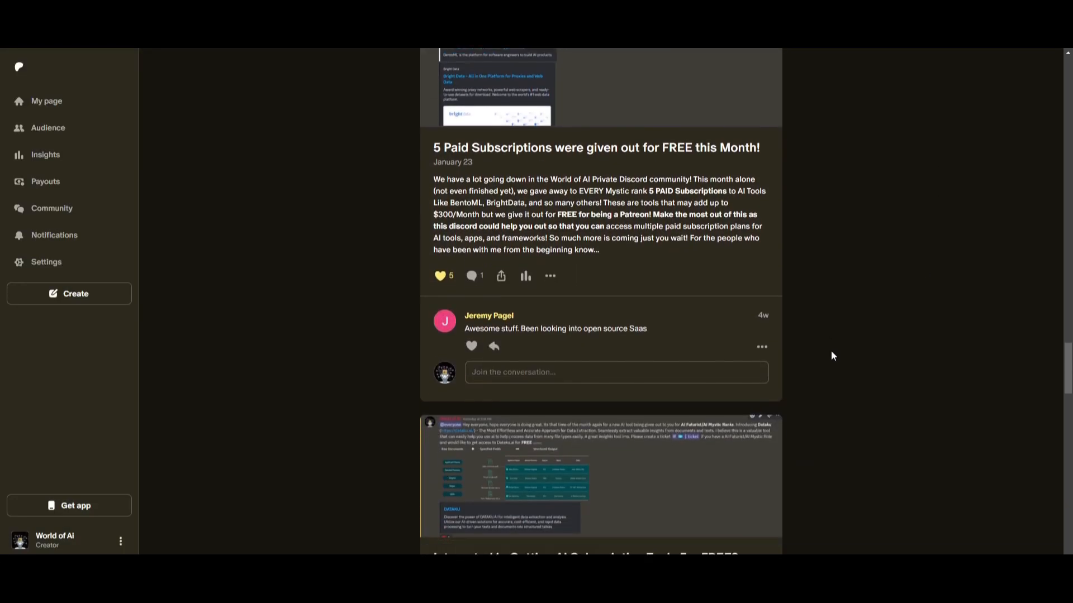
click(598, 479)
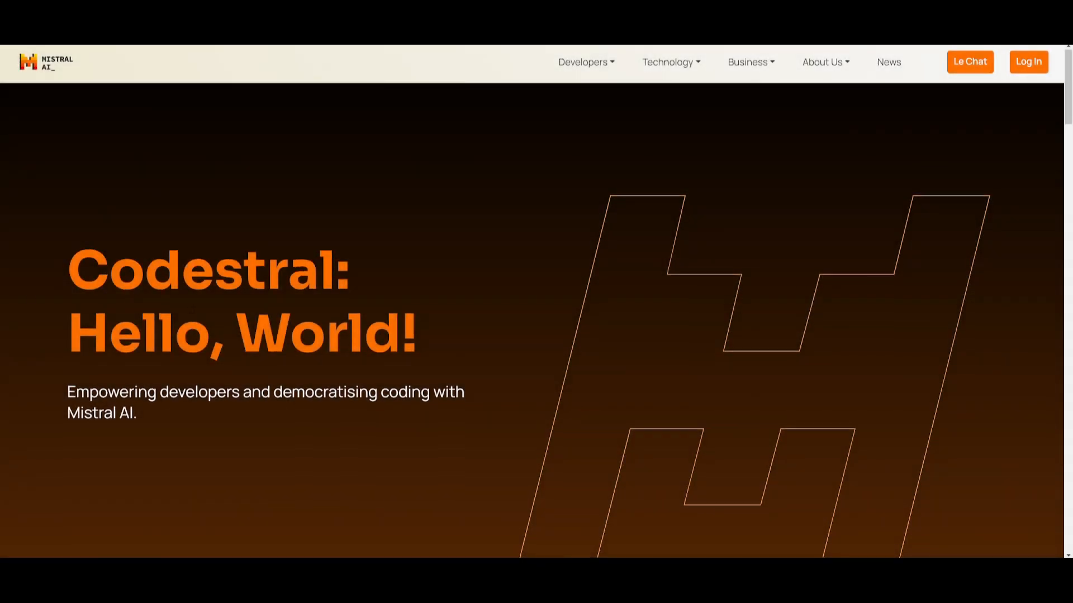
Step: Scroll the Codestral post down toward its programming-languages section and benchmark table
scroll(down, 3)
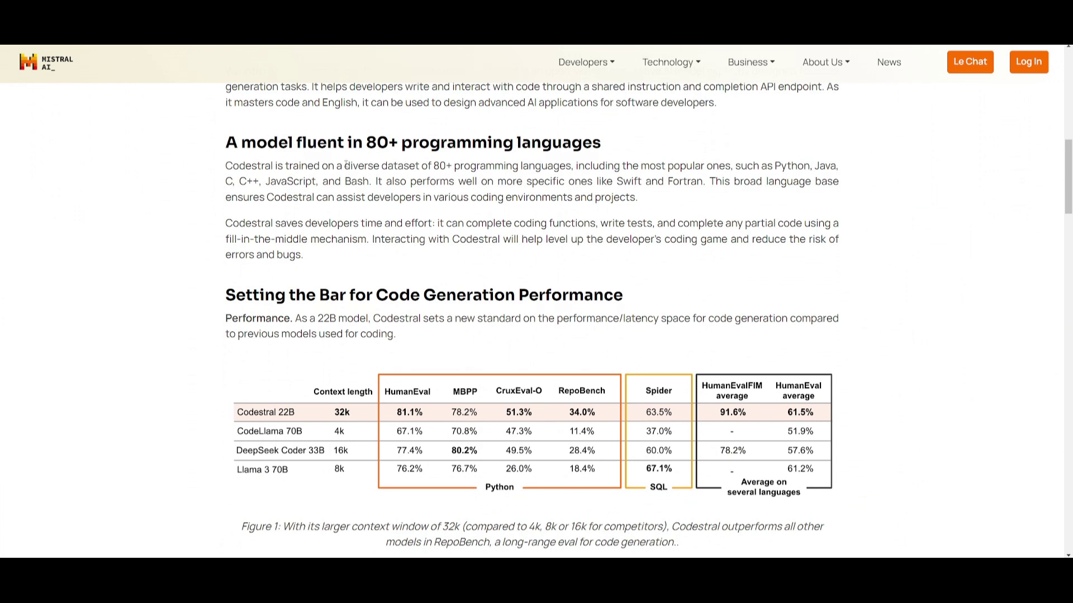
mouse_move(467, 131)
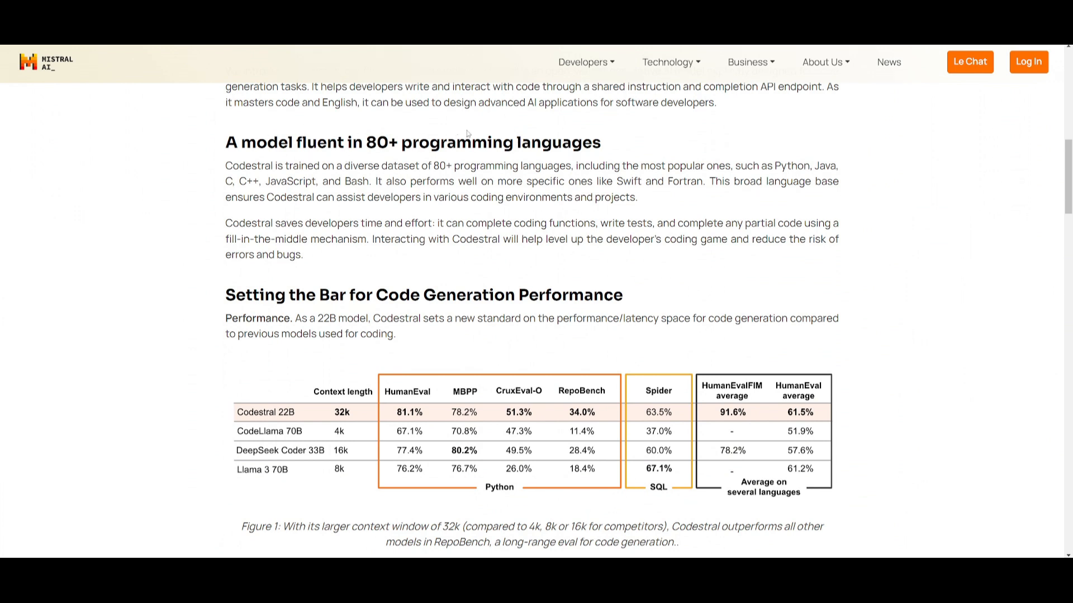
mouse_move(528, 132)
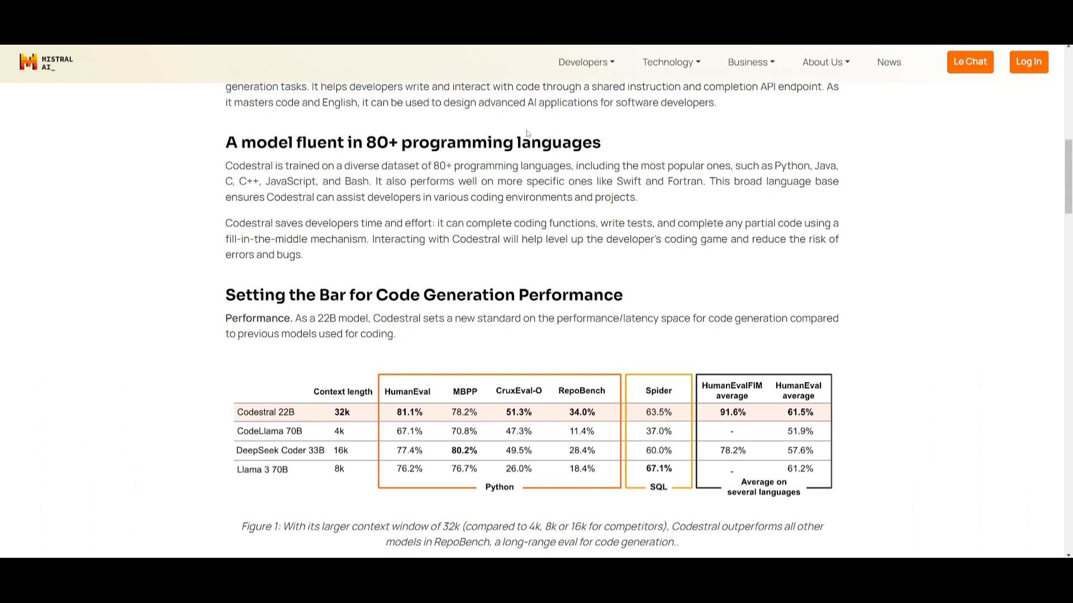
mouse_move(520, 129)
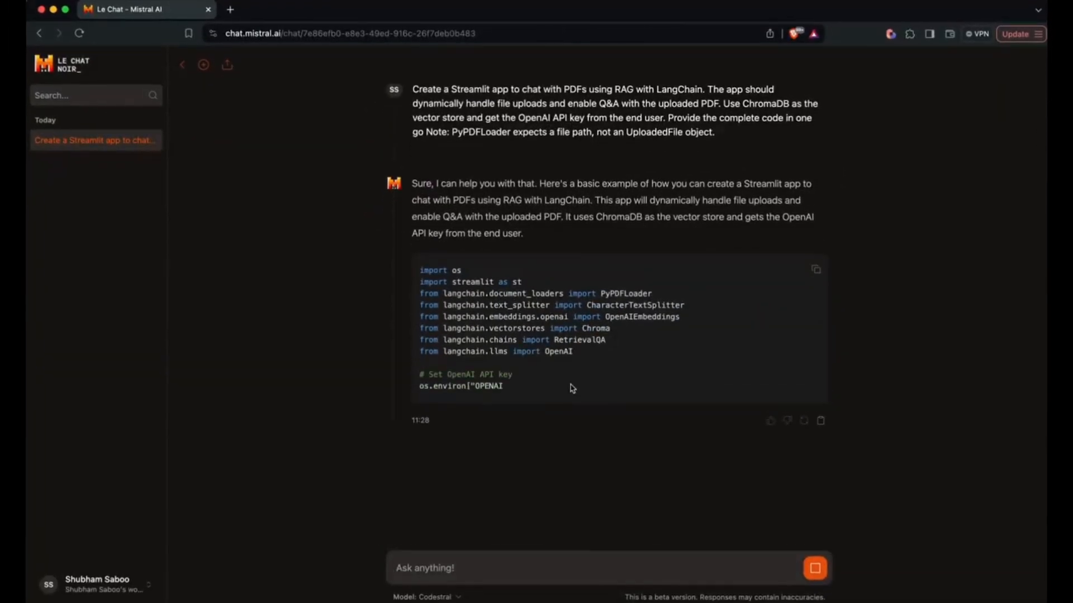
Step: Scroll Le Chat's Streamlit RAG chatbot code down to its closing note
scroll(down, 3)
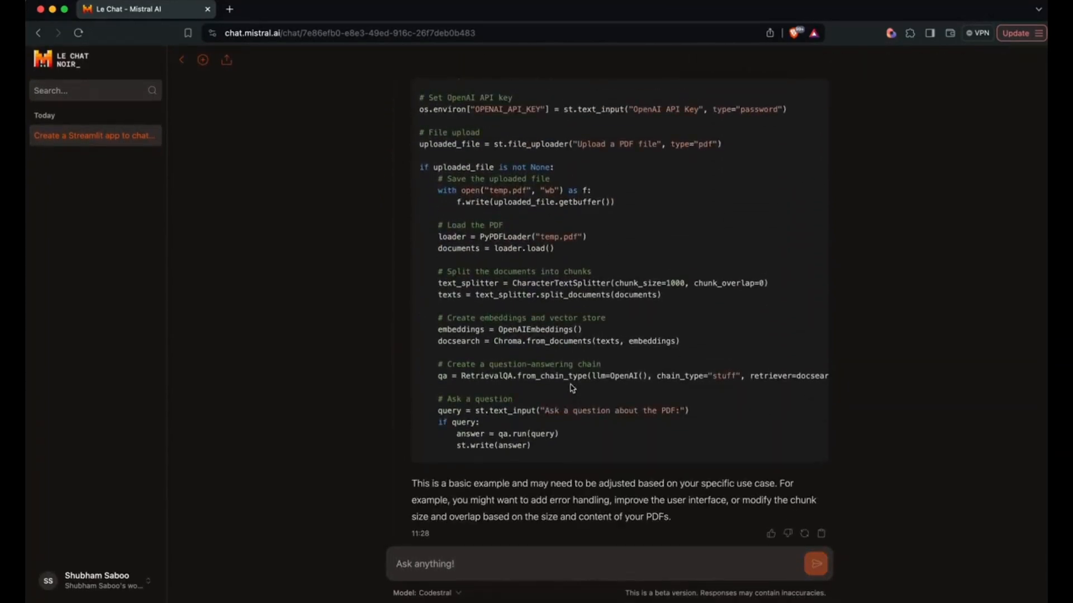
click(814, 287)
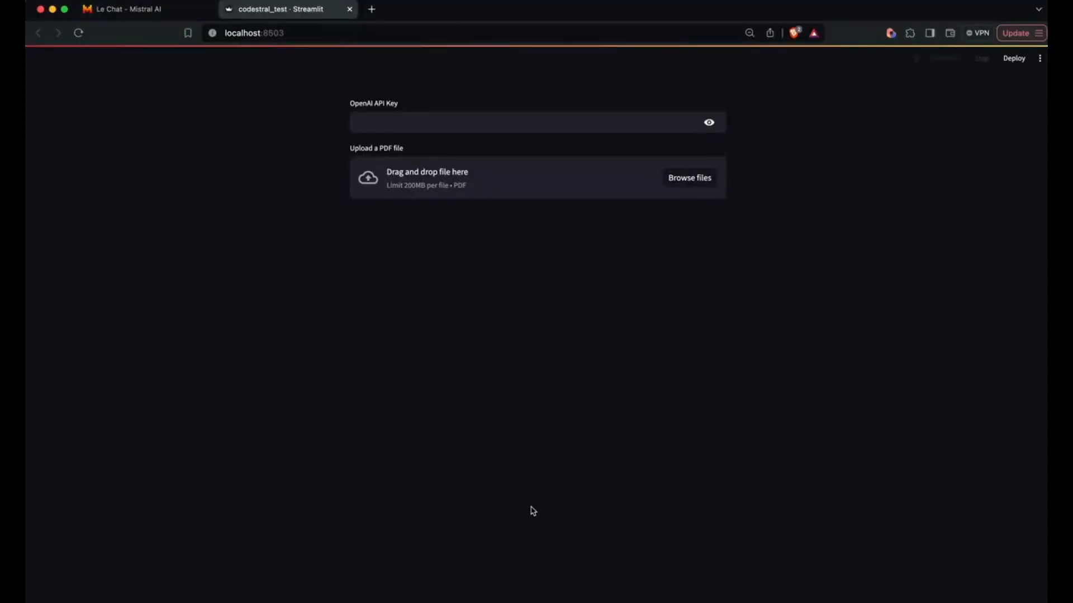
Step: Supply the OpenAI API key and upload the model blending PDF
click(483, 122)
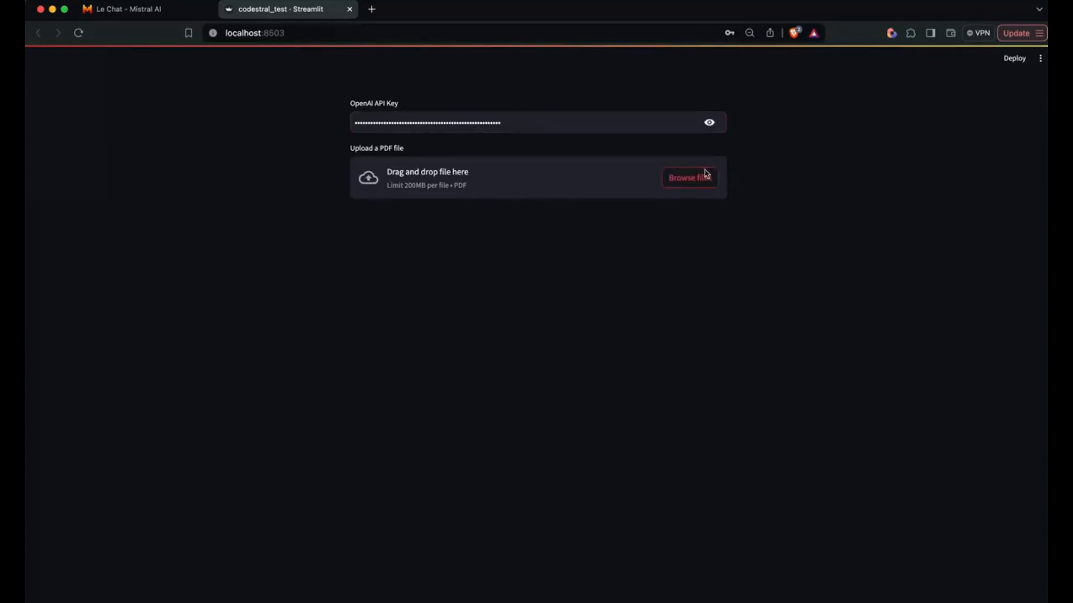
click(690, 178)
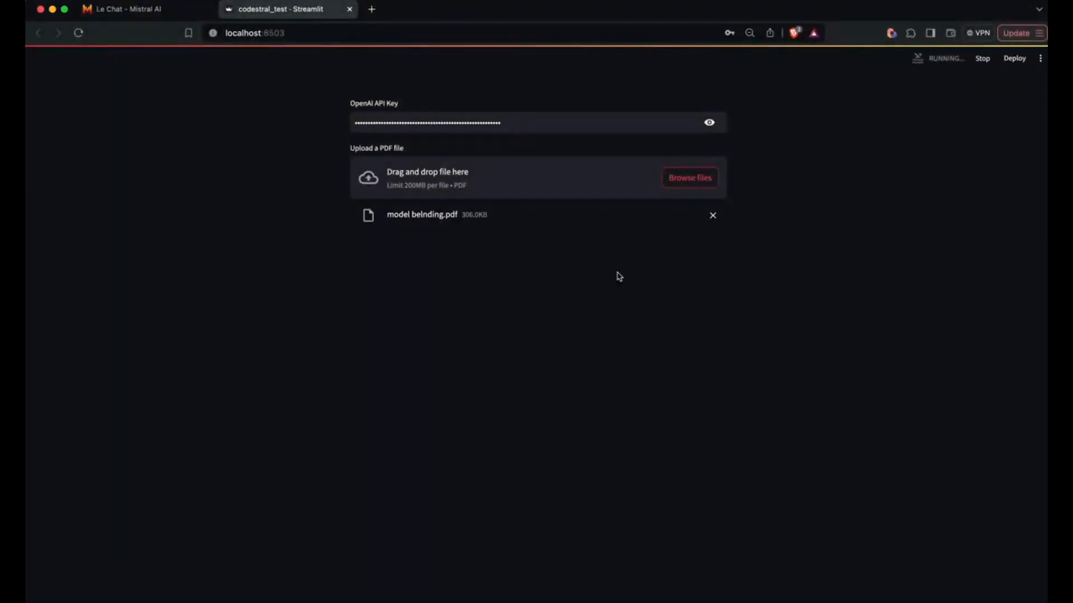
Step: Ask 'What is AI model blending' and select the generated answer text
text(W)
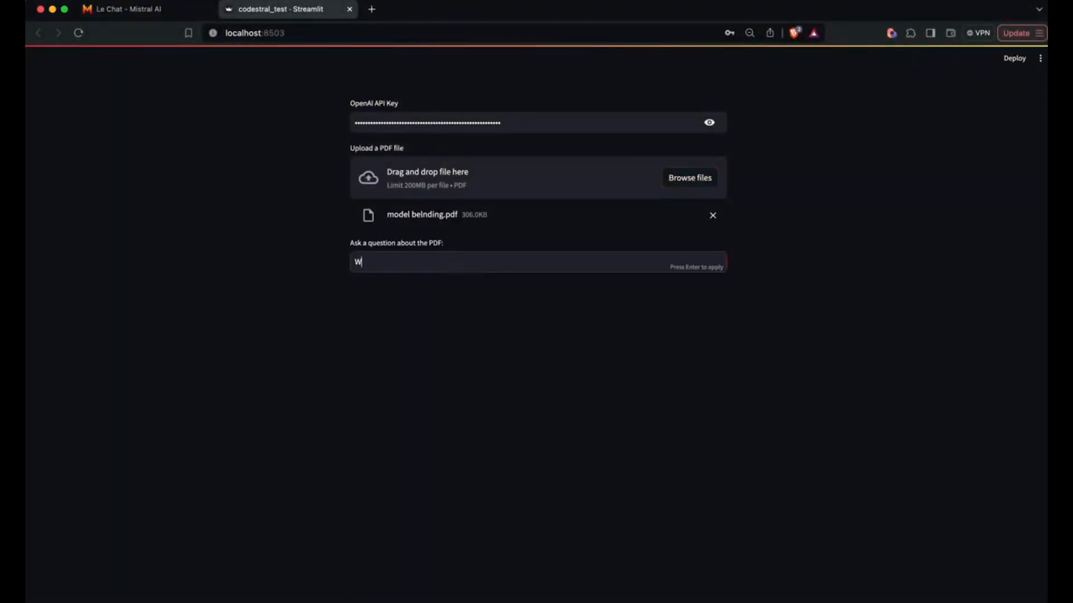
text(hat is AI mod)
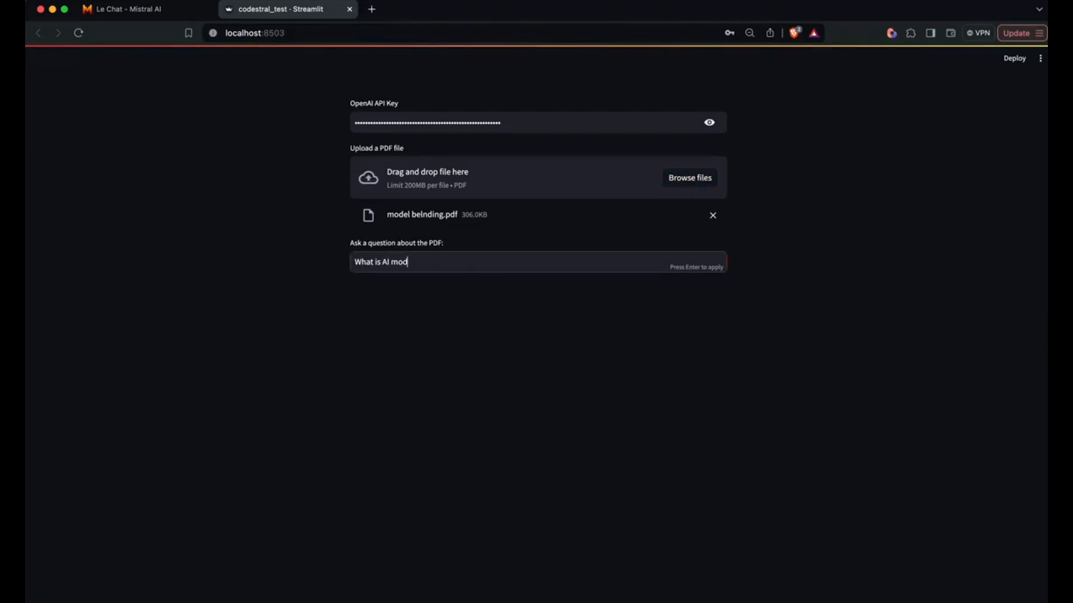
text(el blending)
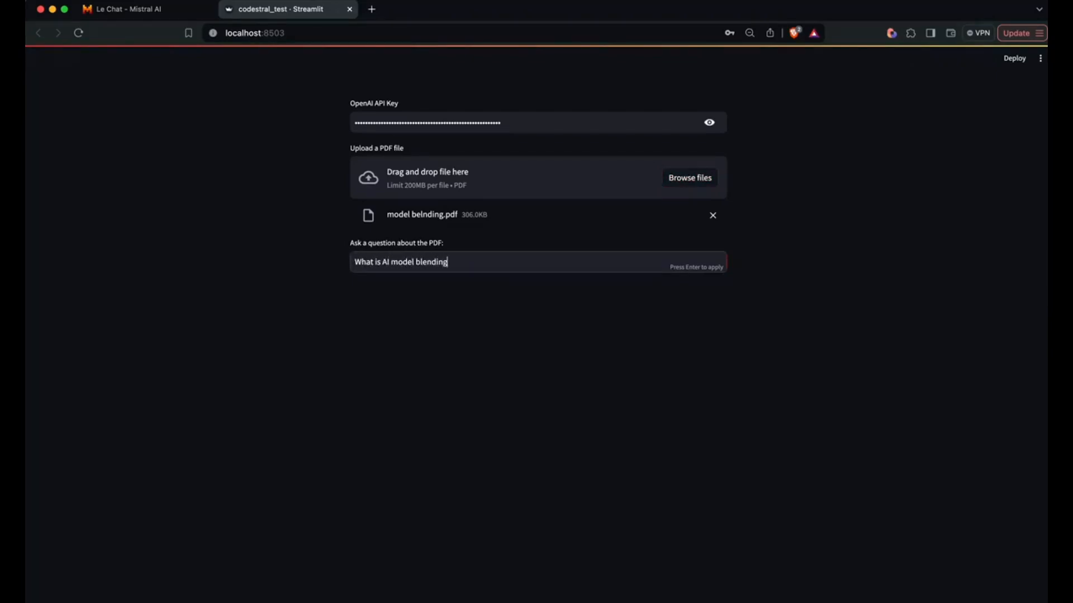
key(Enter)
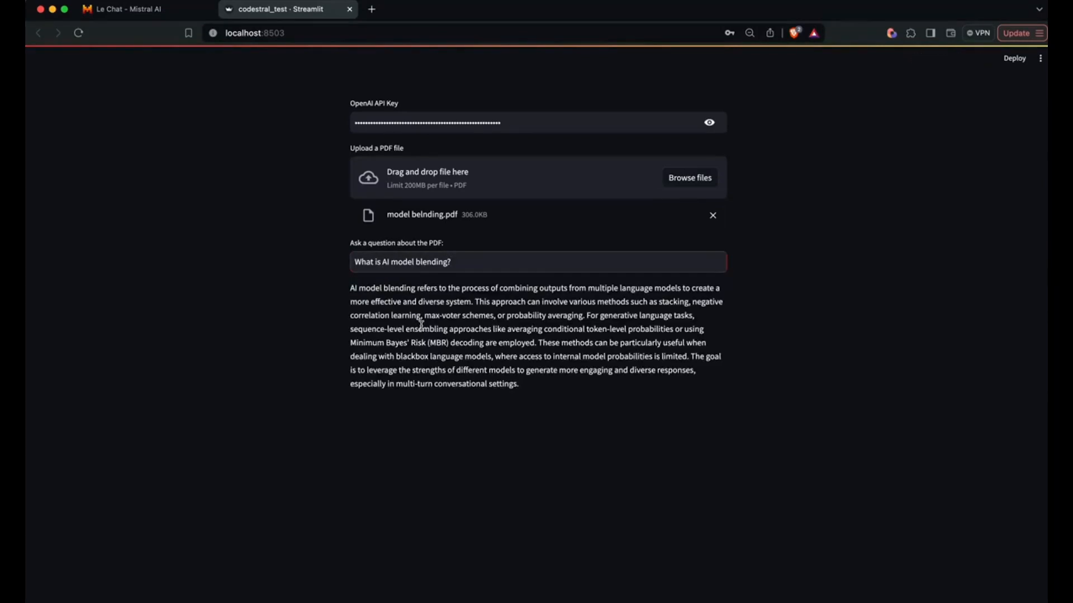
drag(349, 288, 518, 383)
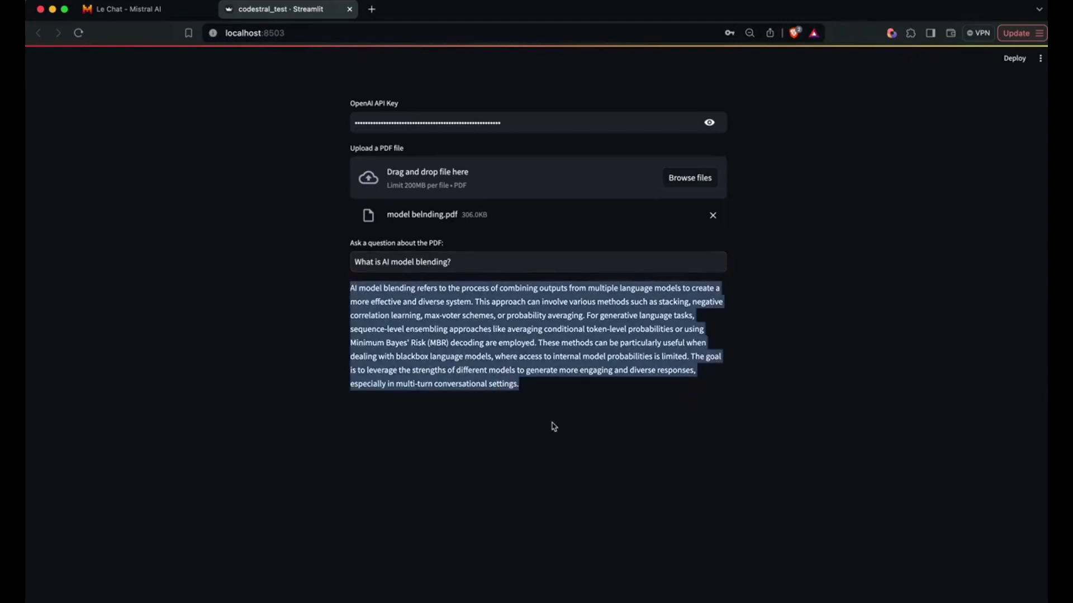
click(129, 9)
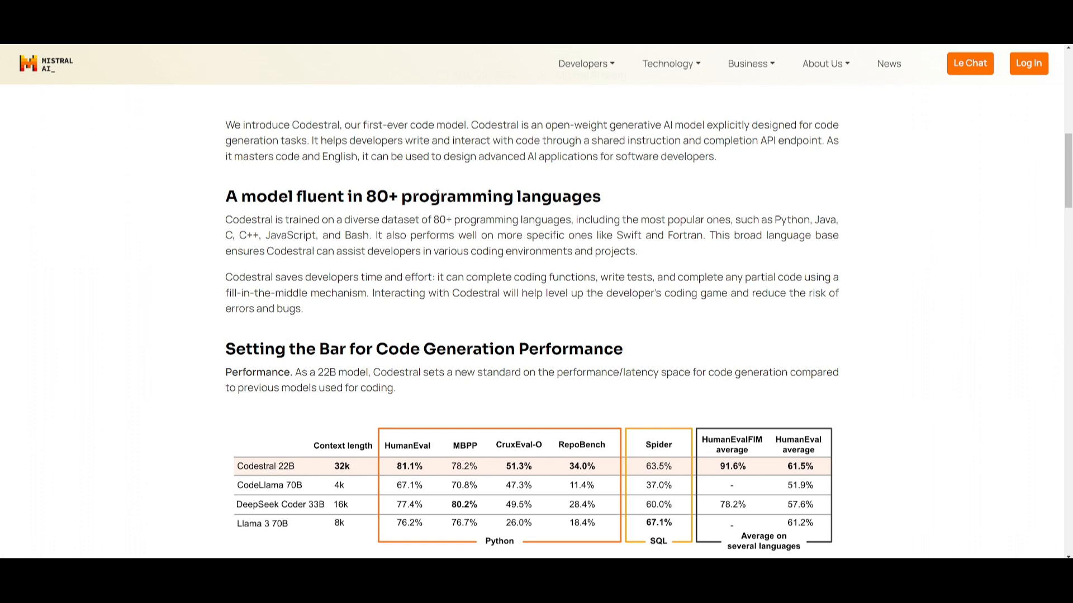
mouse_move(425, 196)
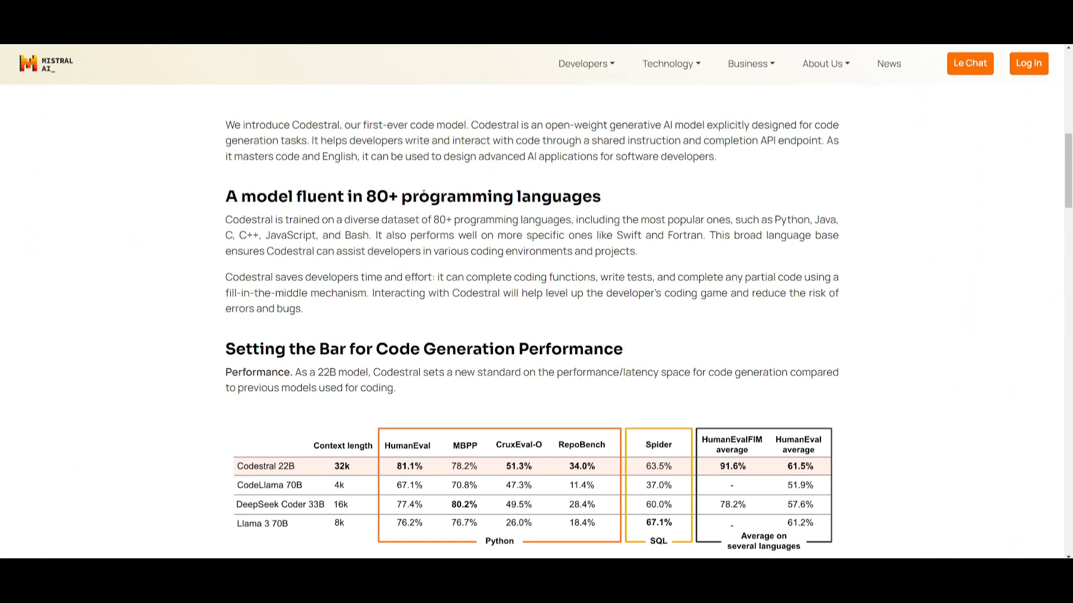
mouse_move(568, 321)
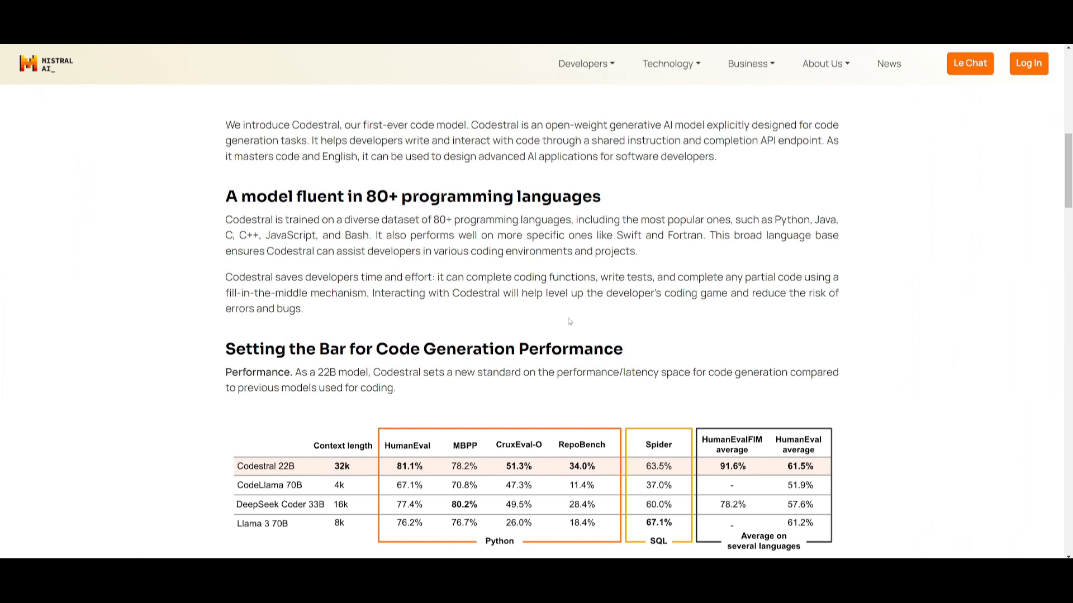
mouse_move(570, 293)
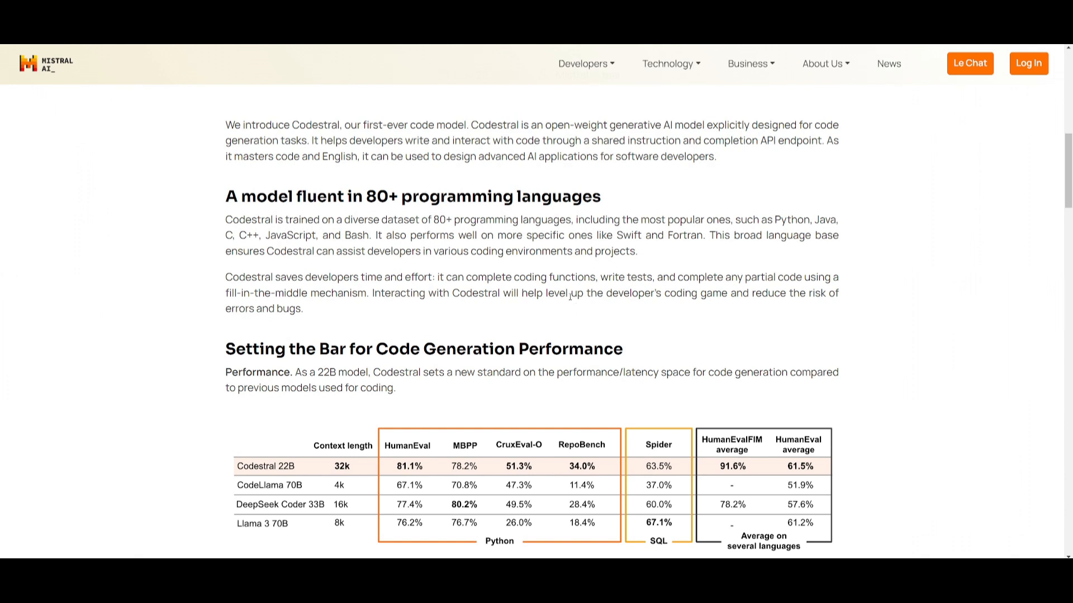
mouse_move(452, 288)
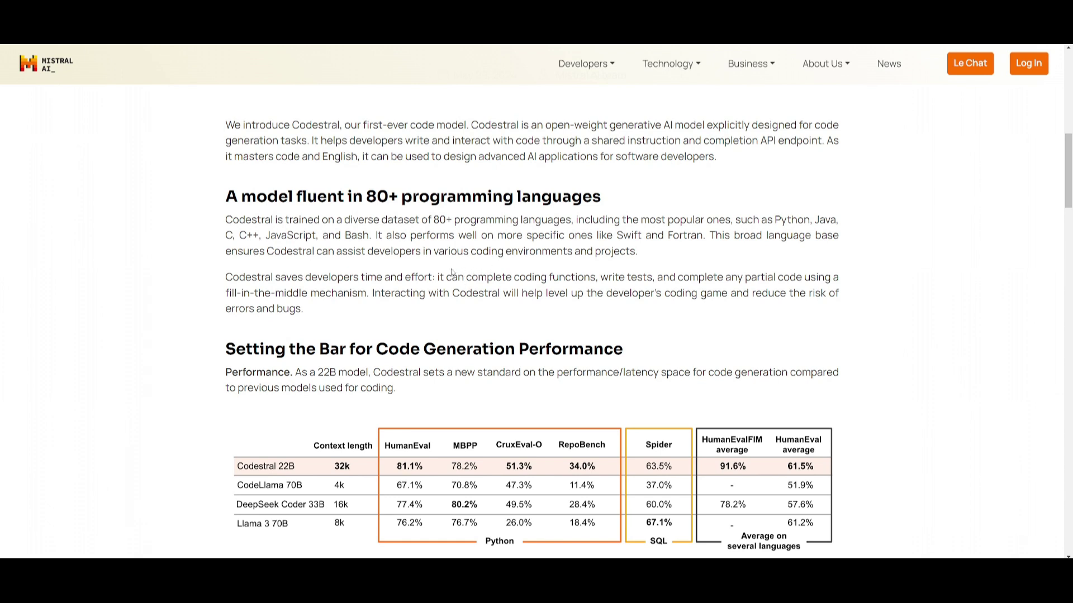
mouse_move(346, 322)
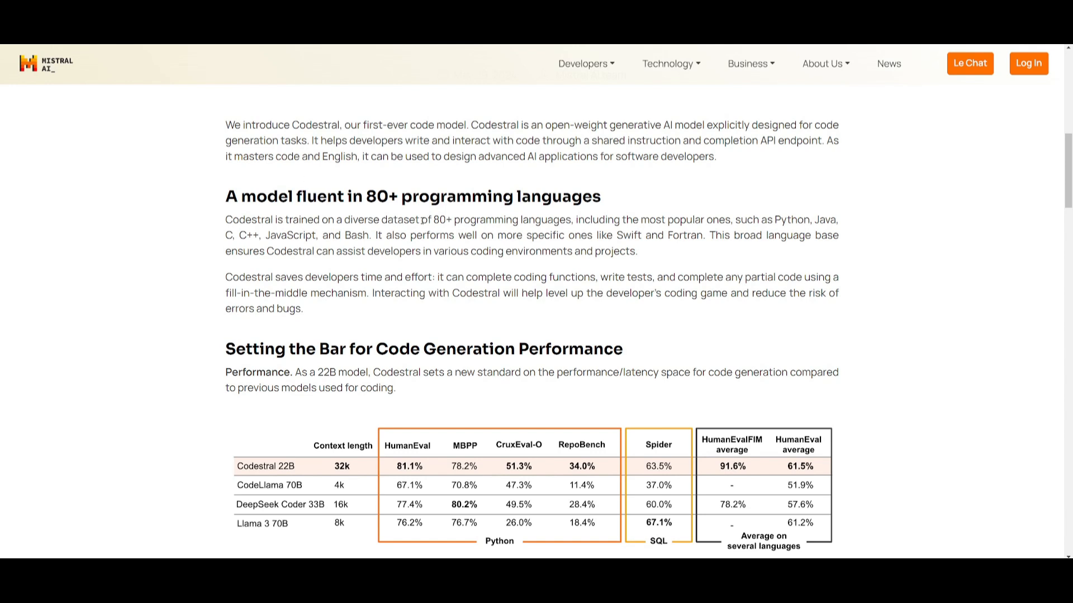
mouse_move(257, 270)
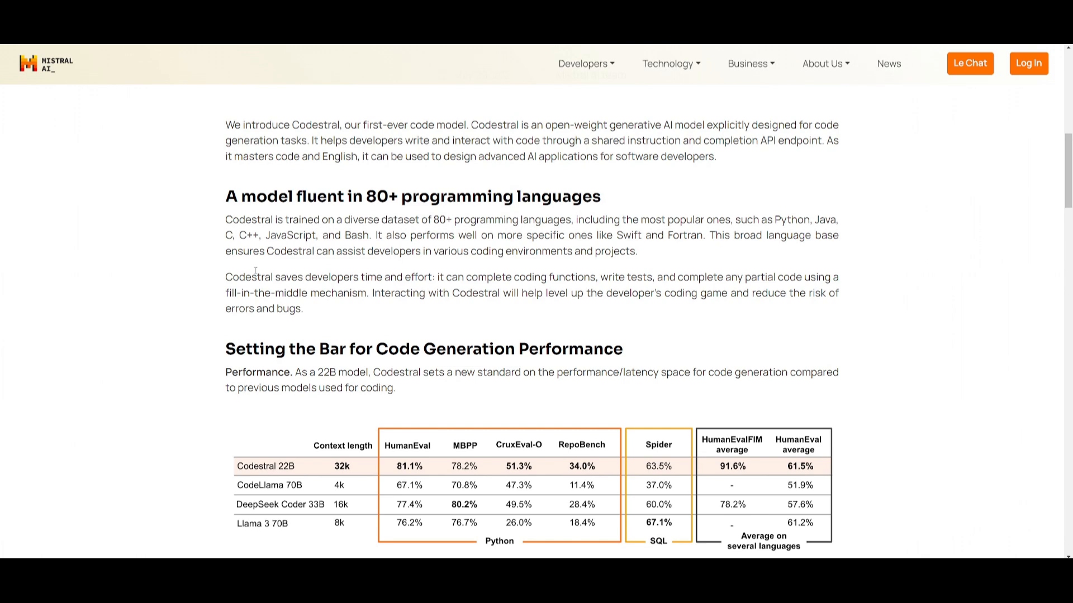
Step: Return to the top of the Codestral post showing the May 29, 2024 date line
scroll(down, 3)
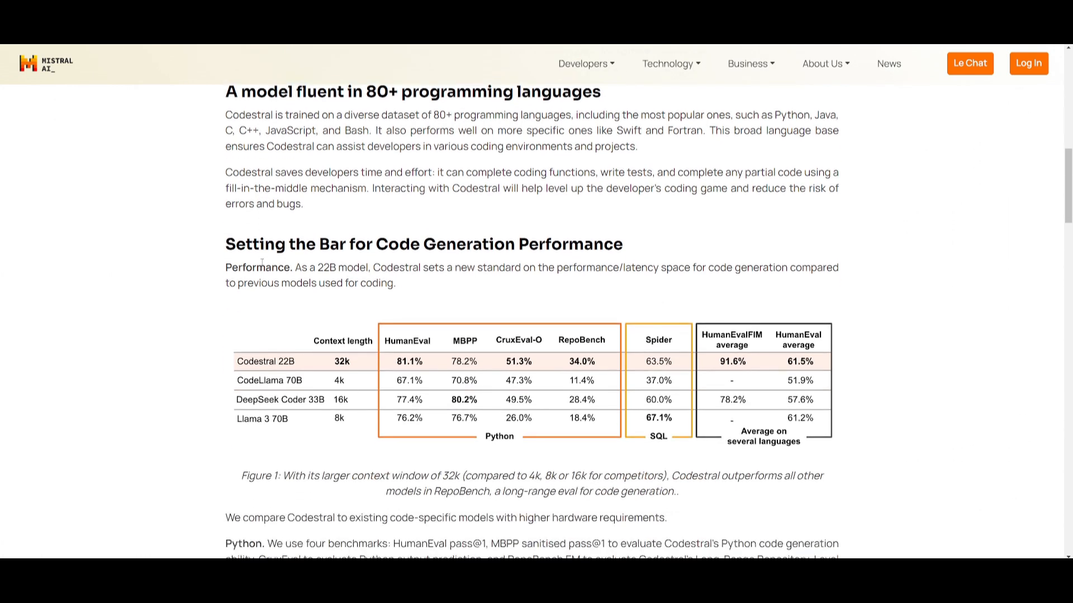
scroll(down, 3)
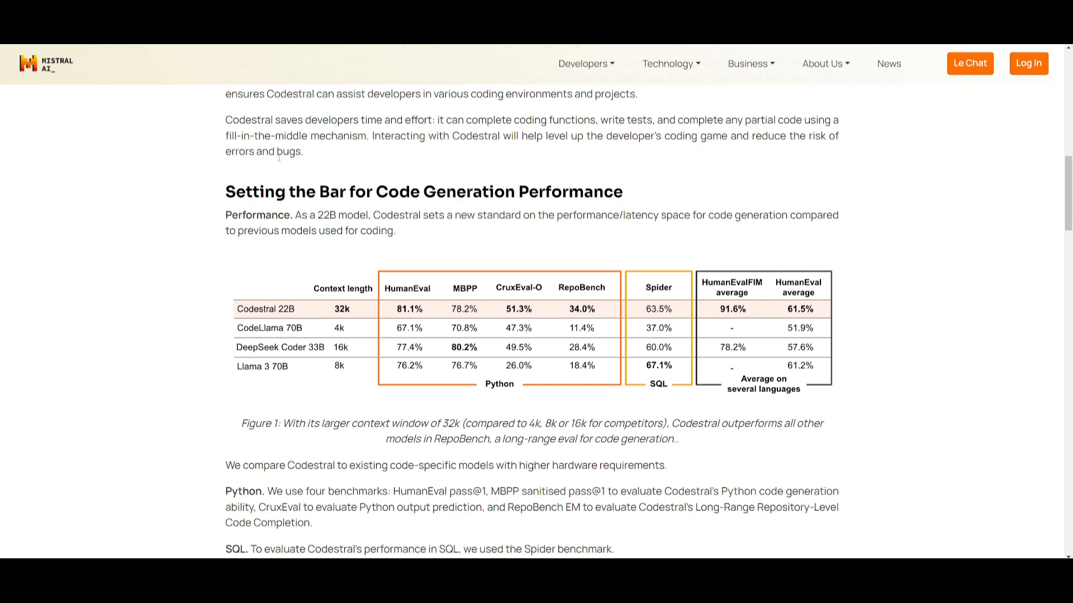
scroll(up, 3)
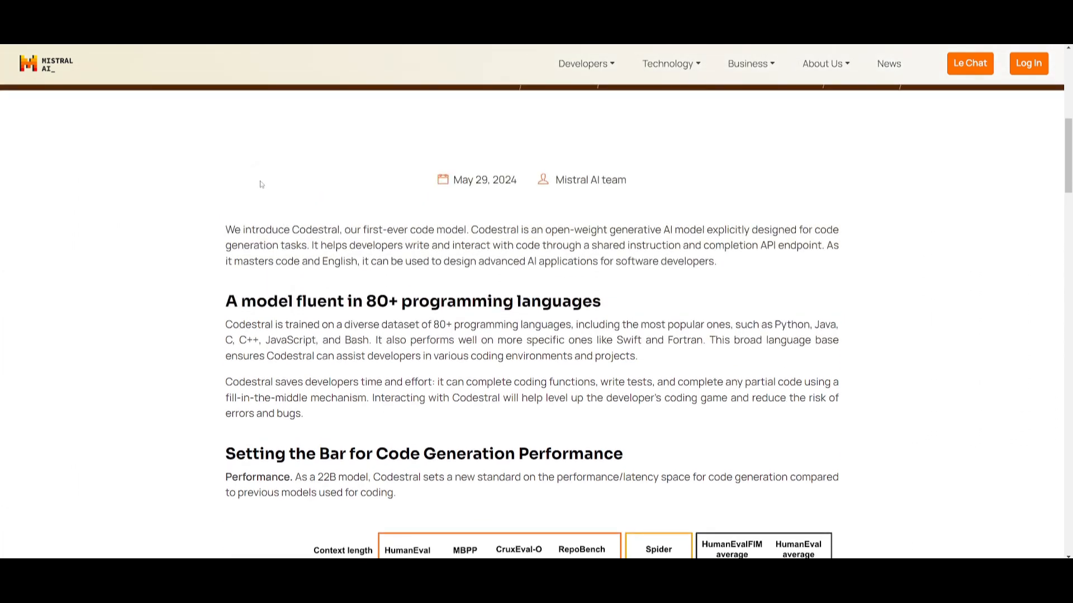
mouse_move(239, 194)
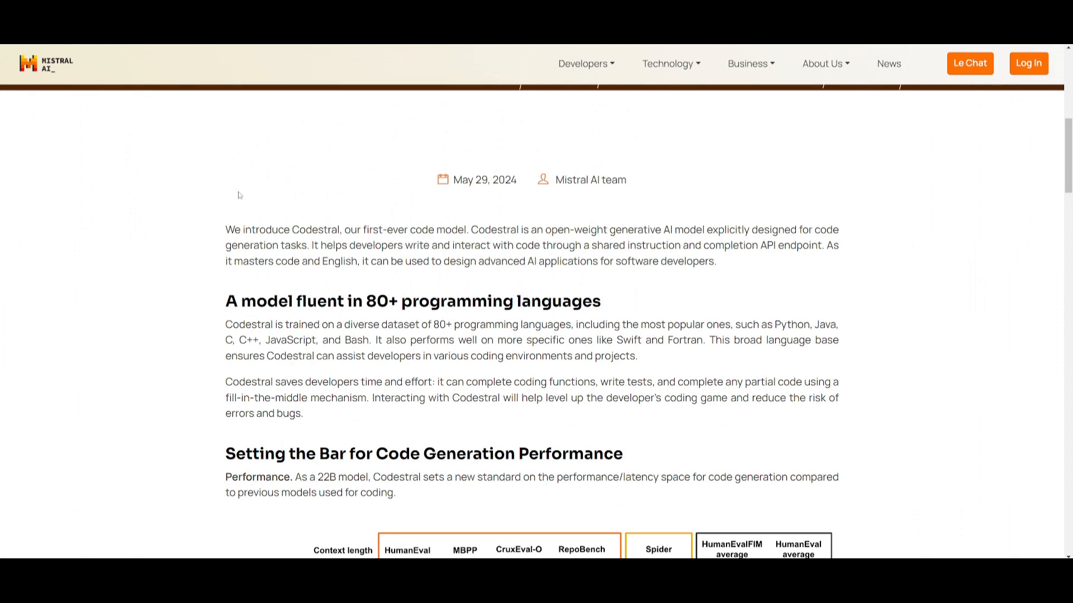
mouse_move(236, 206)
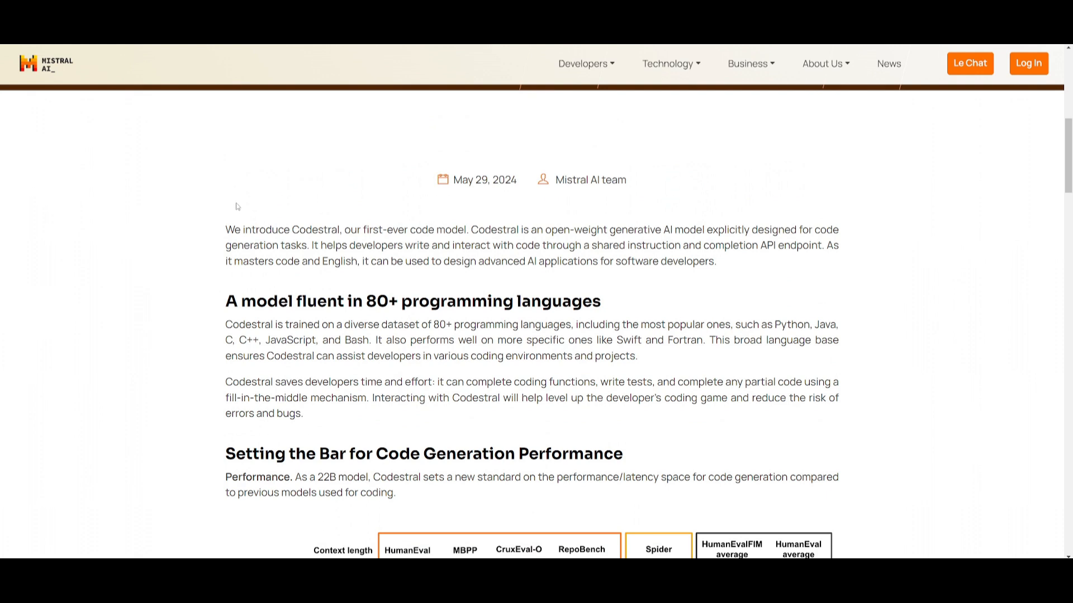
mouse_move(230, 222)
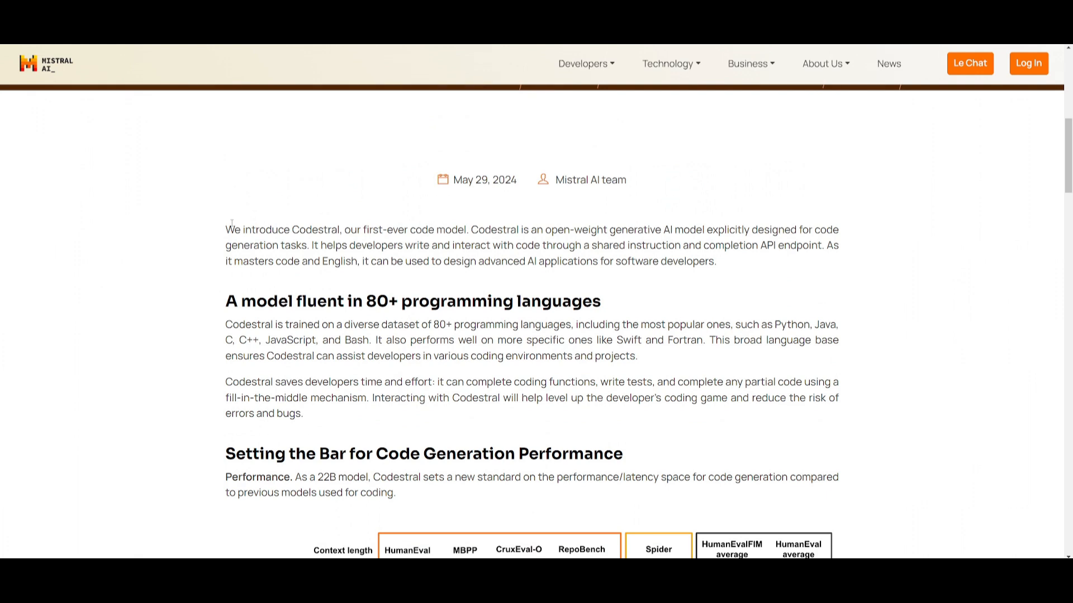
mouse_move(282, 350)
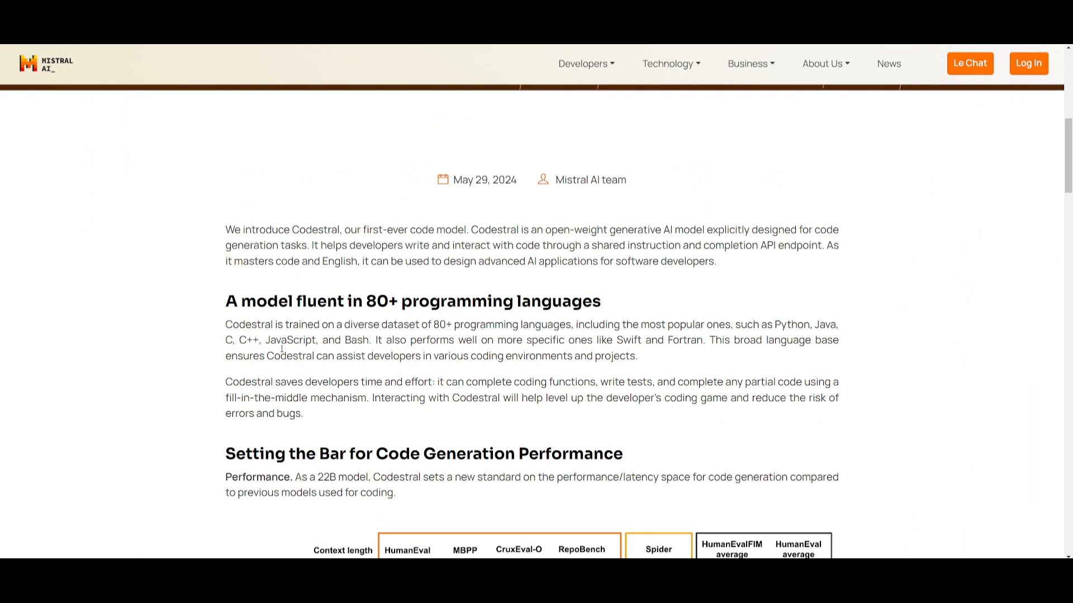
scroll(down, 3)
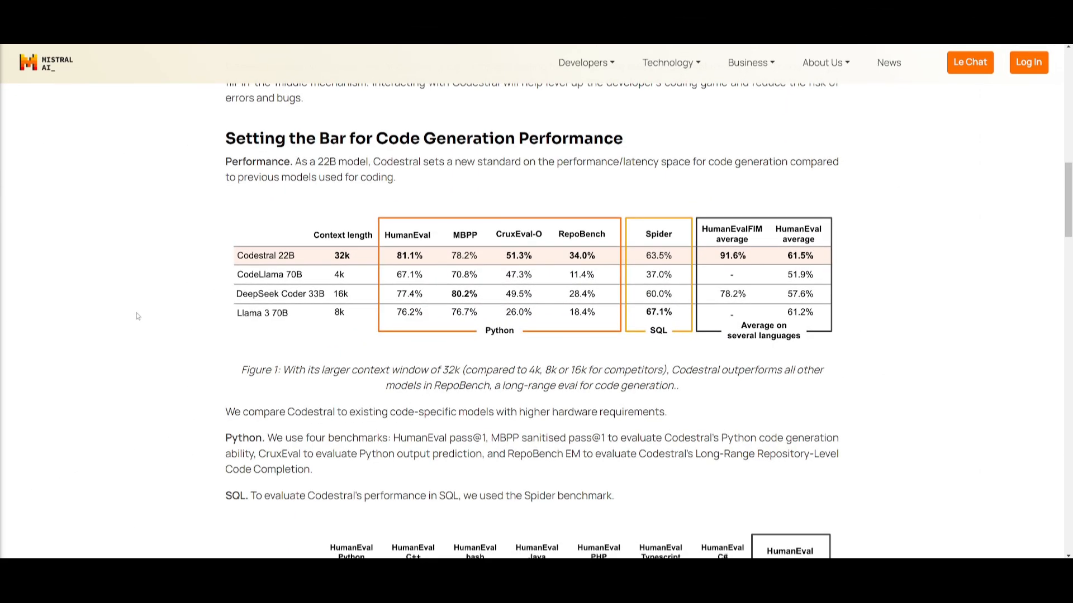
mouse_move(368, 166)
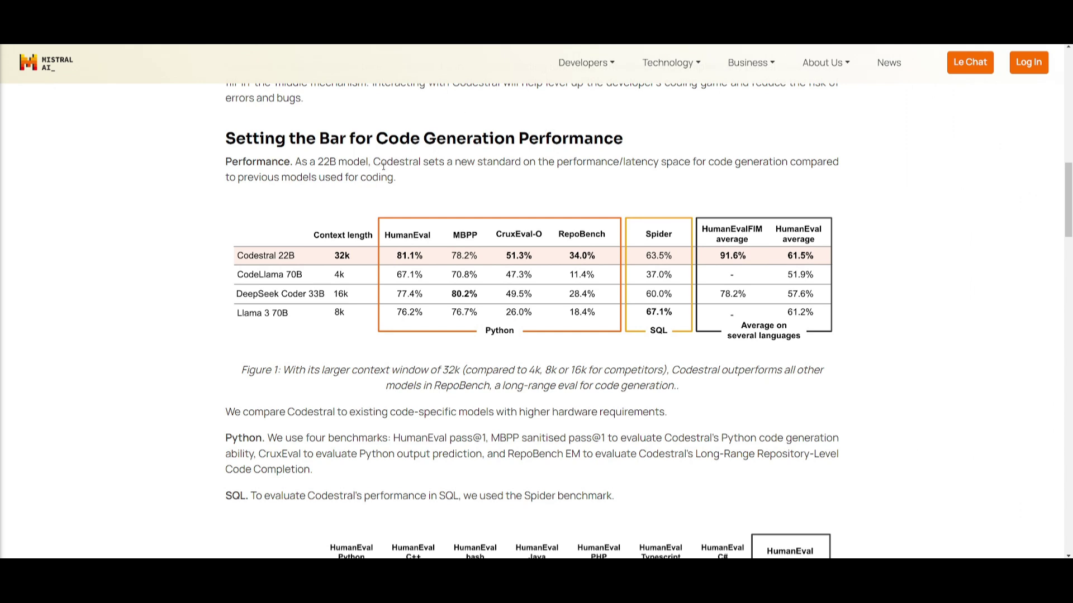
mouse_move(283, 246)
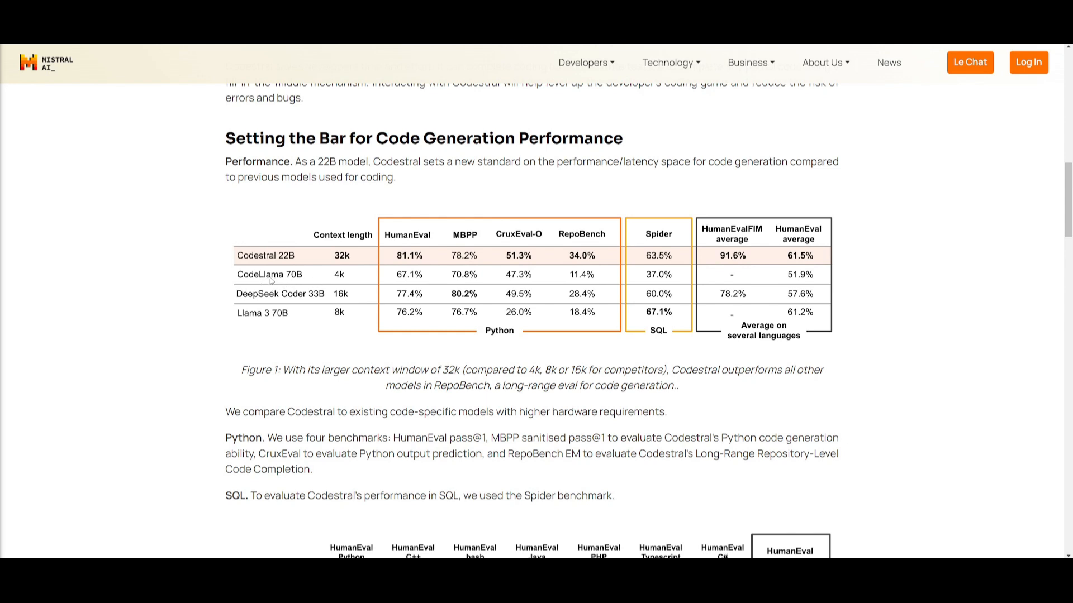
mouse_move(311, 302)
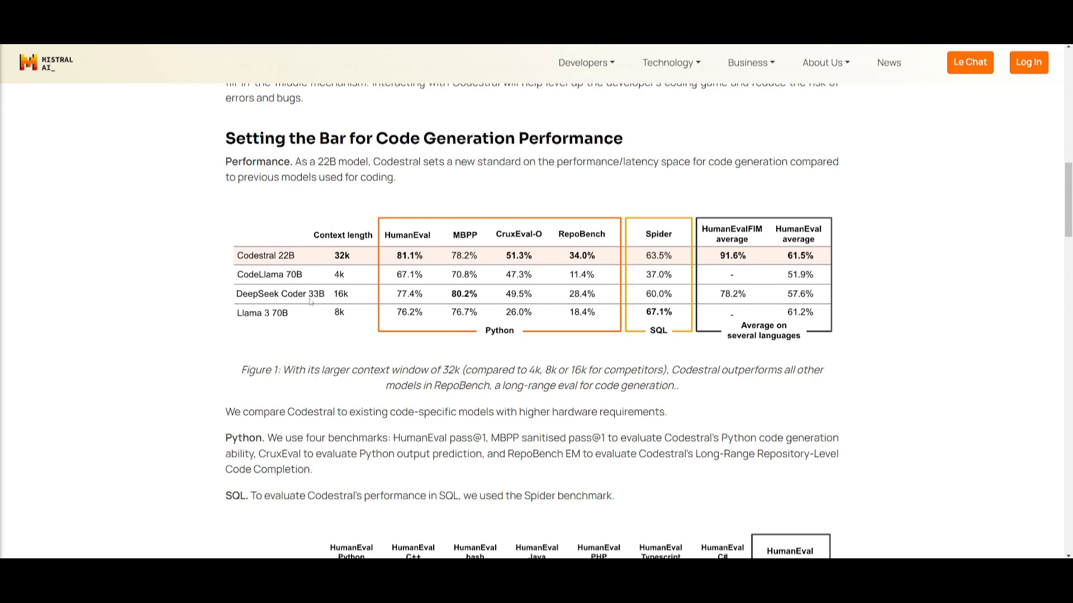
mouse_move(282, 320)
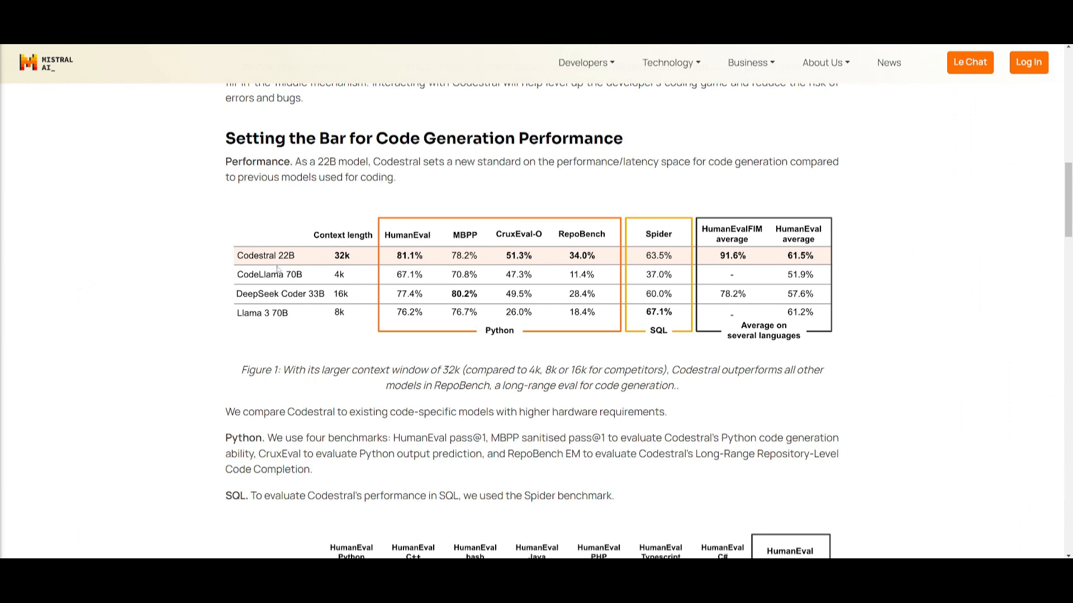
mouse_move(356, 259)
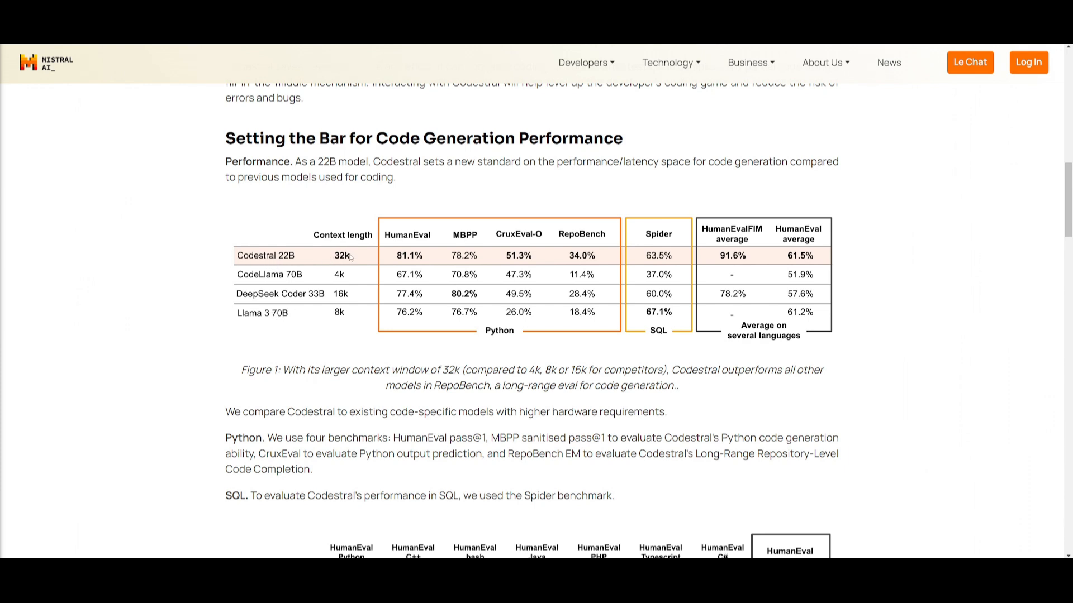
mouse_move(353, 270)
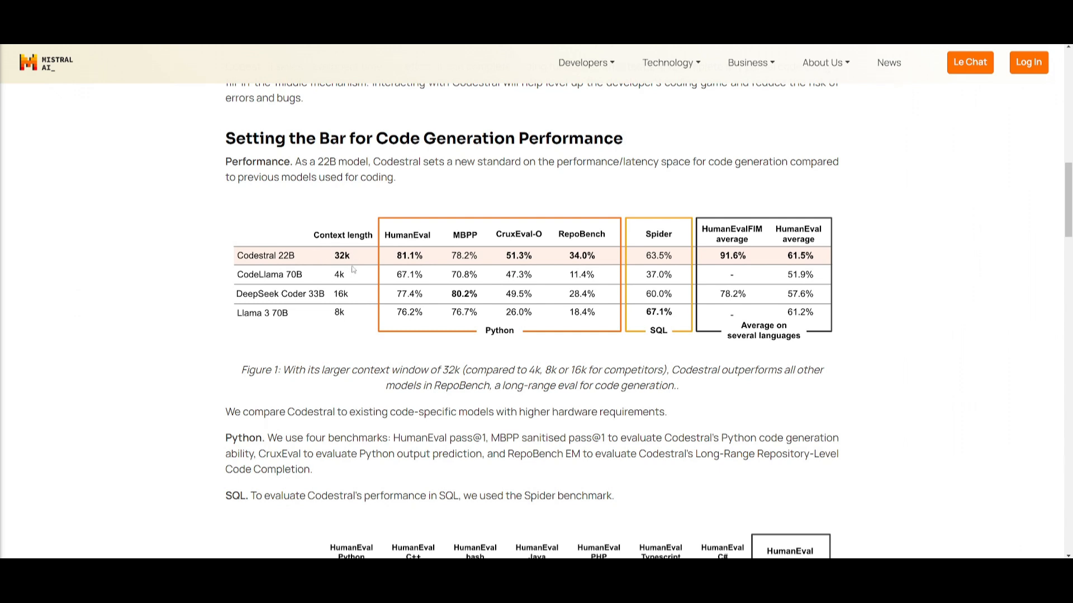
mouse_move(473, 335)
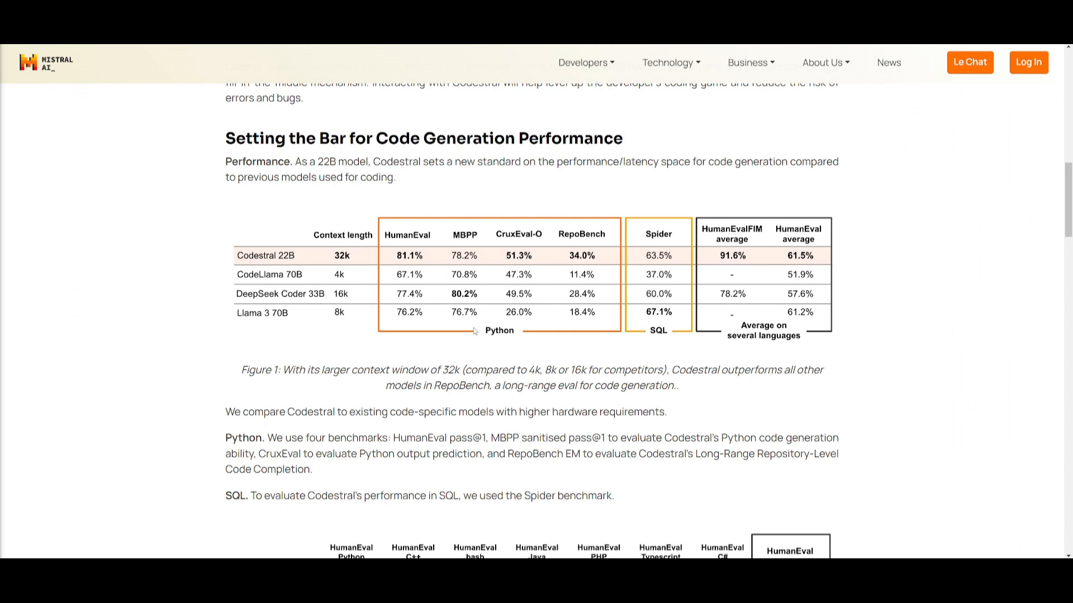
mouse_move(368, 294)
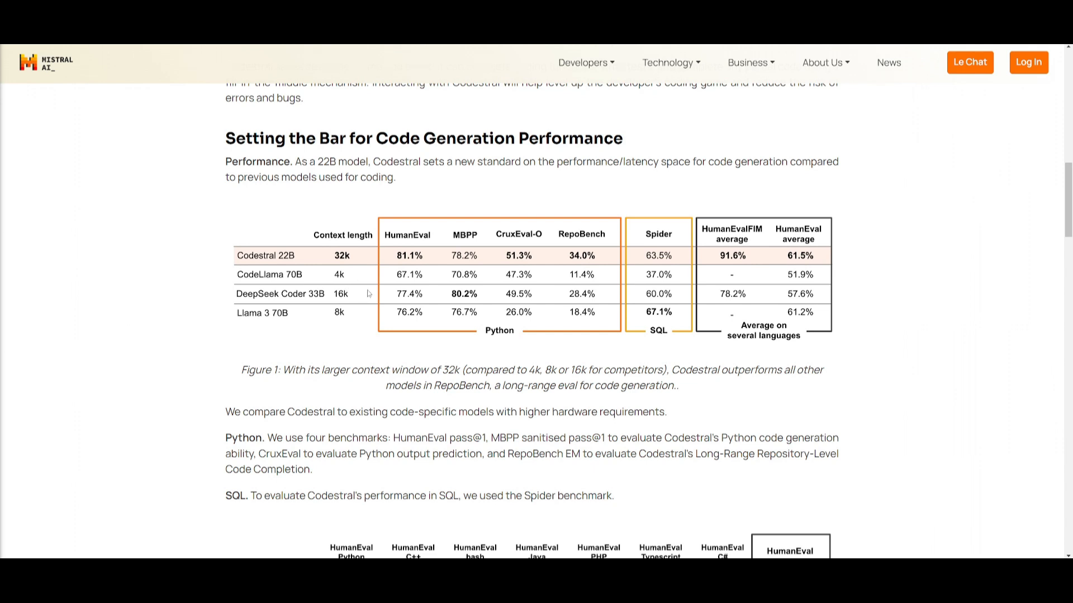
mouse_move(344, 313)
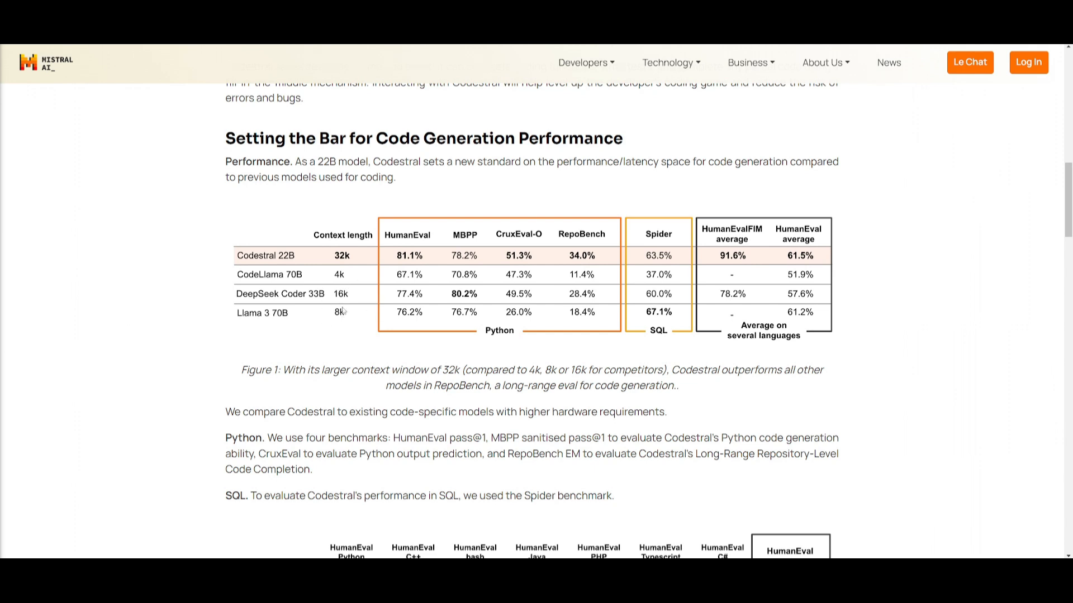
mouse_move(350, 298)
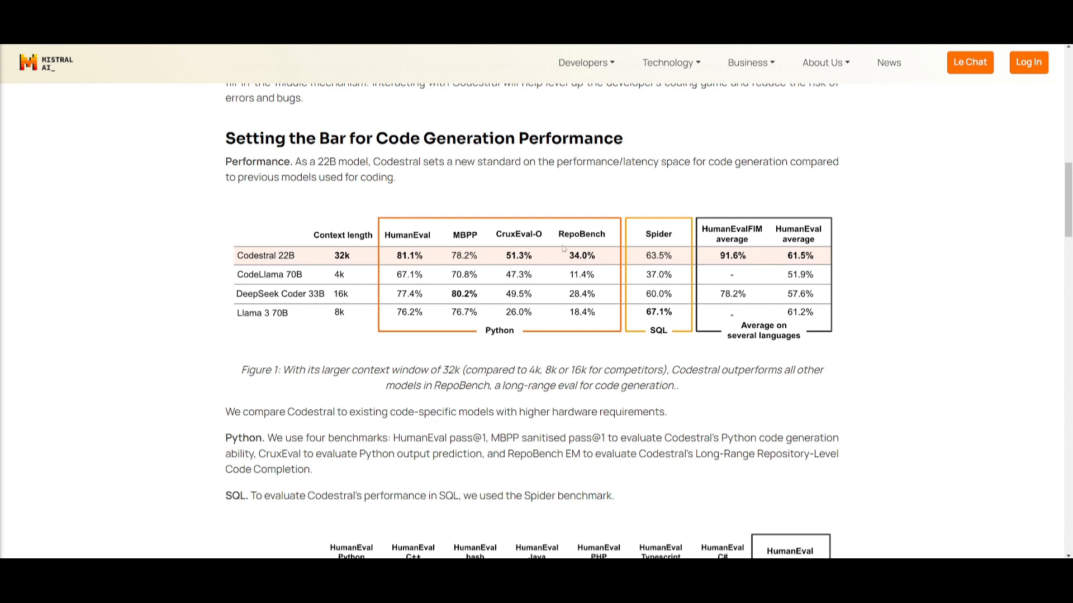
mouse_move(533, 241)
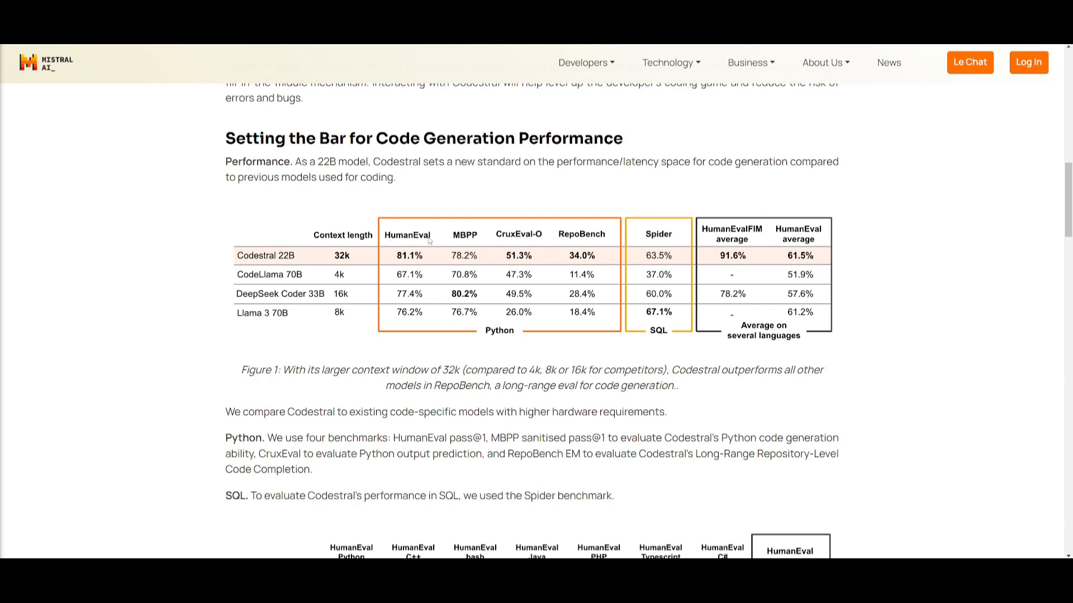
mouse_move(521, 251)
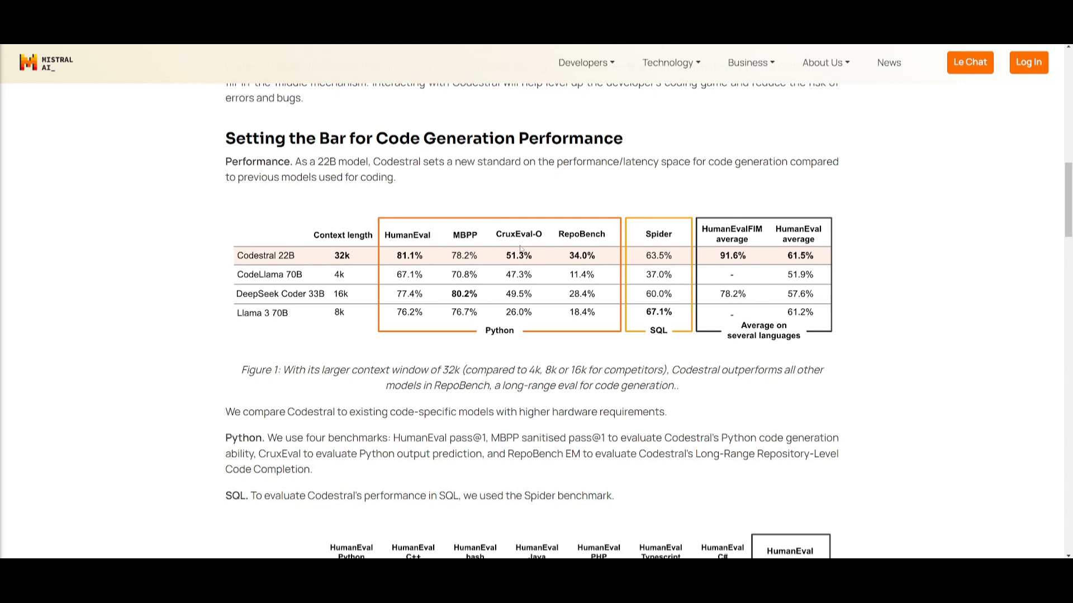
mouse_move(645, 235)
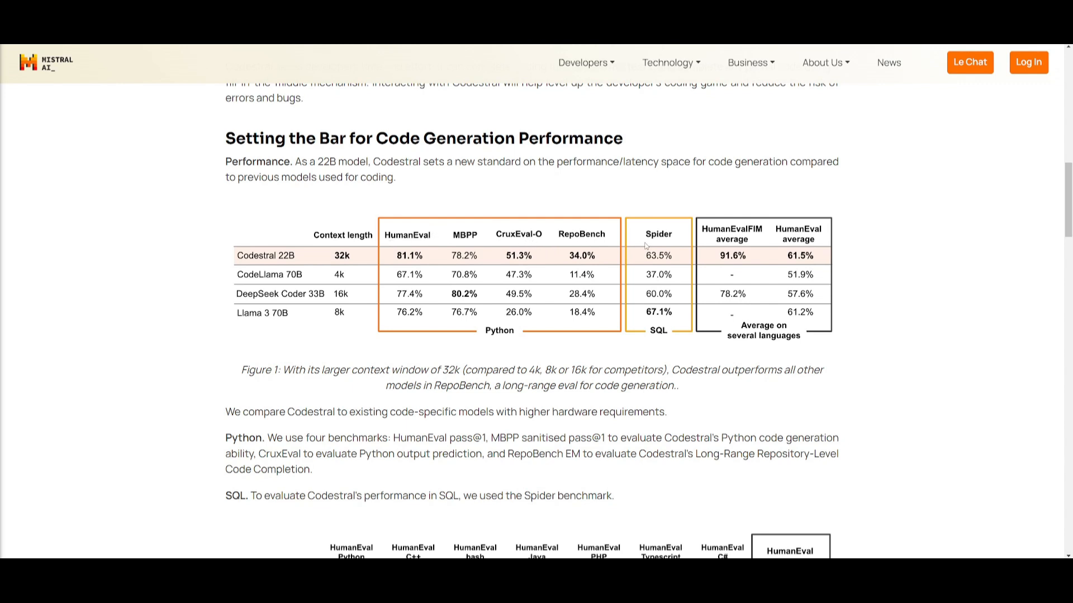
mouse_move(545, 275)
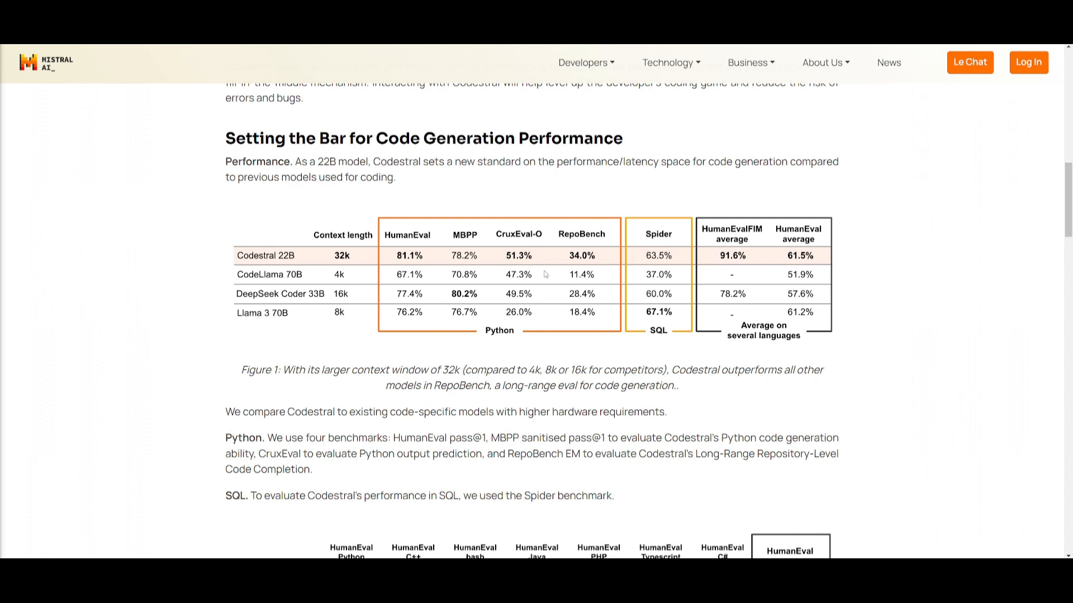
mouse_move(461, 269)
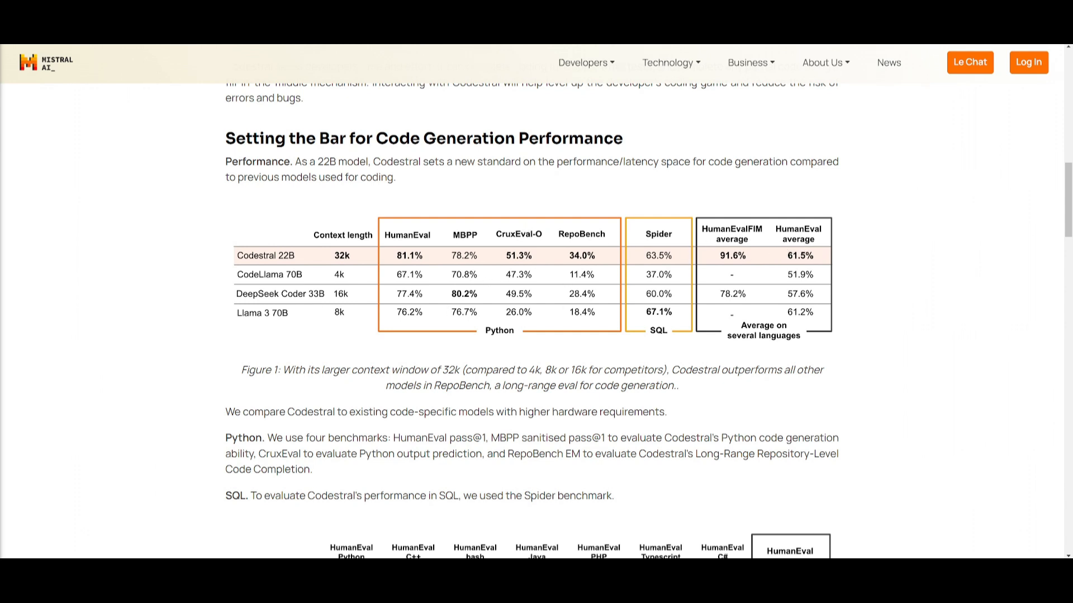
Step: Bring the multi-language HumanEval table and HumanEvalFIM results with notes into view
scroll(down, 3)
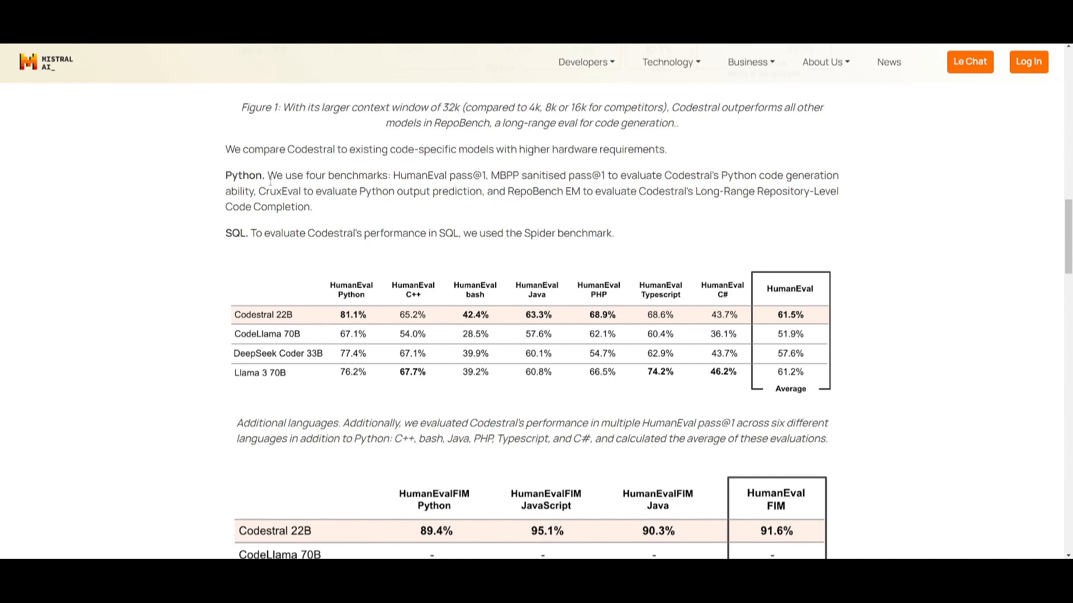
mouse_move(324, 297)
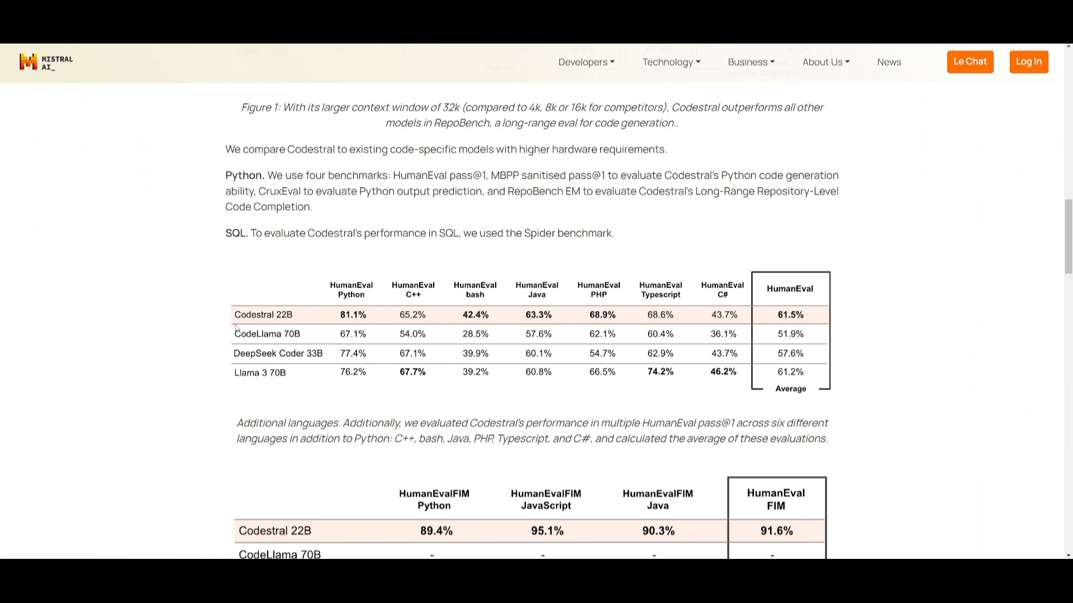
mouse_move(261, 381)
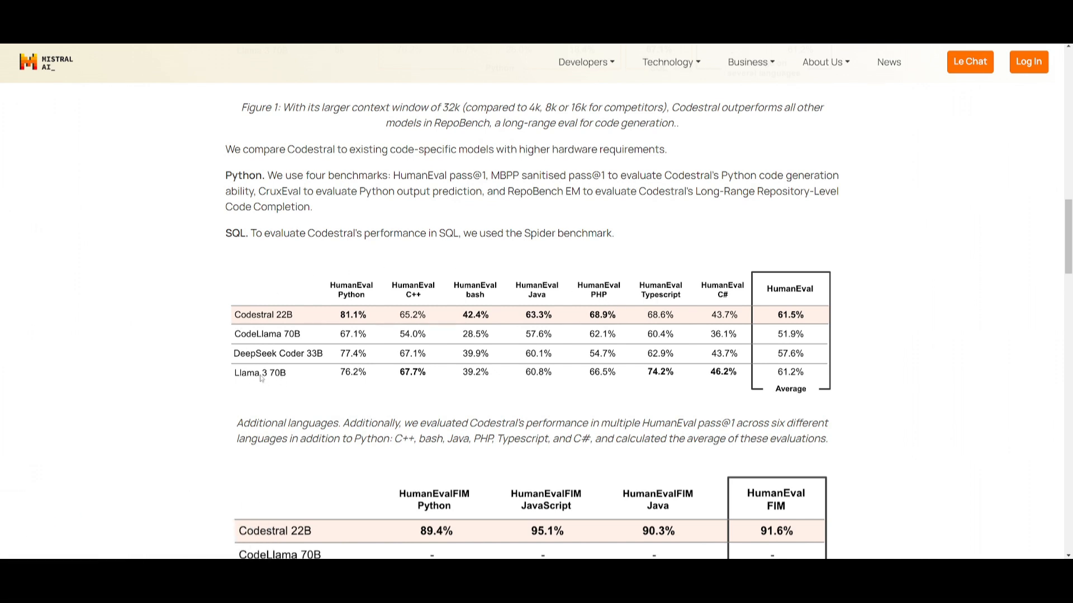
scroll(down, 3)
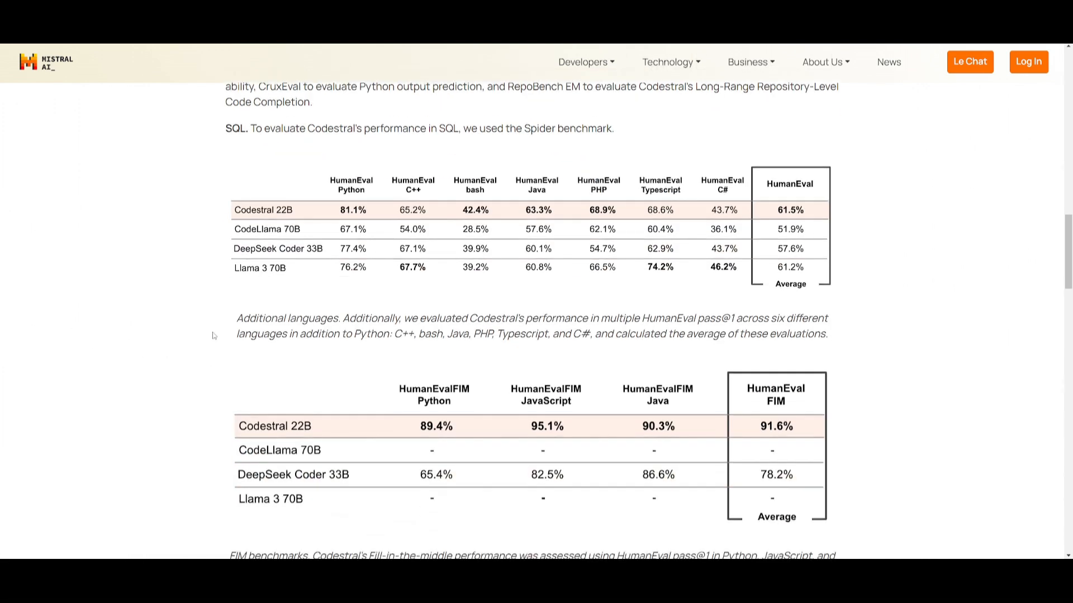
mouse_move(352, 147)
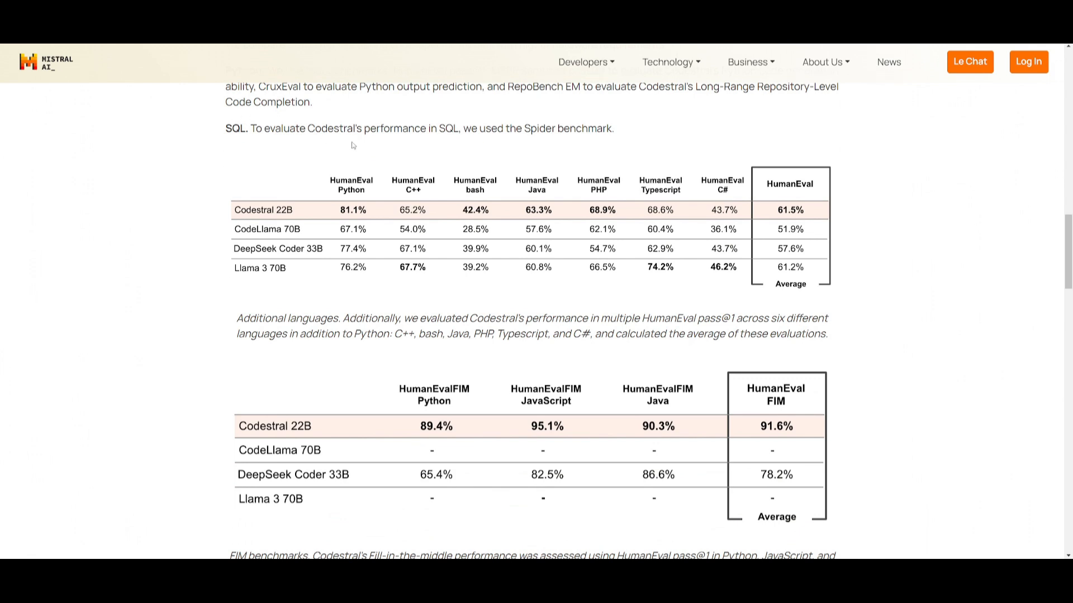
scroll(down, 3)
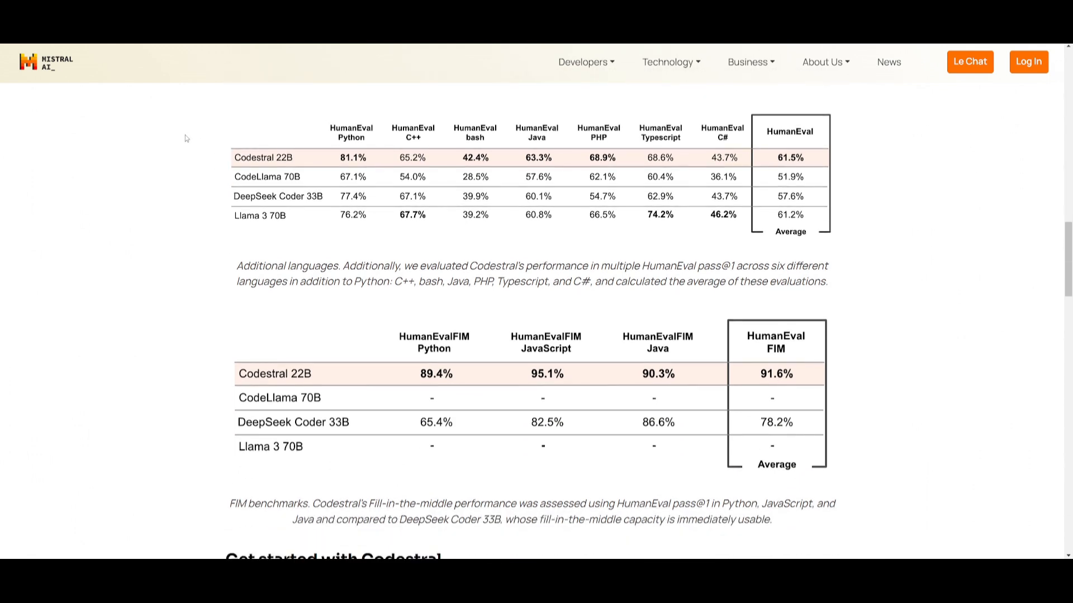
mouse_move(605, 333)
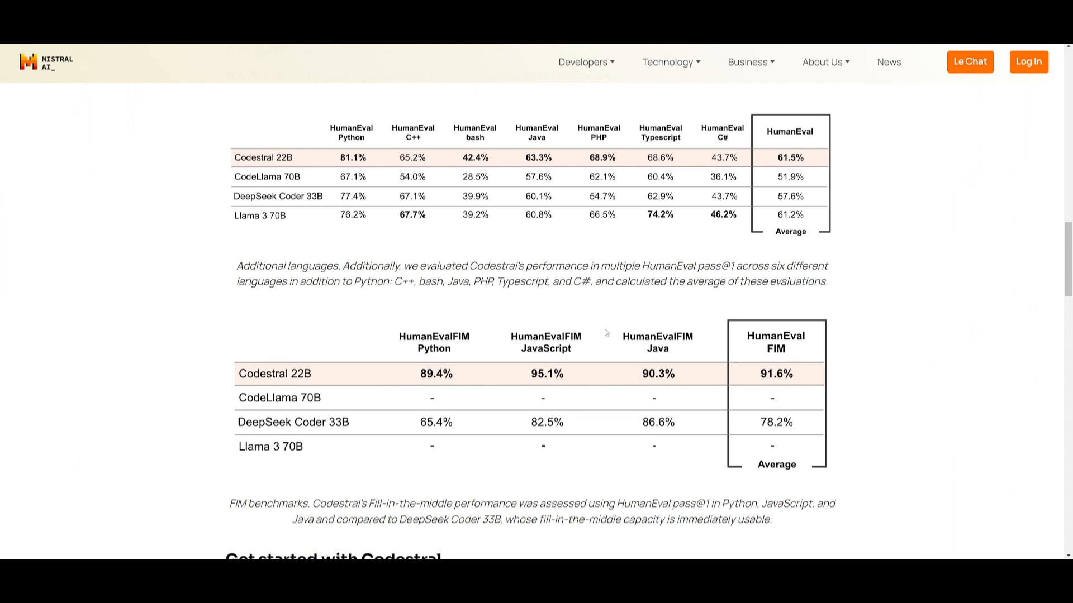
mouse_move(567, 318)
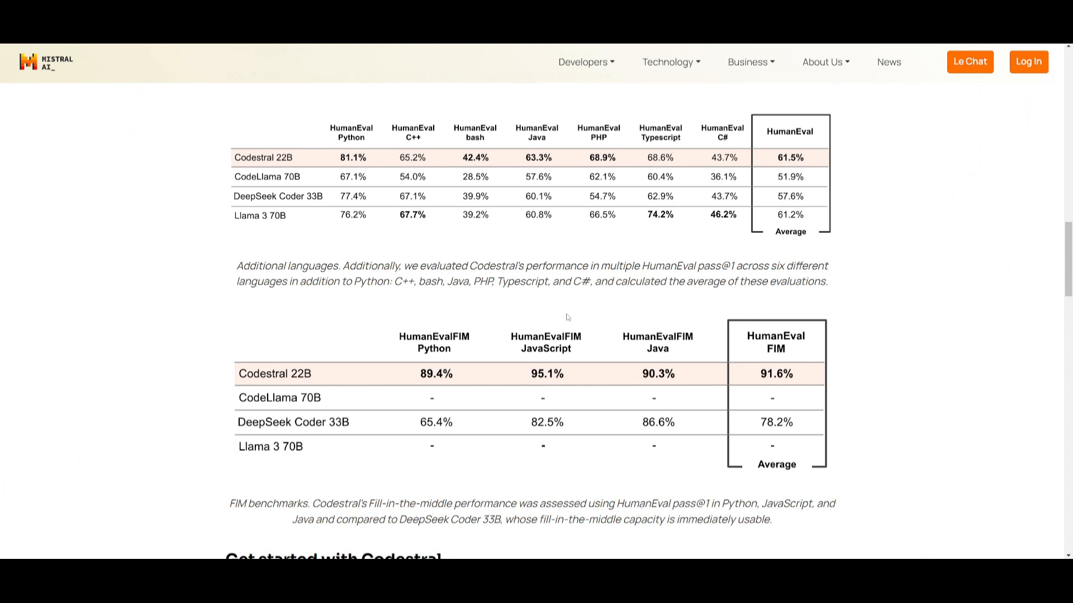
mouse_move(398, 362)
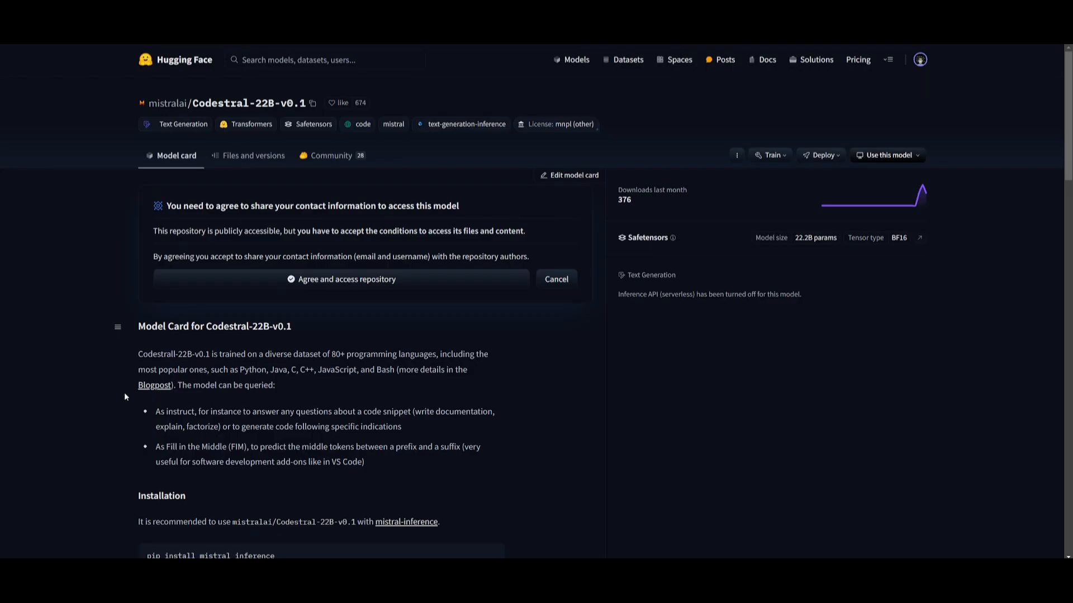
mouse_move(158, 110)
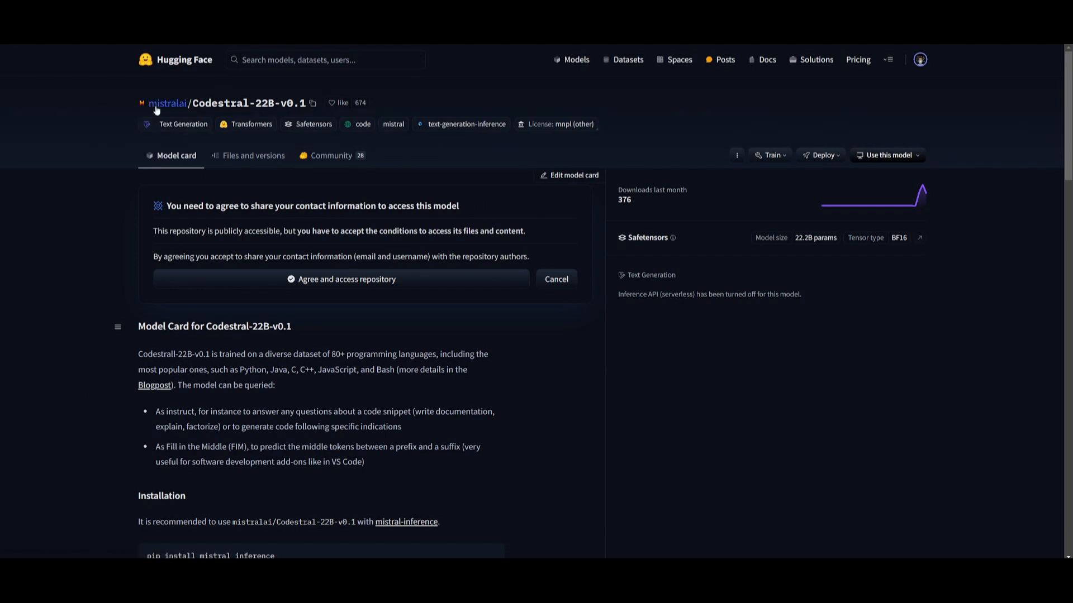
mouse_move(329, 196)
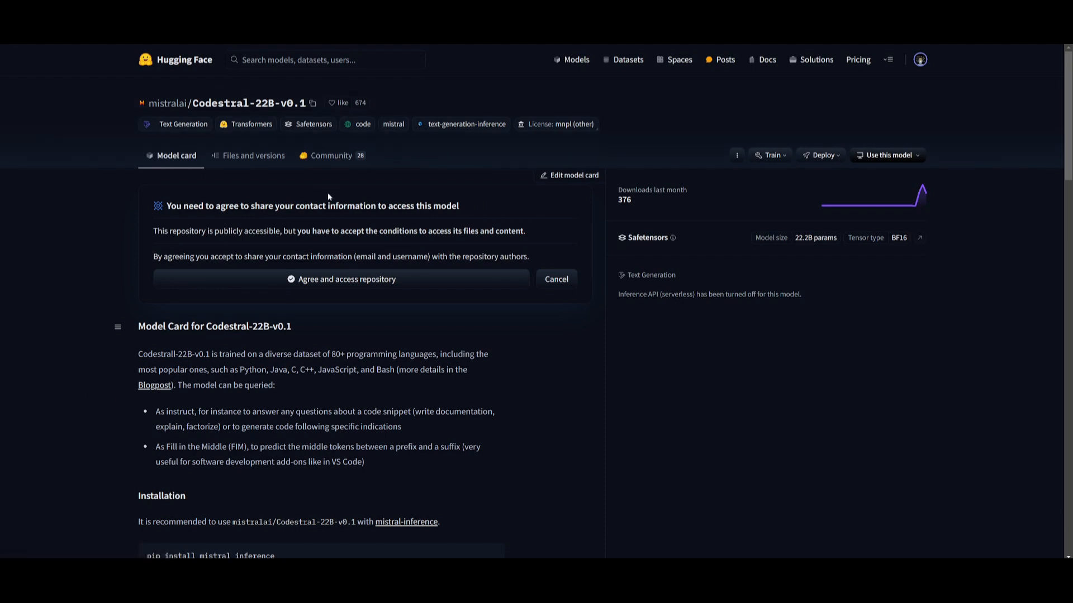
Step: Copy the mistralai/Codestral-22B-v0.1 repository name and switch to LM Studio
click(313, 103)
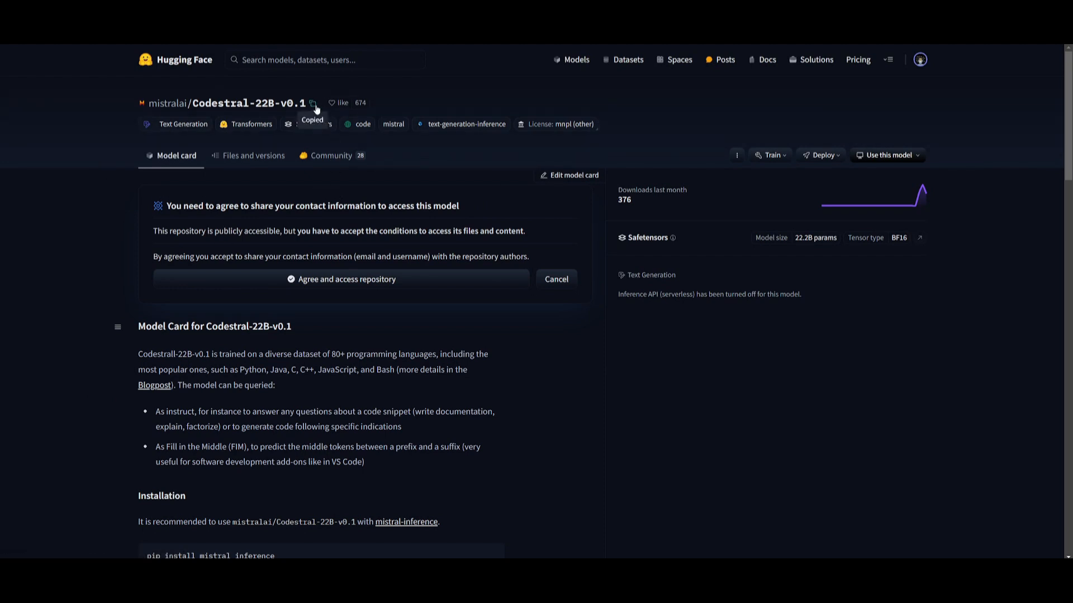
key(Super)
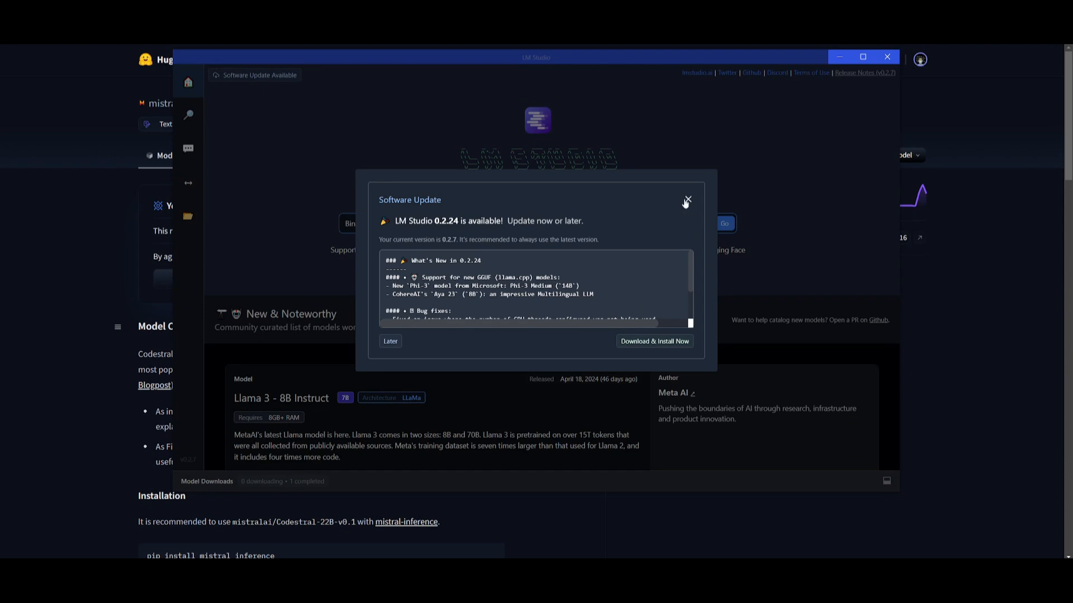
Step: Search LM Studio for 'mistralai/Codestral-22B-v0.1' and show all models, not only compatible ones
click(686, 200)
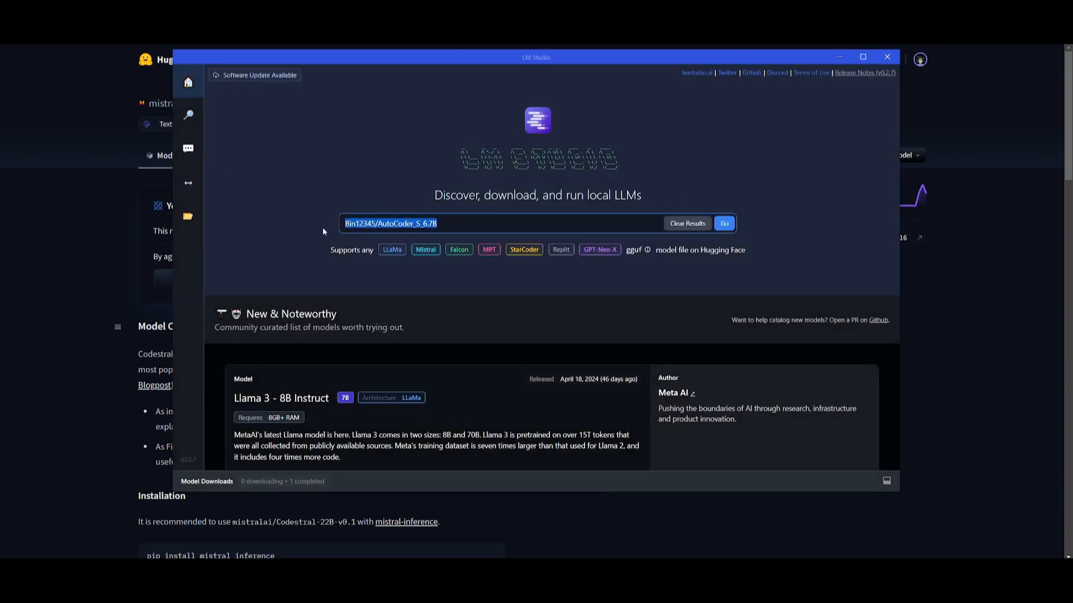
click(687, 223)
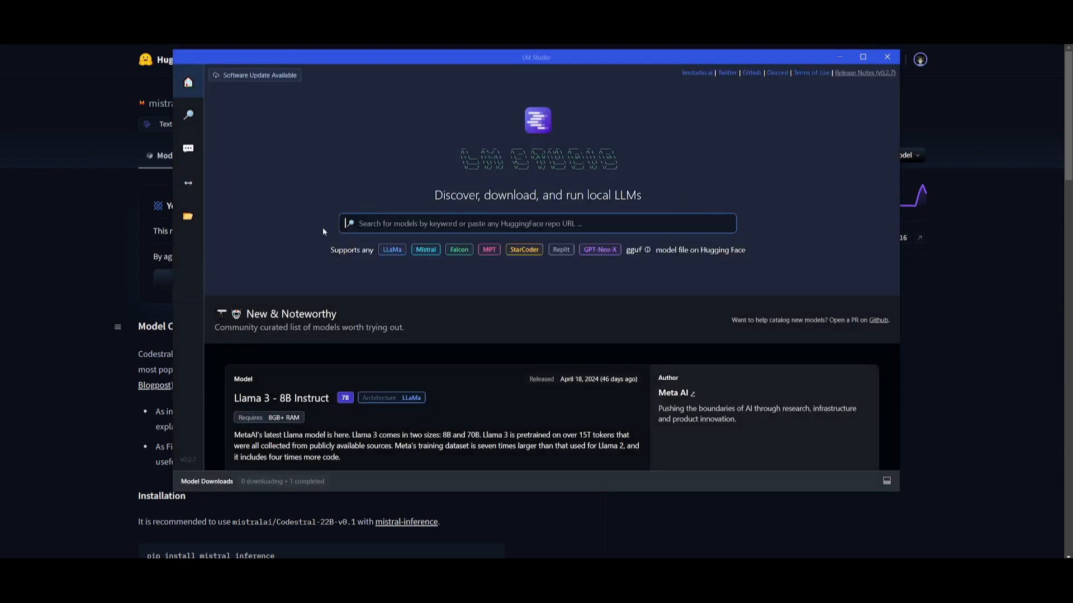
text(mistralai/Codestral-22B-v0.1)
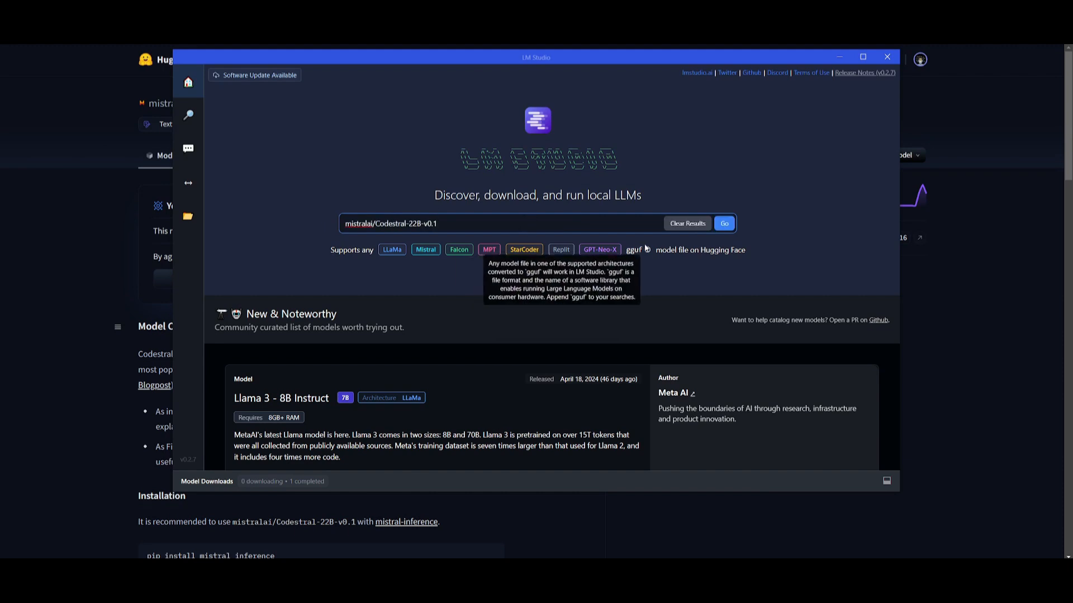
click(724, 224)
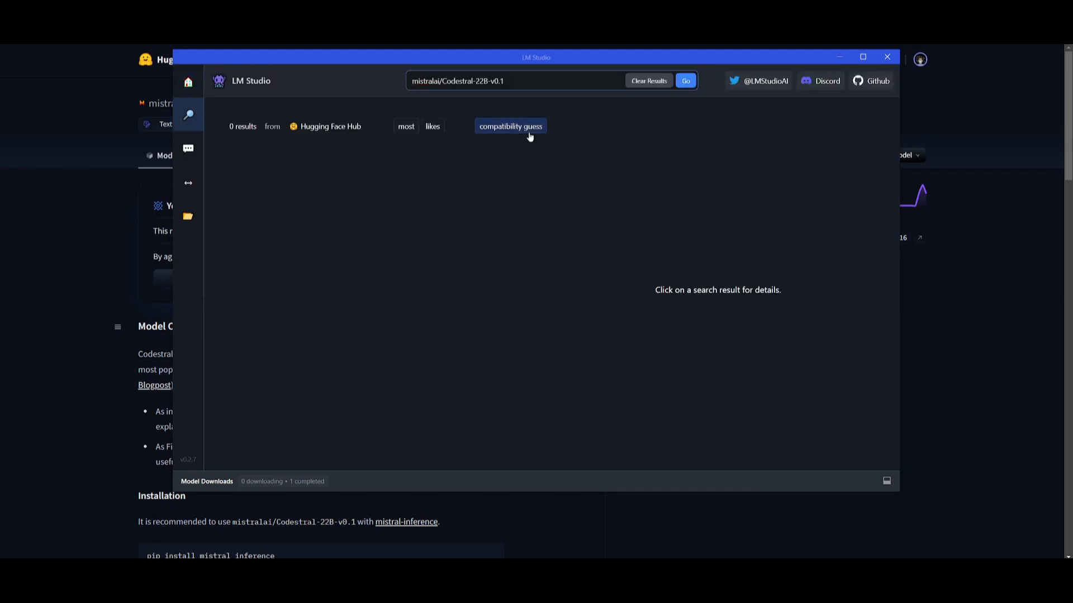
click(686, 81)
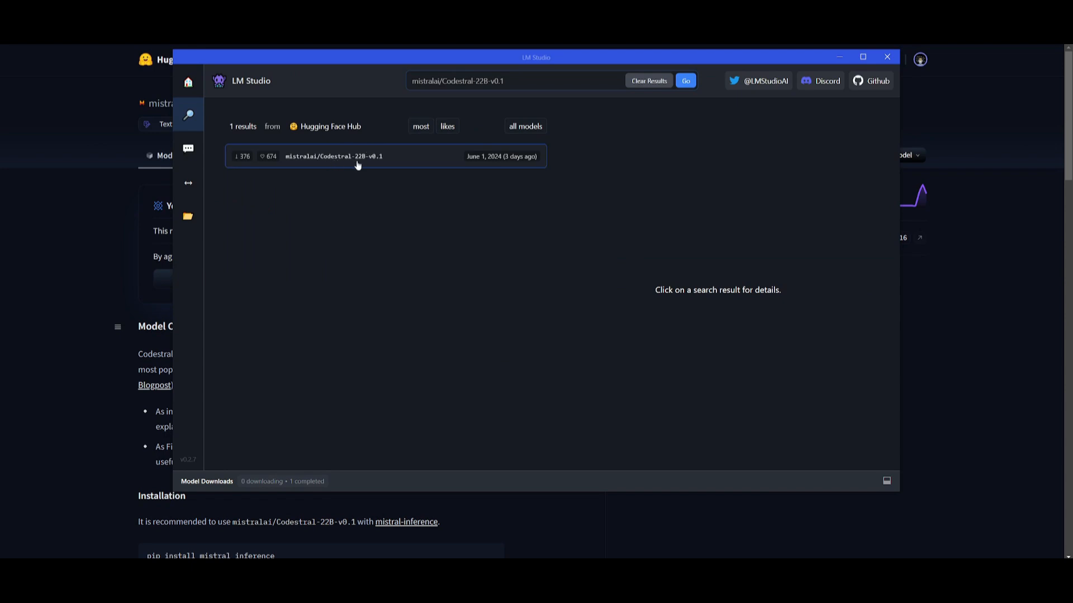
Step: Search 'codestral' instead and list the GGUF files of bartowski/Codestral-22B-v0.1-GGUF
click(358, 156)
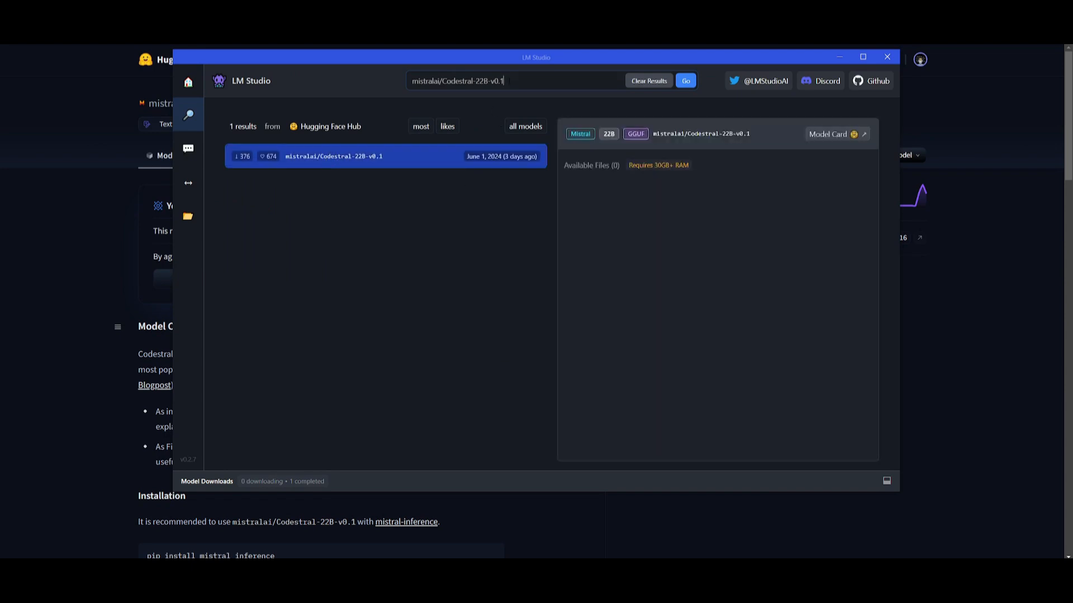
text(code)
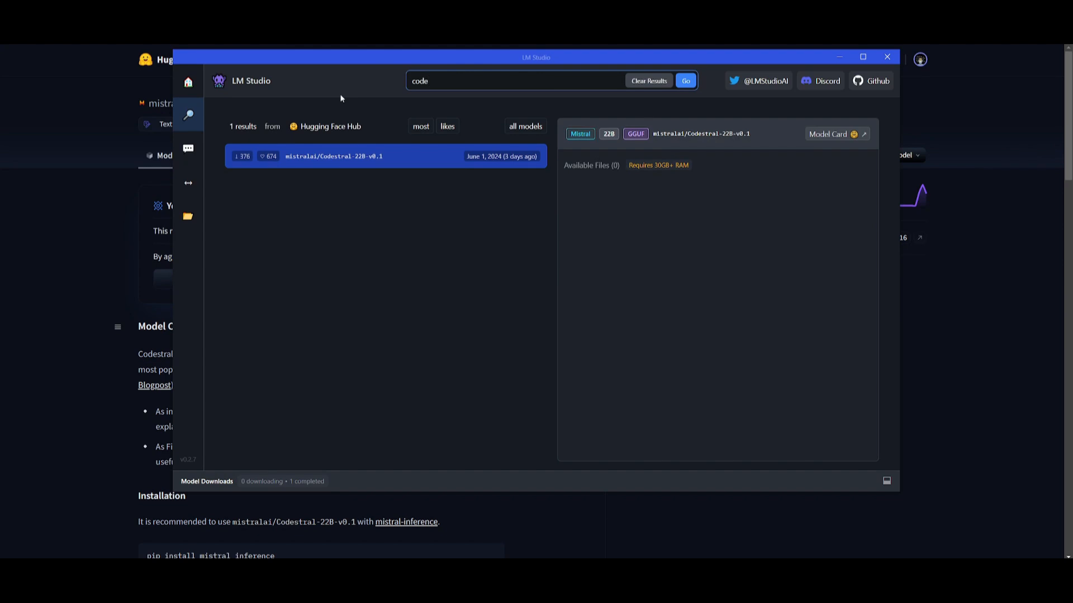
text(codestral)
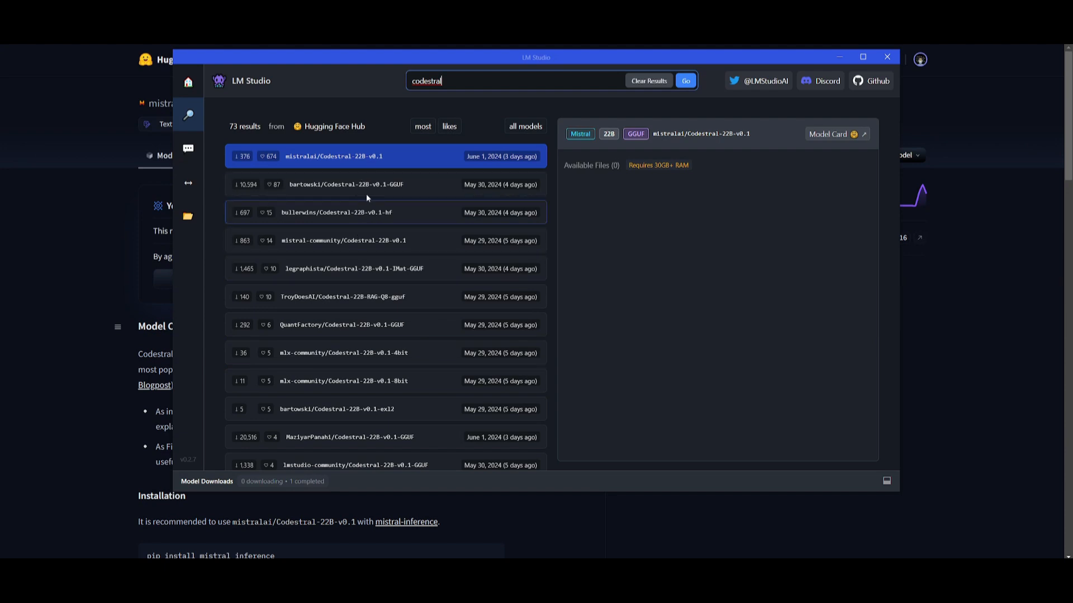
click(368, 185)
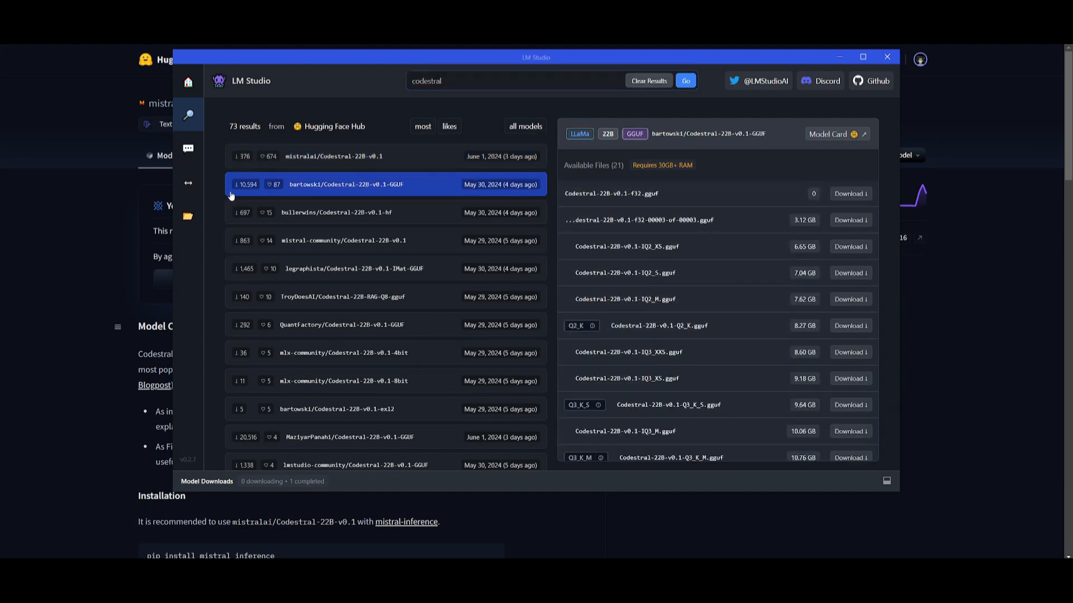
click(188, 149)
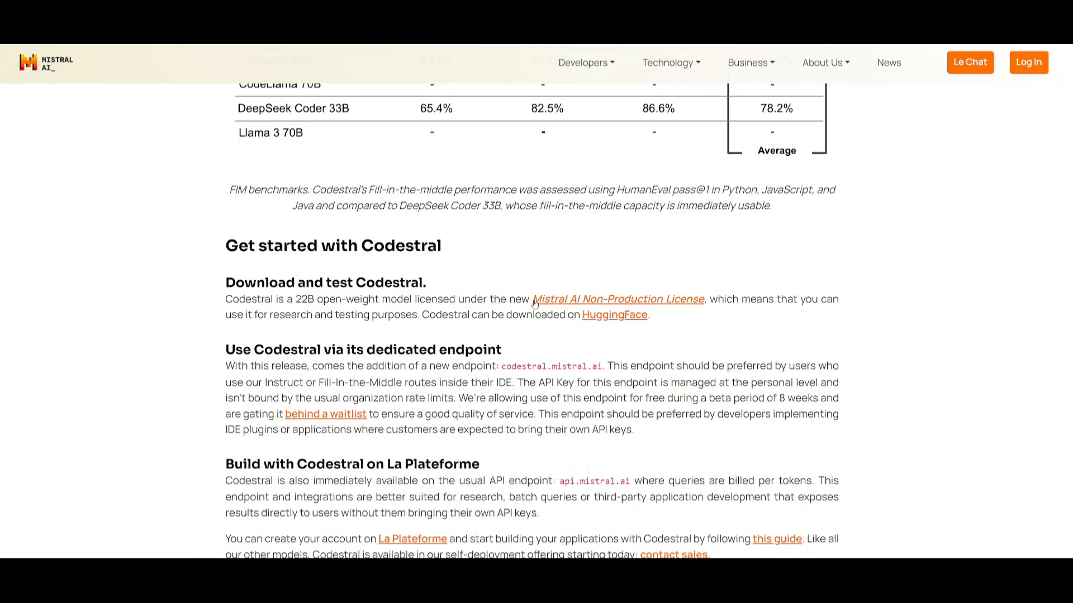
mouse_move(687, 308)
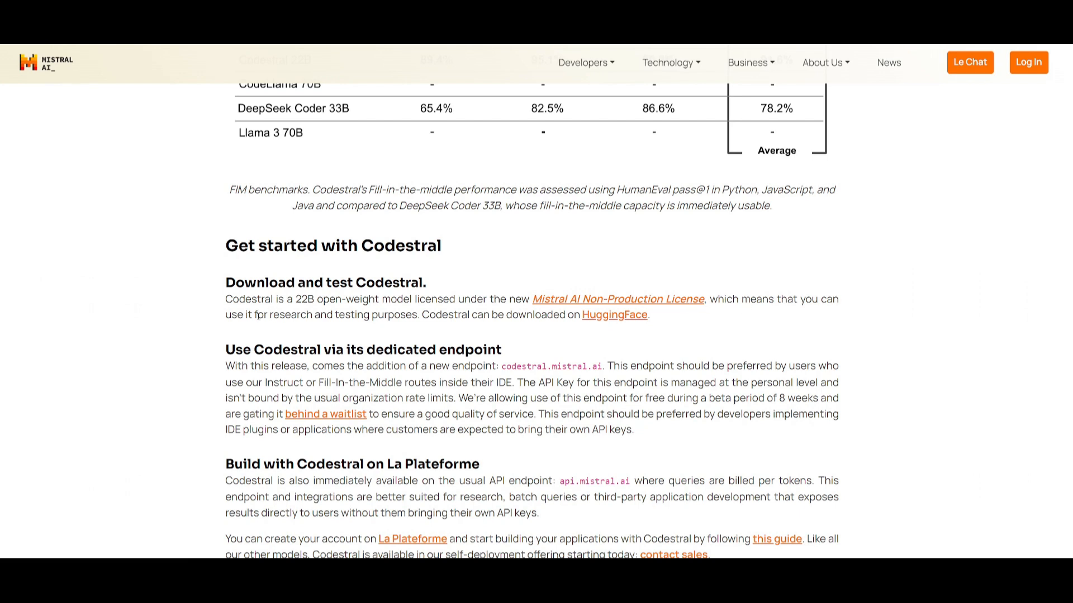
drag(268, 314, 417, 314)
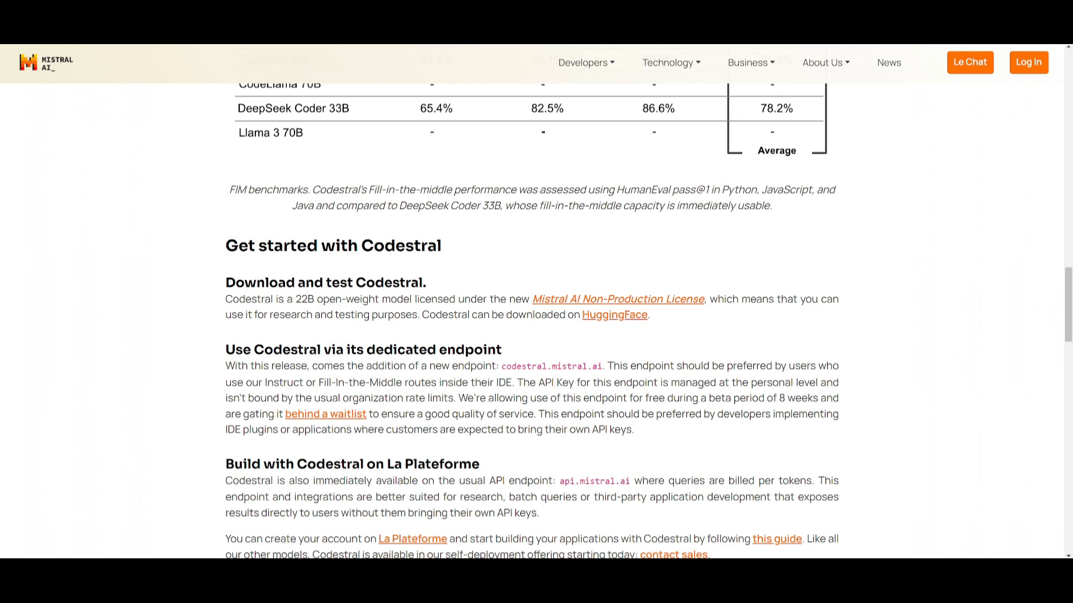
click(969, 62)
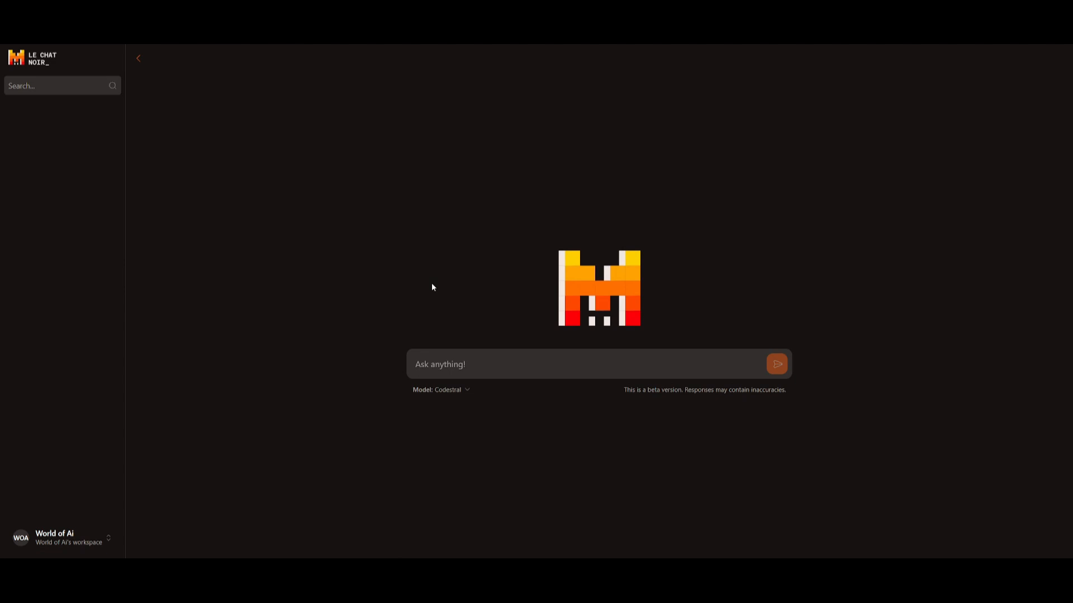
mouse_move(683, 237)
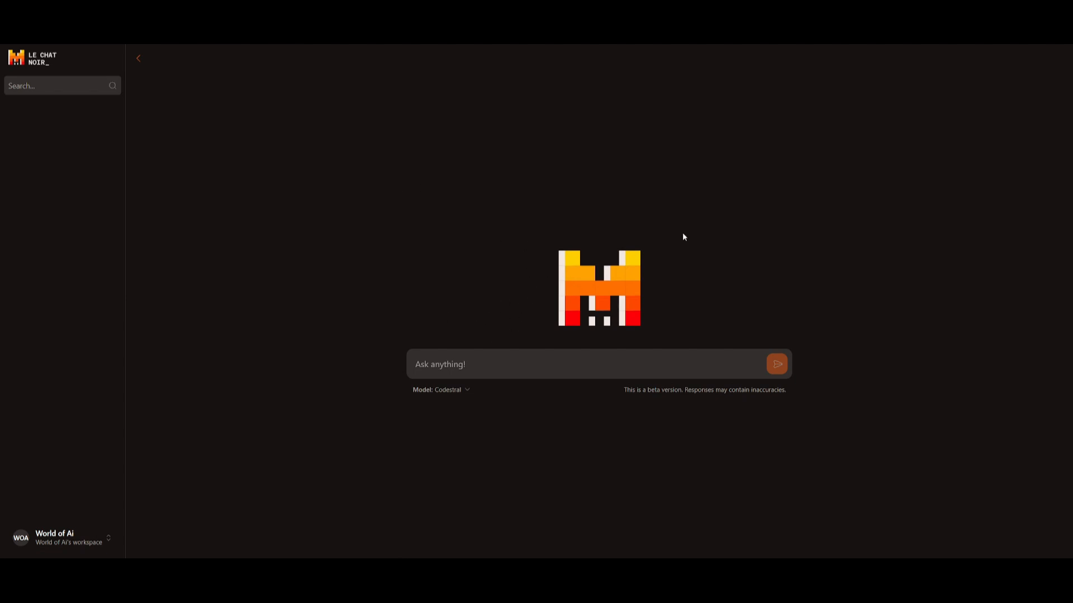
mouse_move(67, 552)
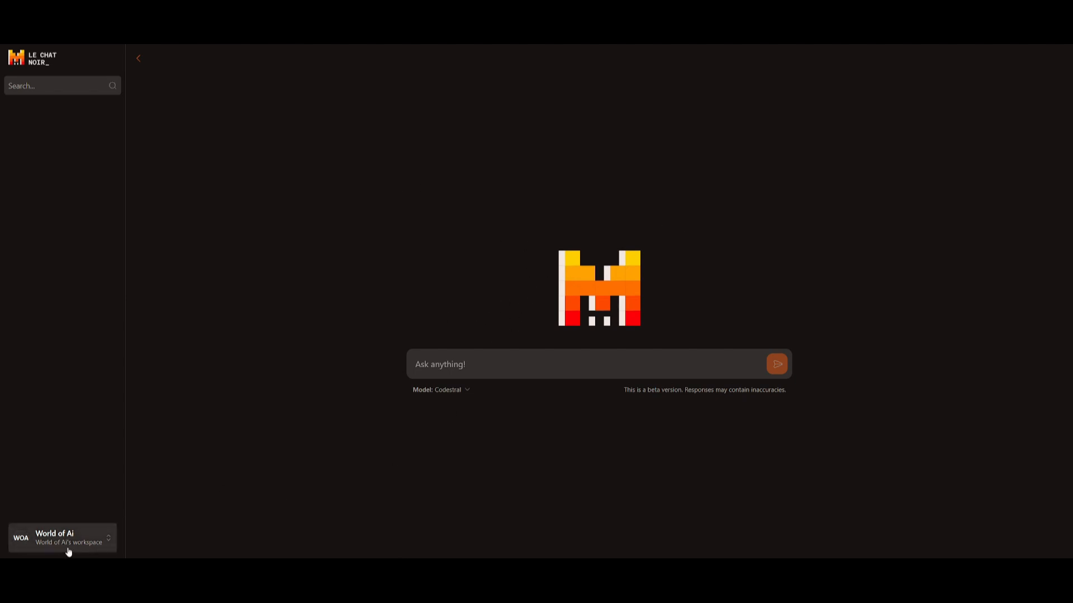
Step: Keep Codestral selected as the model for the new Le Chat conversation
click(451, 390)
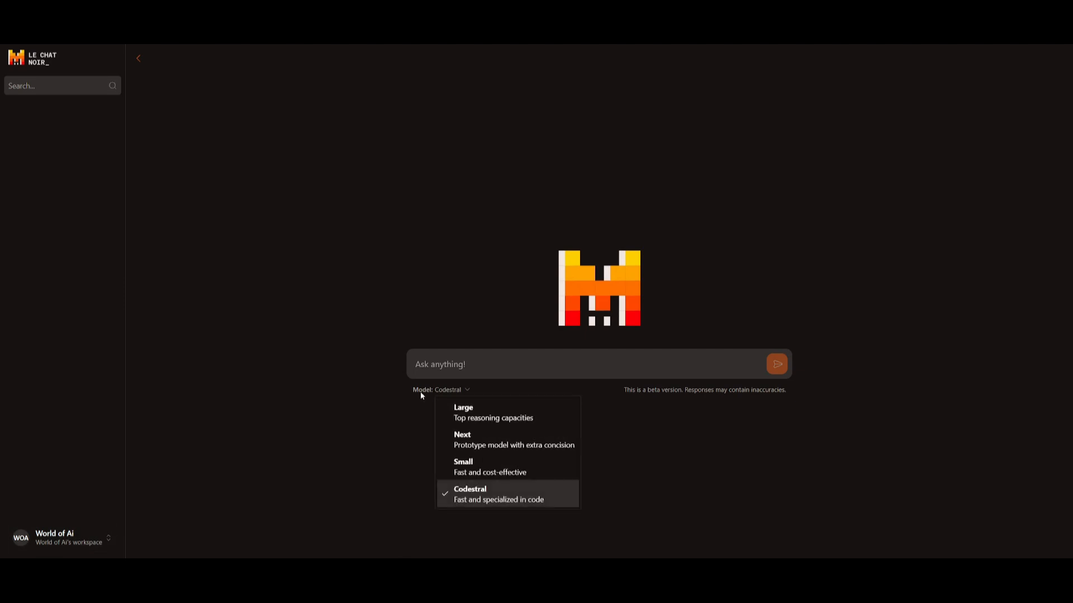
click(776, 364)
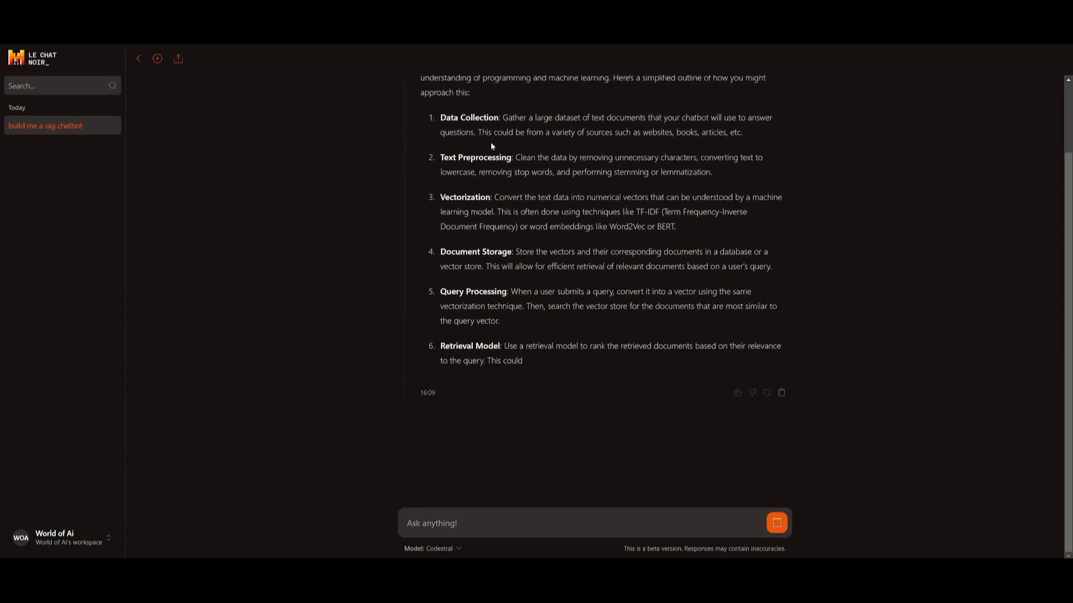
Step: Read through Codestral's RAG chatbot outline and its PyPDFLoader/FAISS Python code
scroll(down, 3)
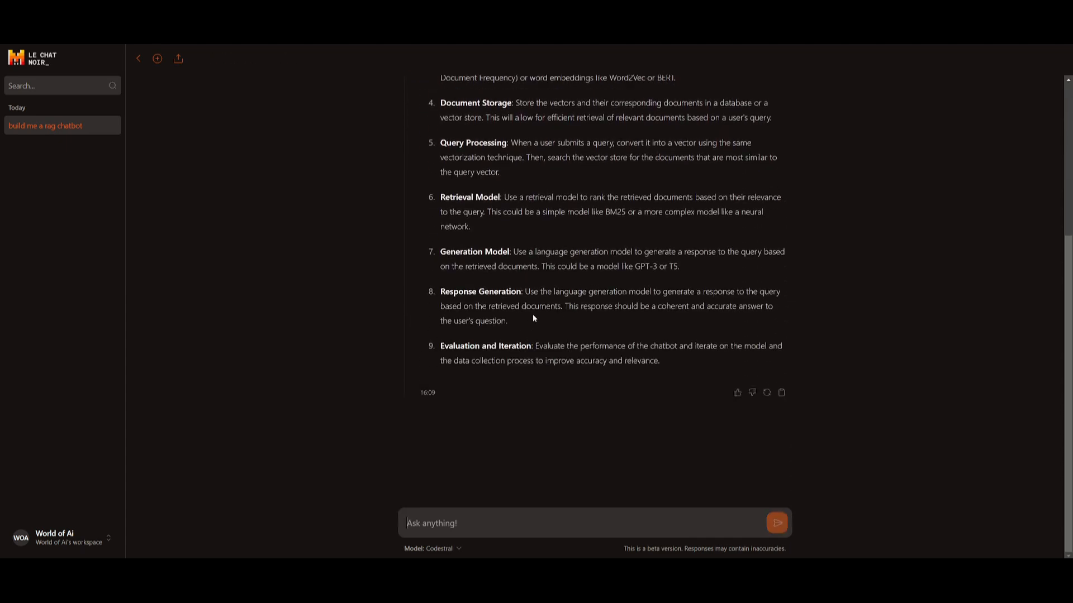
mouse_move(501, 300)
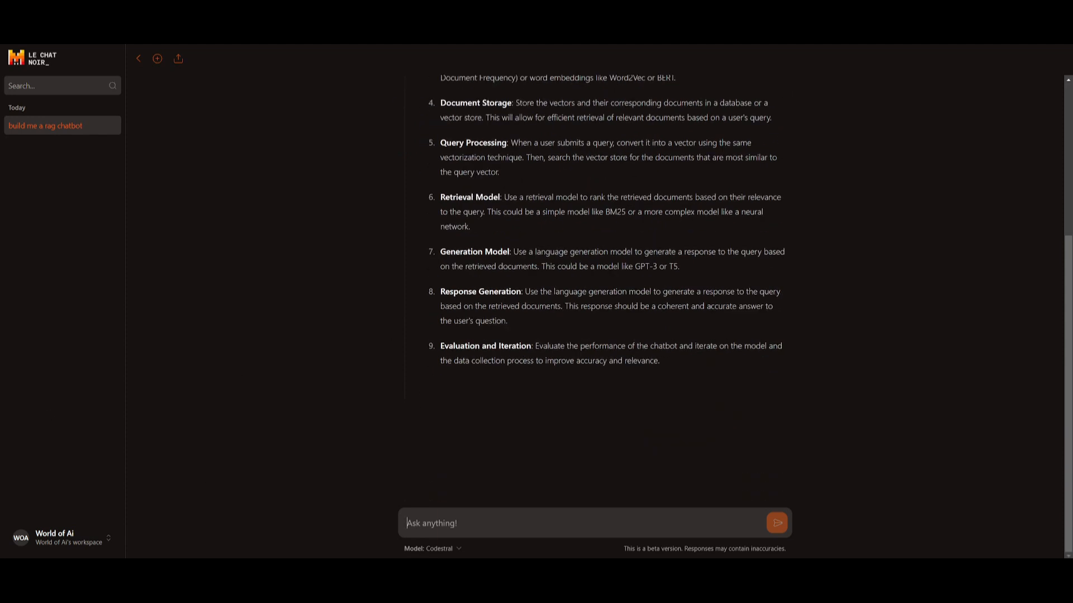
scroll(down, 3)
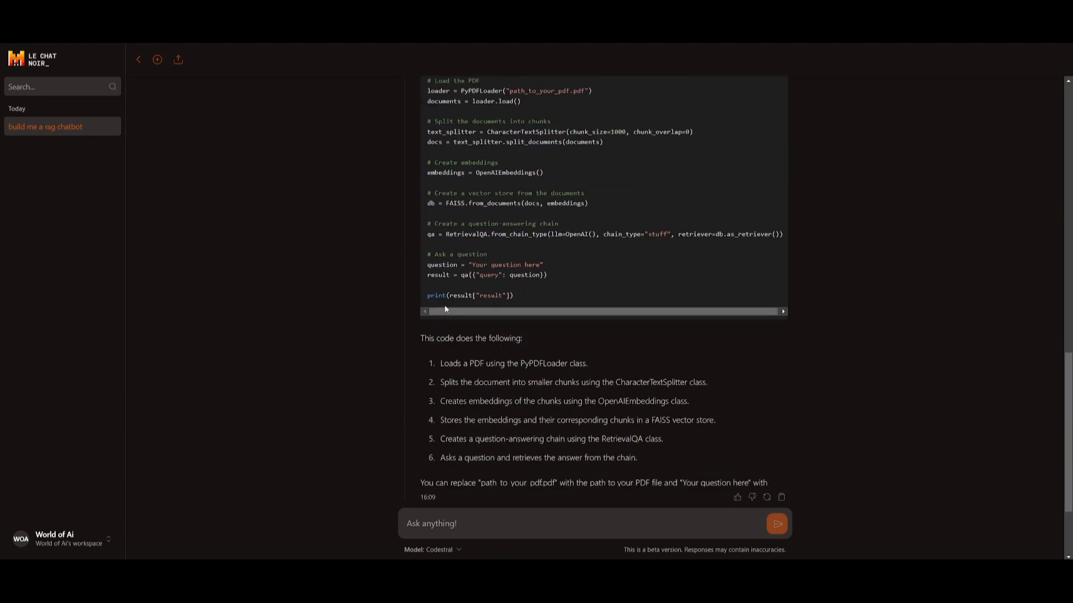
scroll(down, 3)
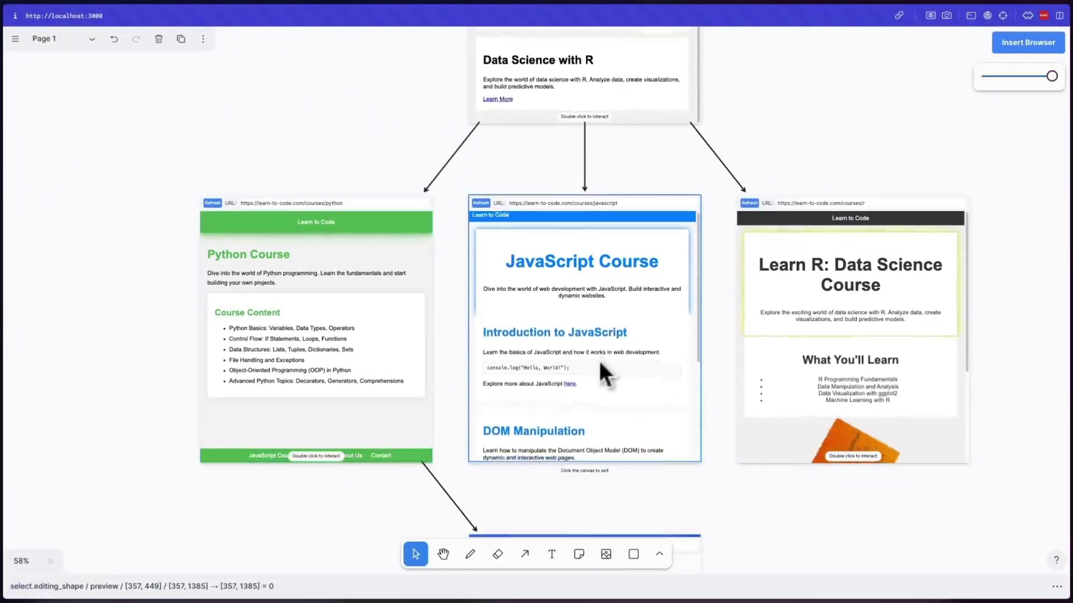
scroll(down, 3)
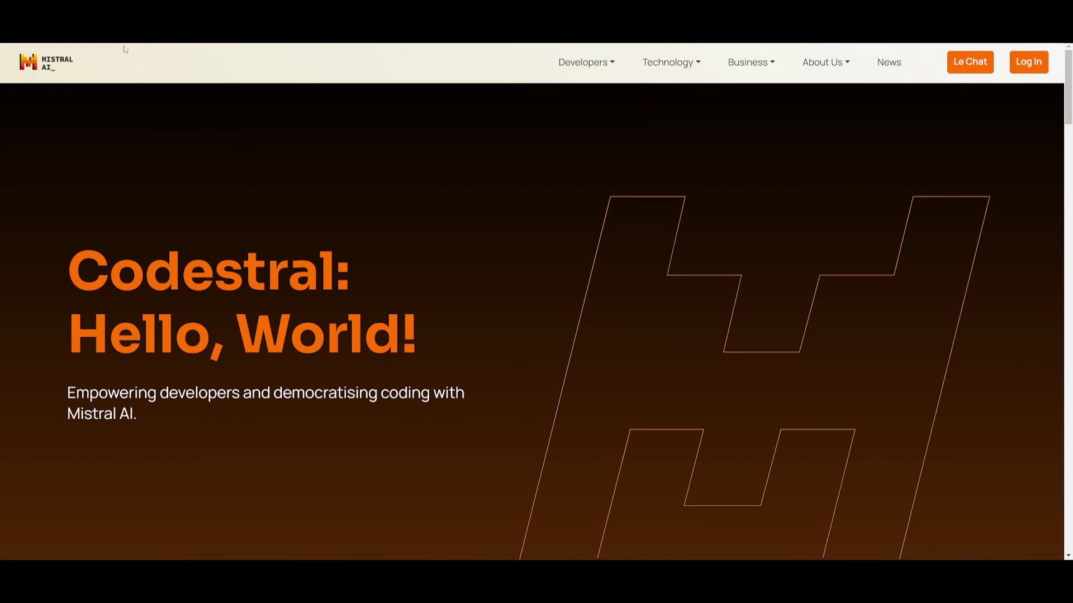
scroll(down, 3)
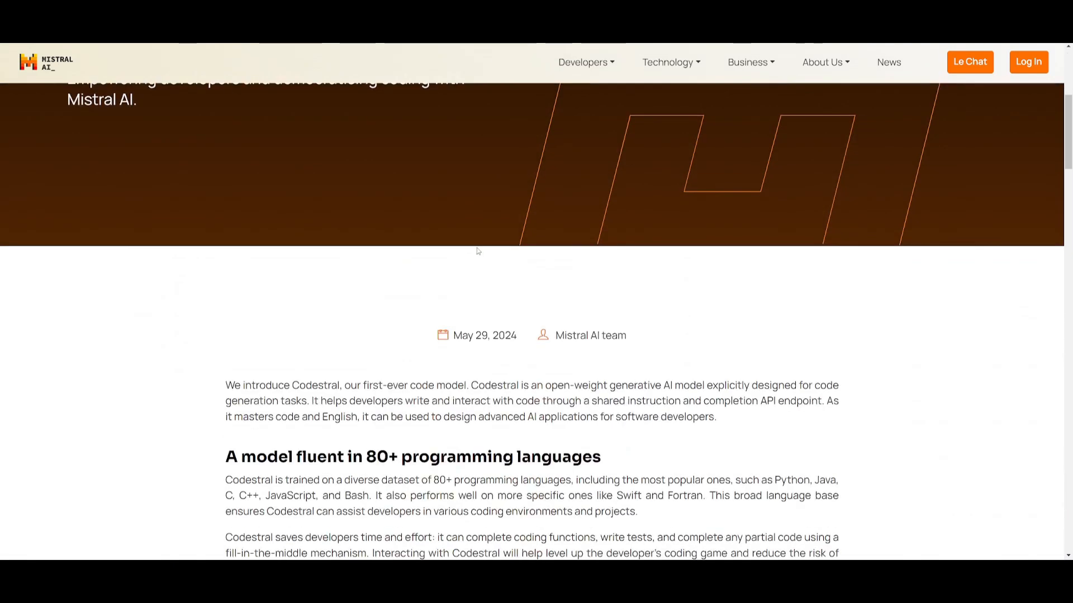
scroll(down, 3)
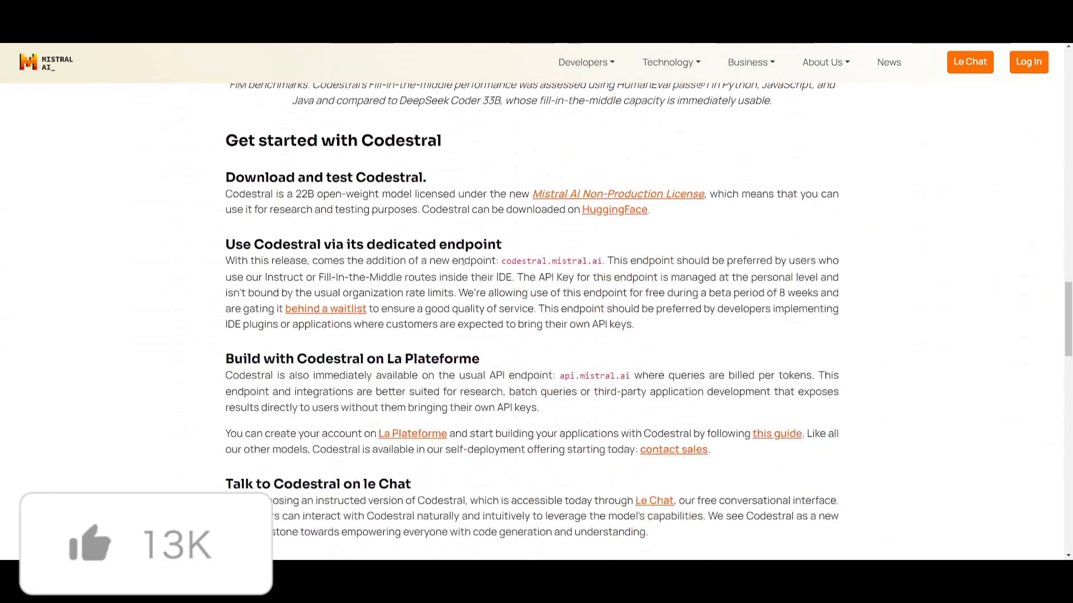
scroll(down, 3)
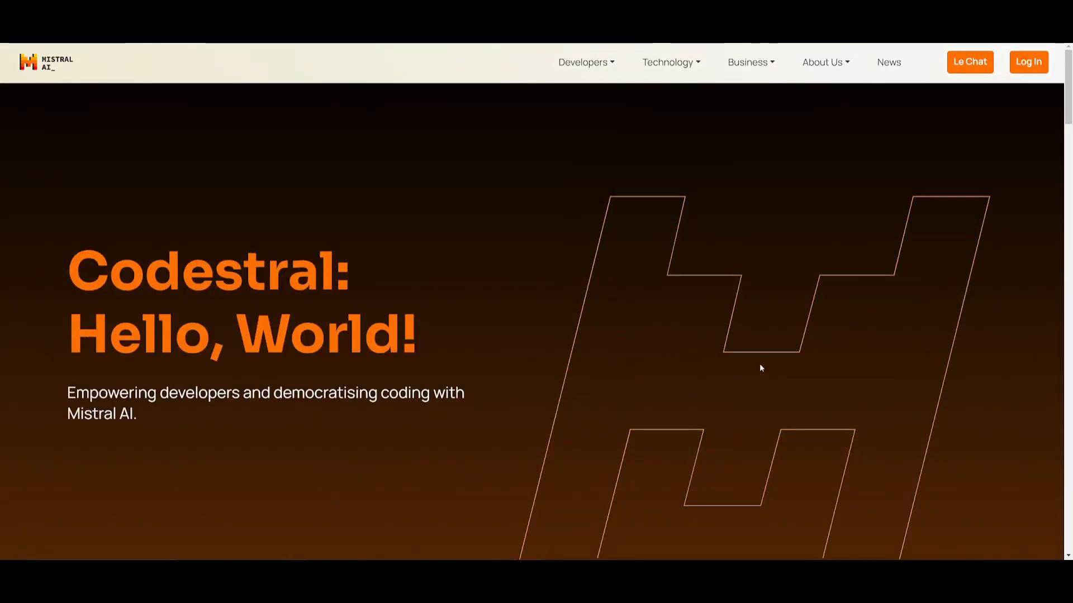
mouse_move(678, 287)
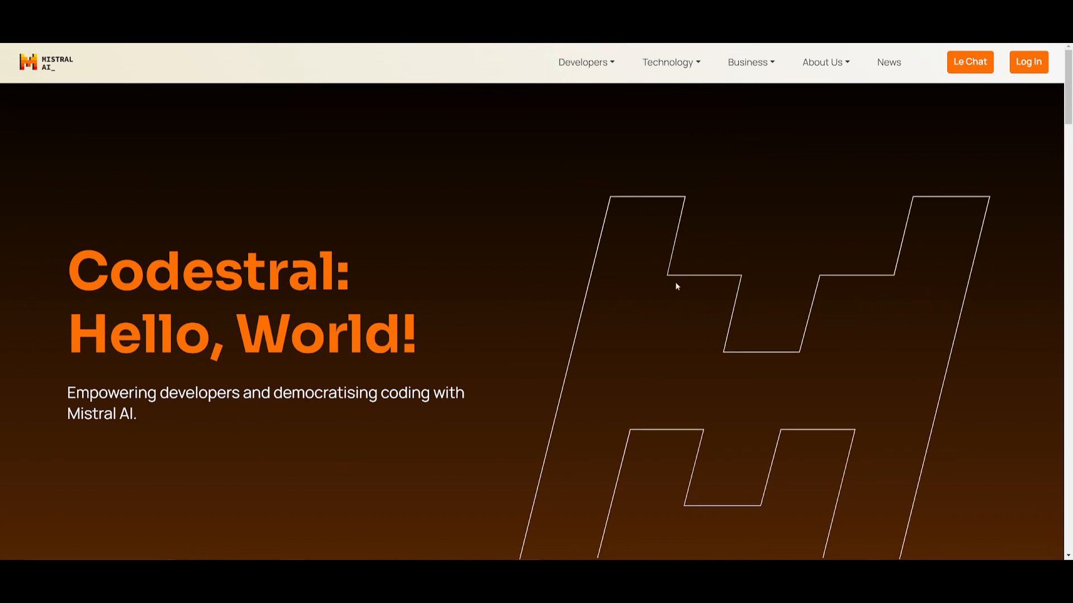
mouse_move(481, 149)
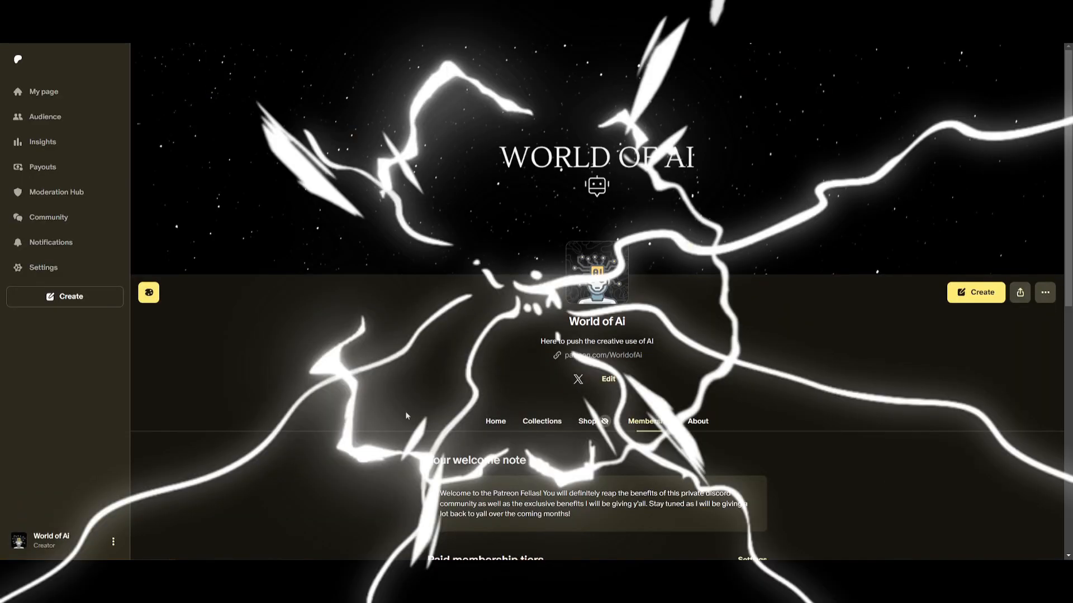
Step: Switch to the World of AI profile on X and browse its posts
click(578, 379)
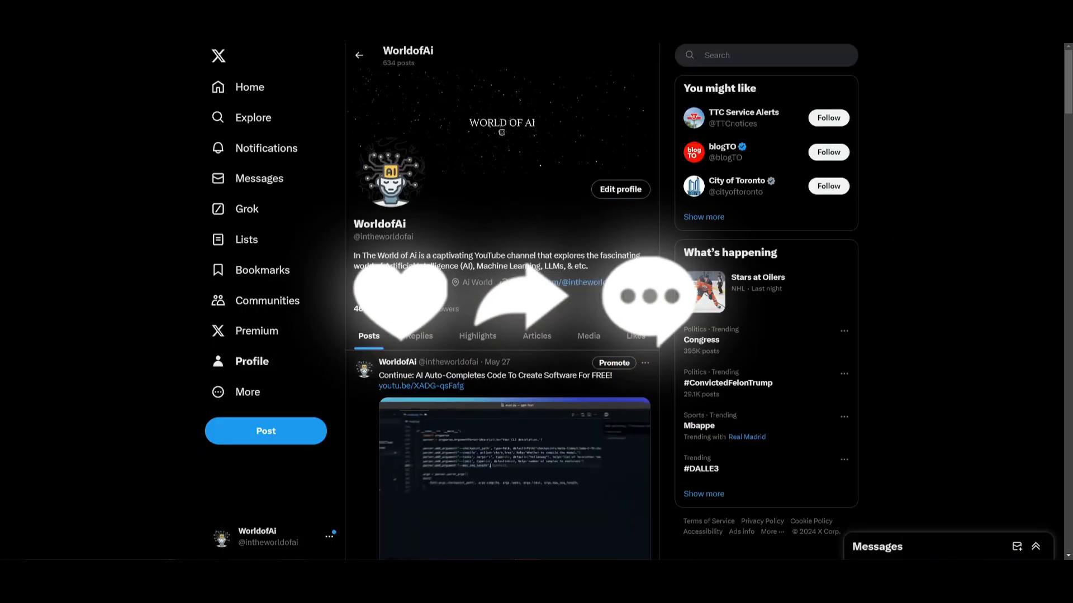
scroll(down, 3)
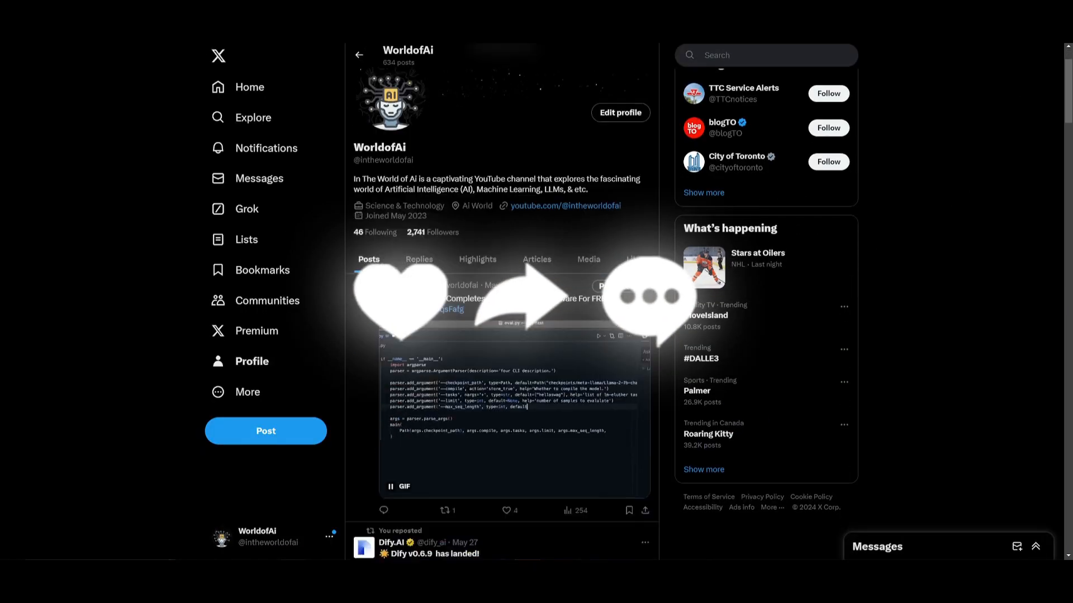
scroll(down, 3)
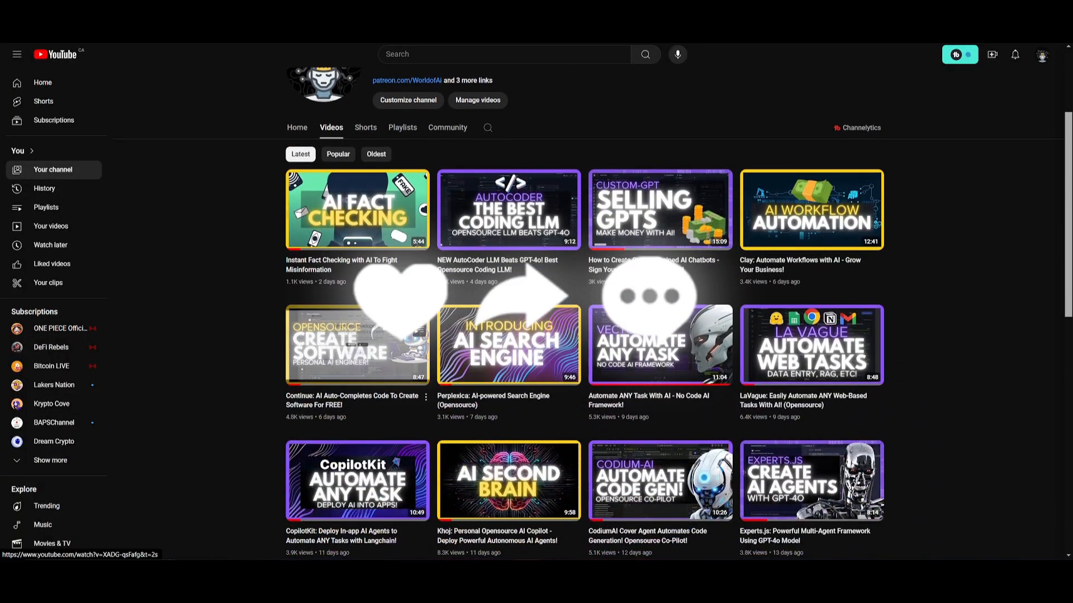
scroll(down, 3)
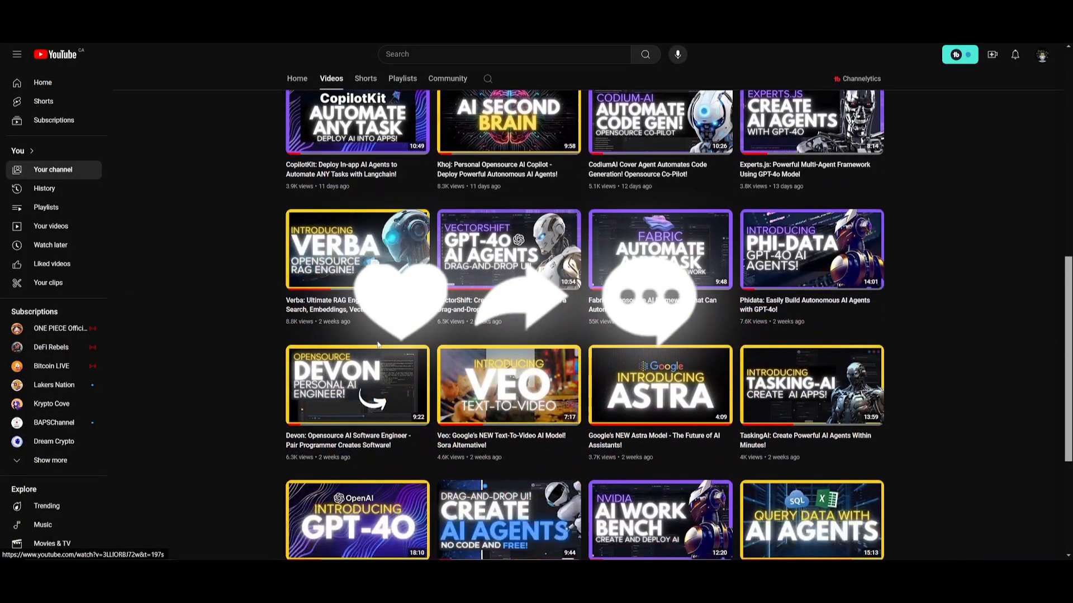
scroll(down, 3)
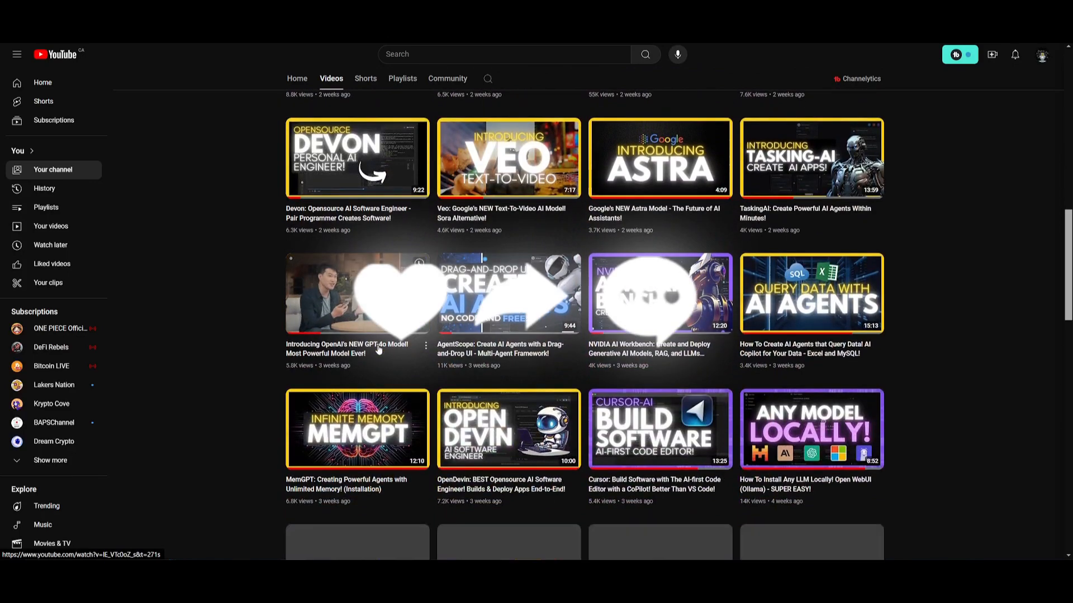
scroll(down, 3)
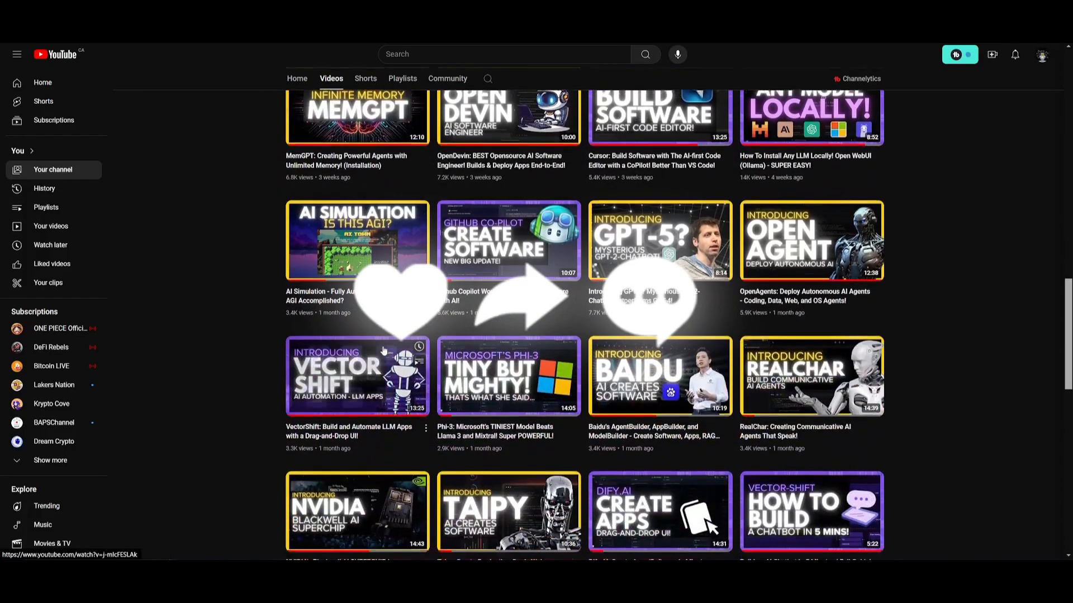
scroll(down, 3)
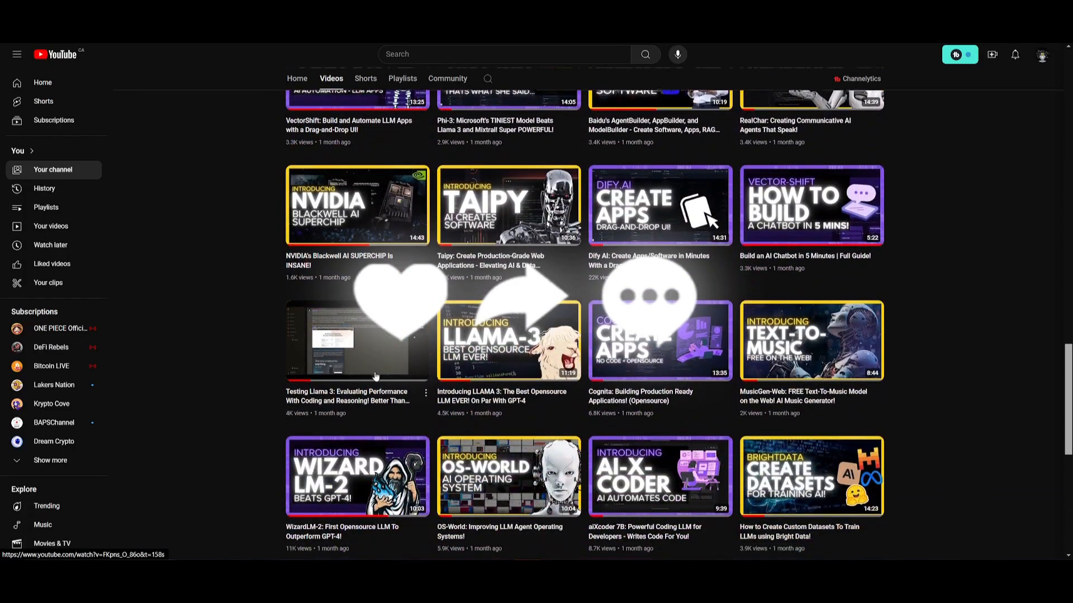
scroll(down, 3)
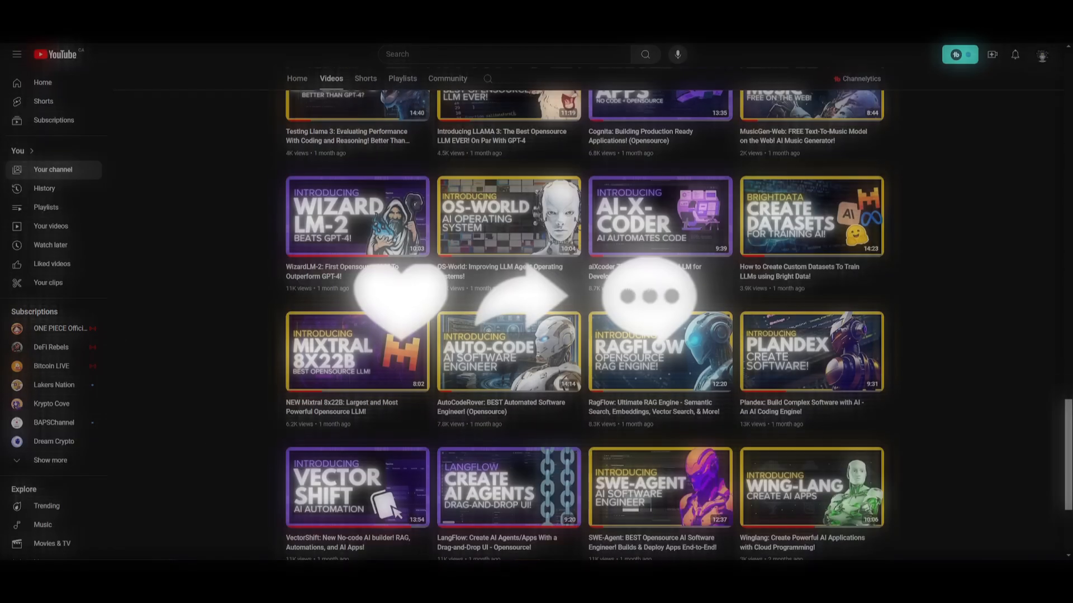